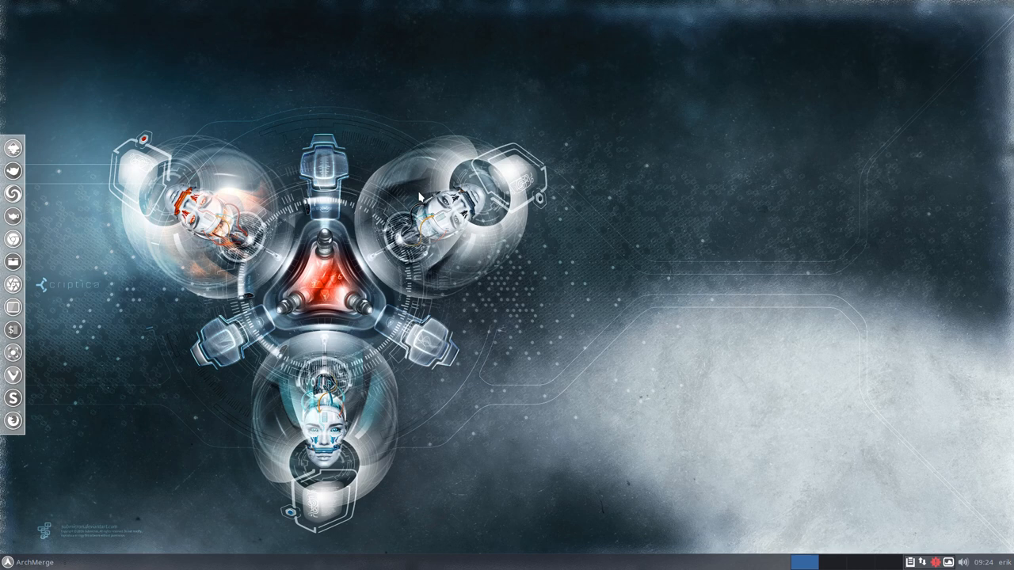
mouse_move(12, 171)
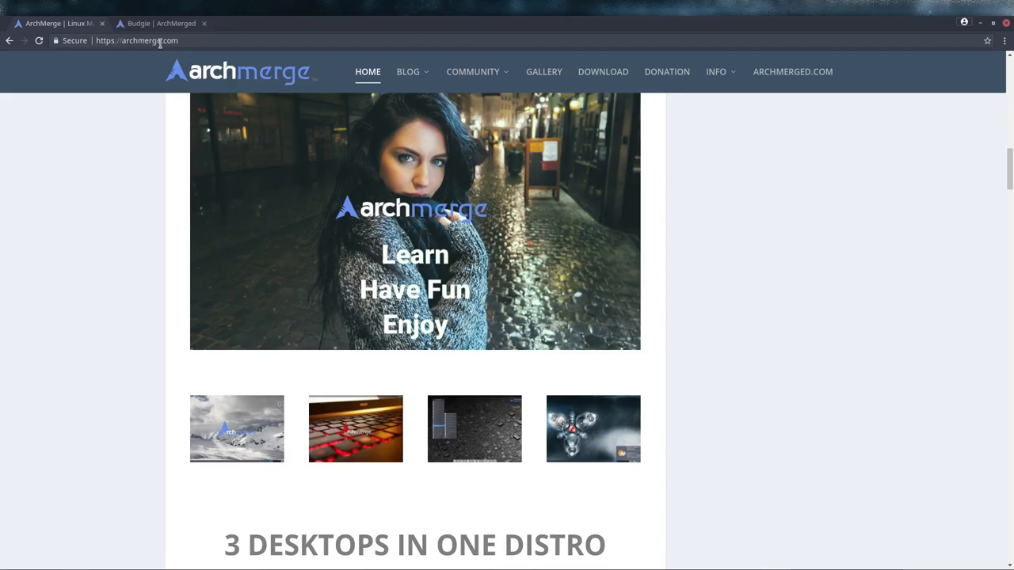
mouse_move(784, 78)
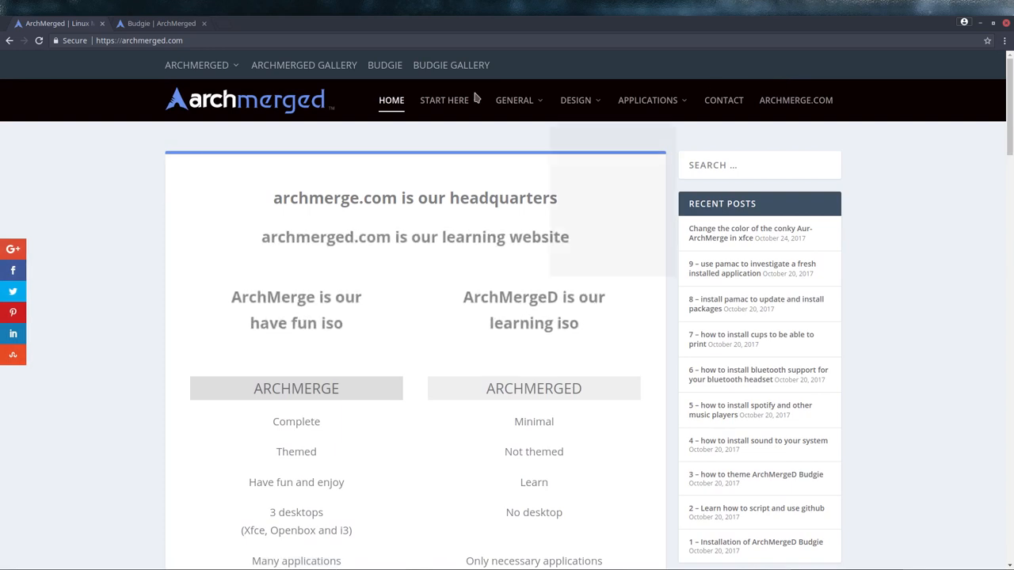
mouse_move(885, 110)
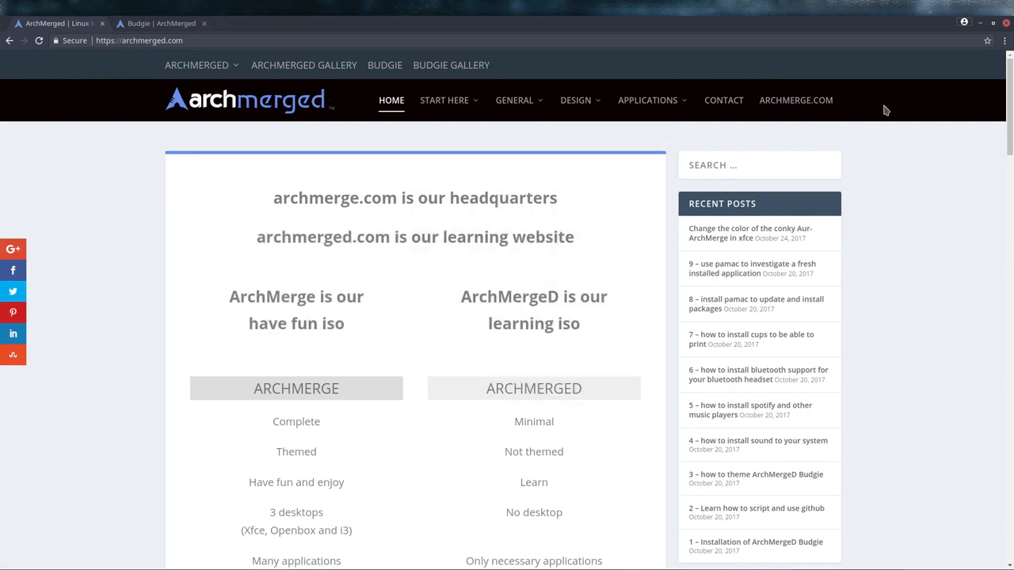
mouse_move(161, 98)
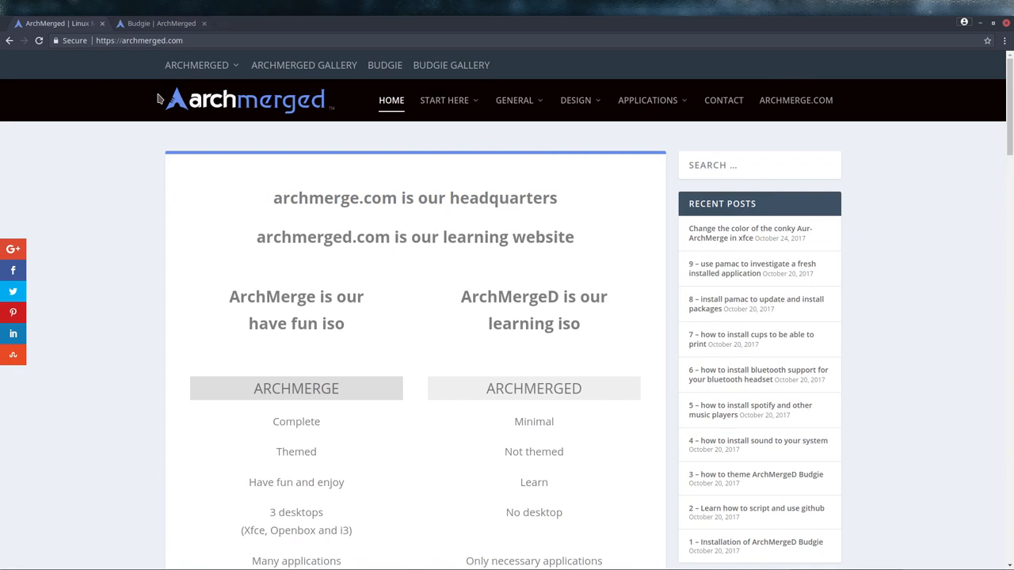
mouse_move(190, 215)
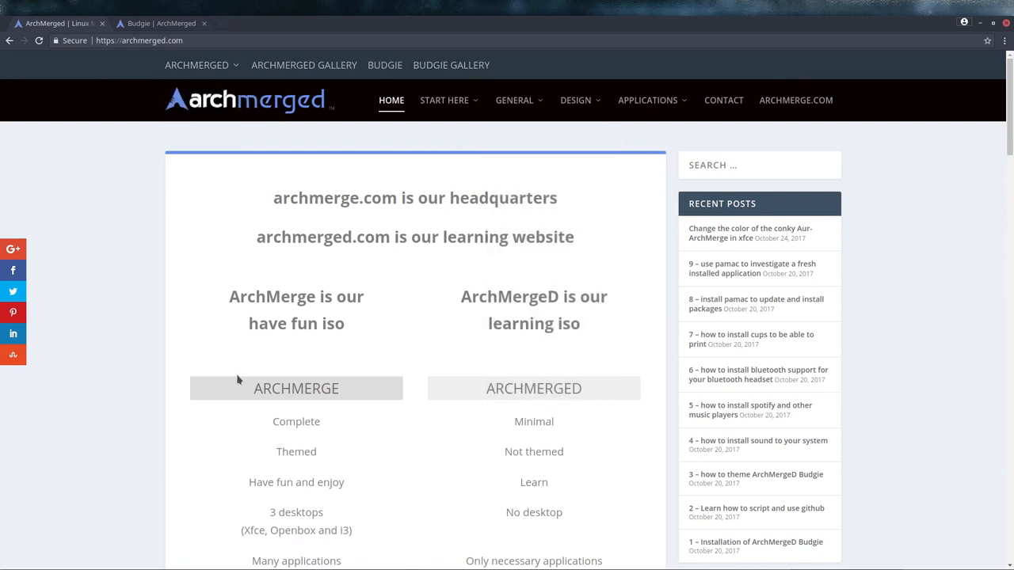
- Browse the START HERE menu, view the General articles category, then head to archmerge.com
left_click(444, 100)
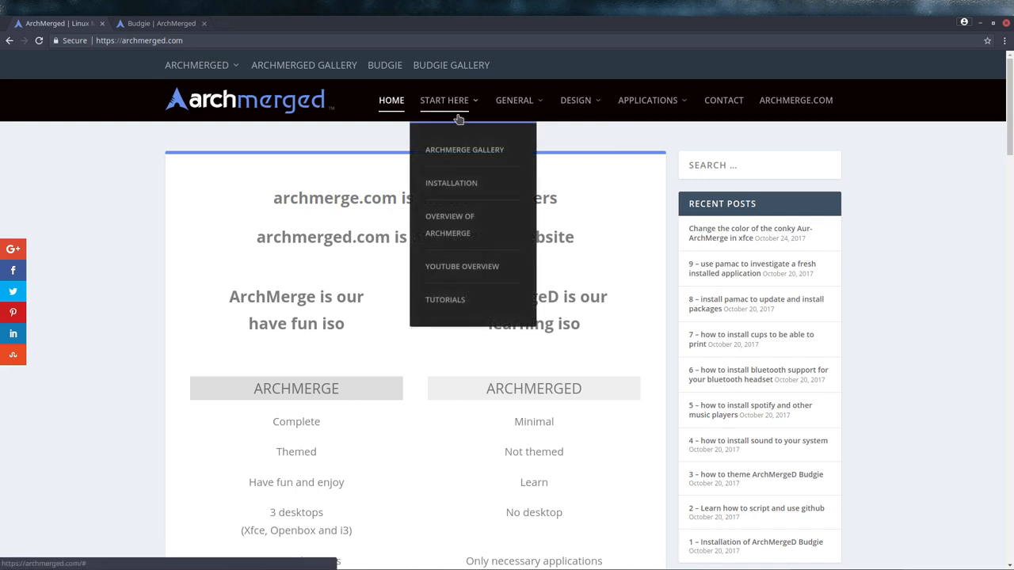
mouse_move(456, 187)
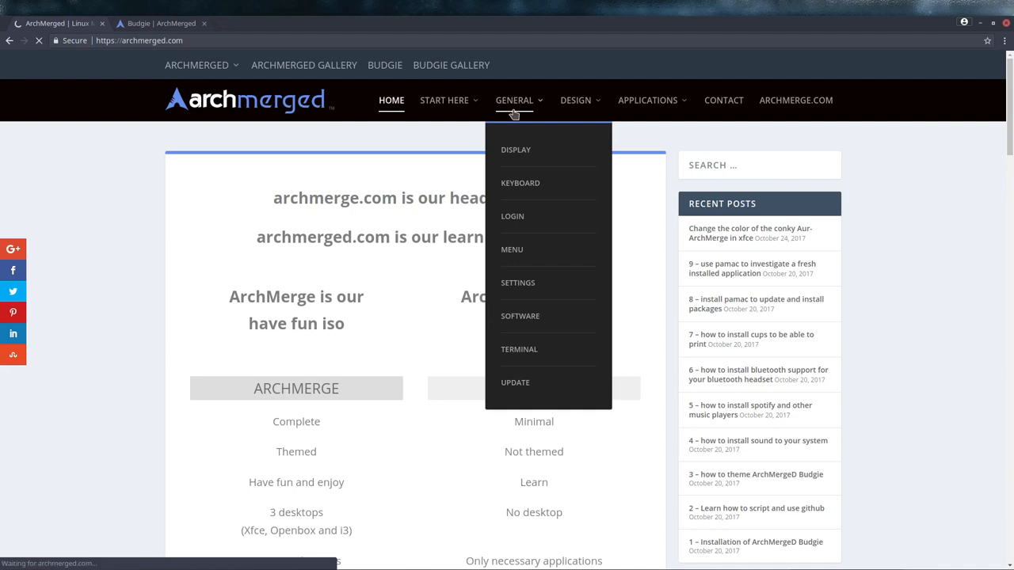
left_click(513, 100)
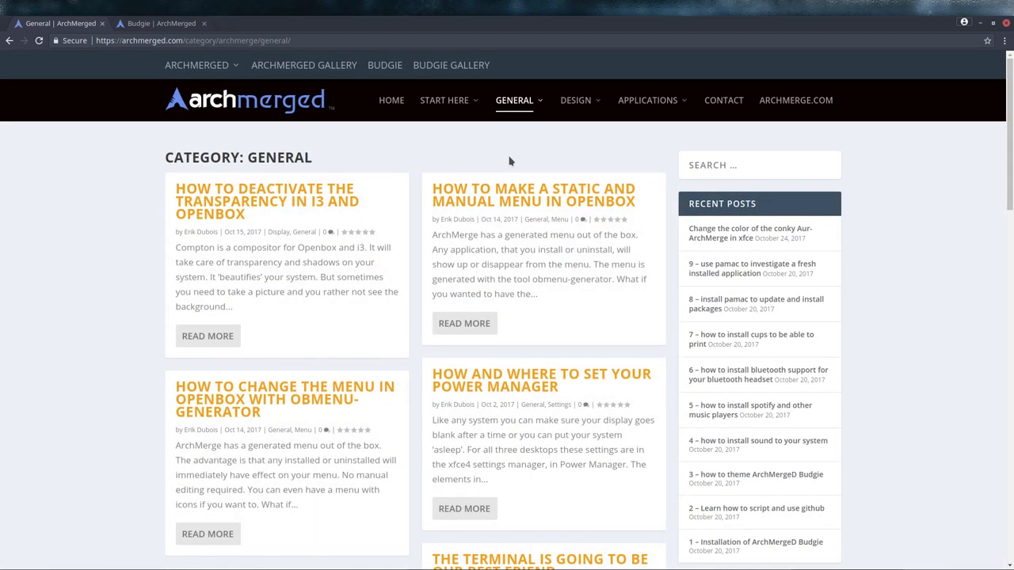
mouse_move(439, 151)
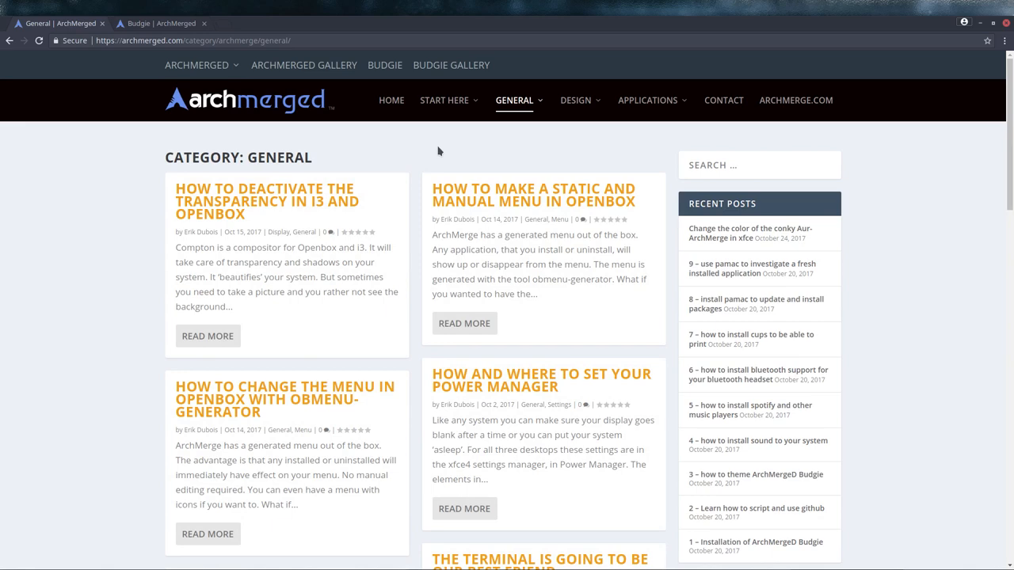
left_click(795, 100)
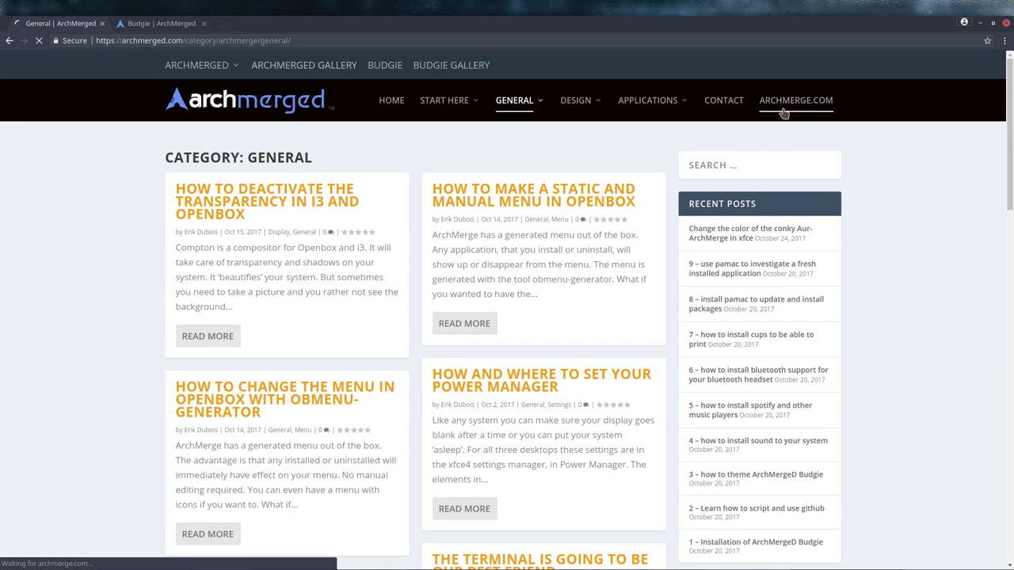
- Show the archmerge.com home page's '3 Desktops in One Distro' section with XFCE4, Openbox and i3
left_click(797, 100)
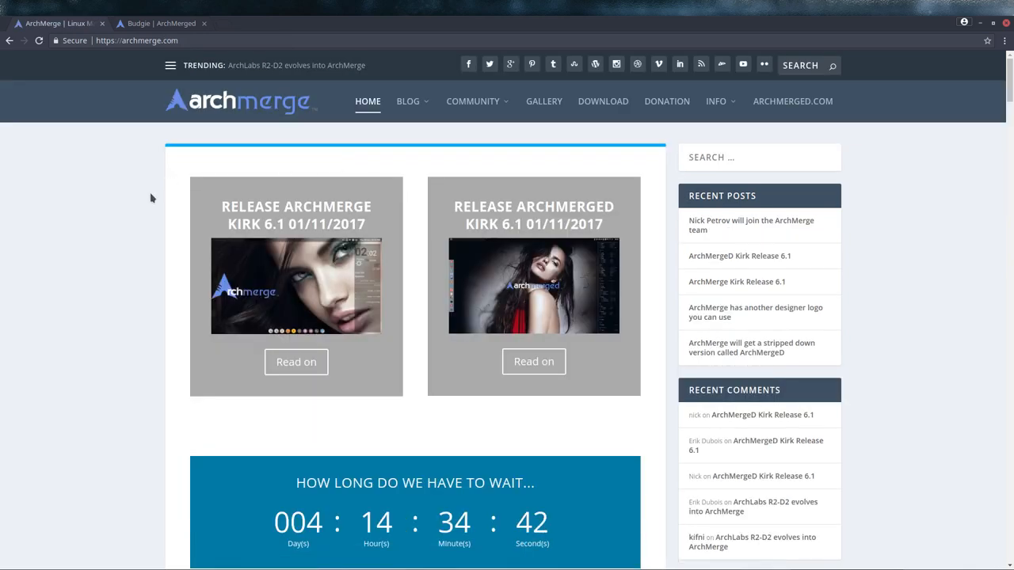
scroll("down", 3)
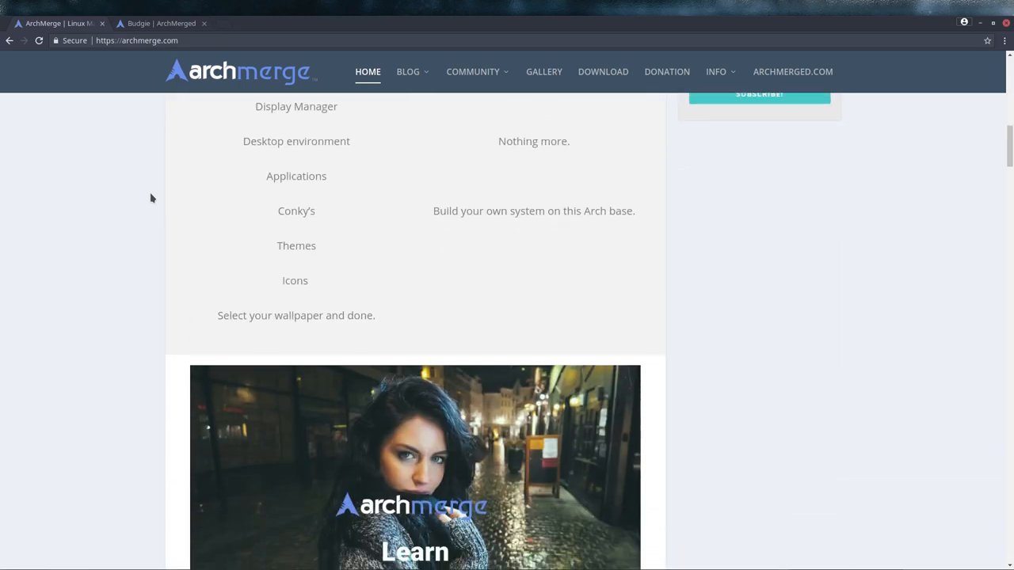
scroll("down", 3)
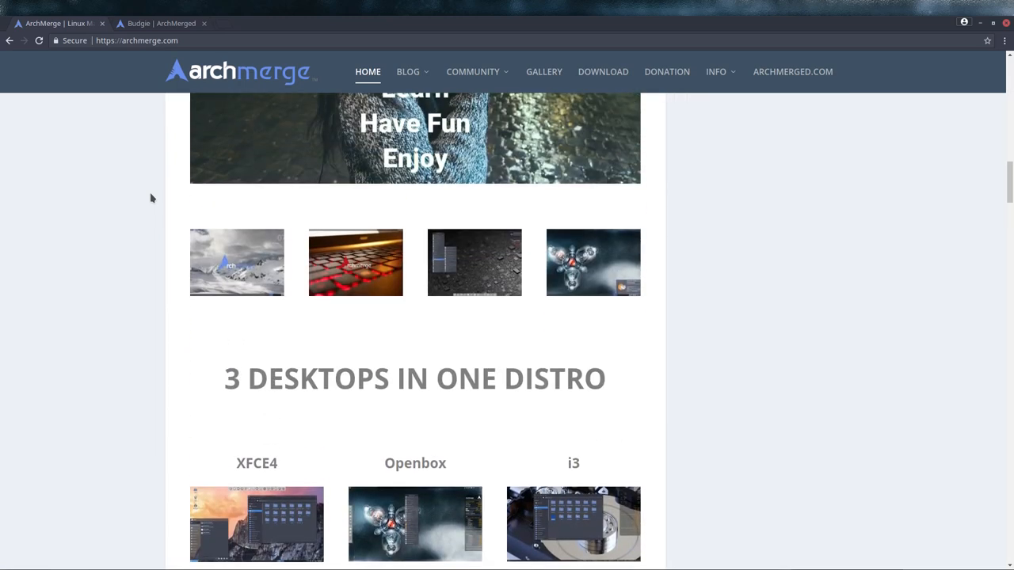
mouse_move(257, 158)
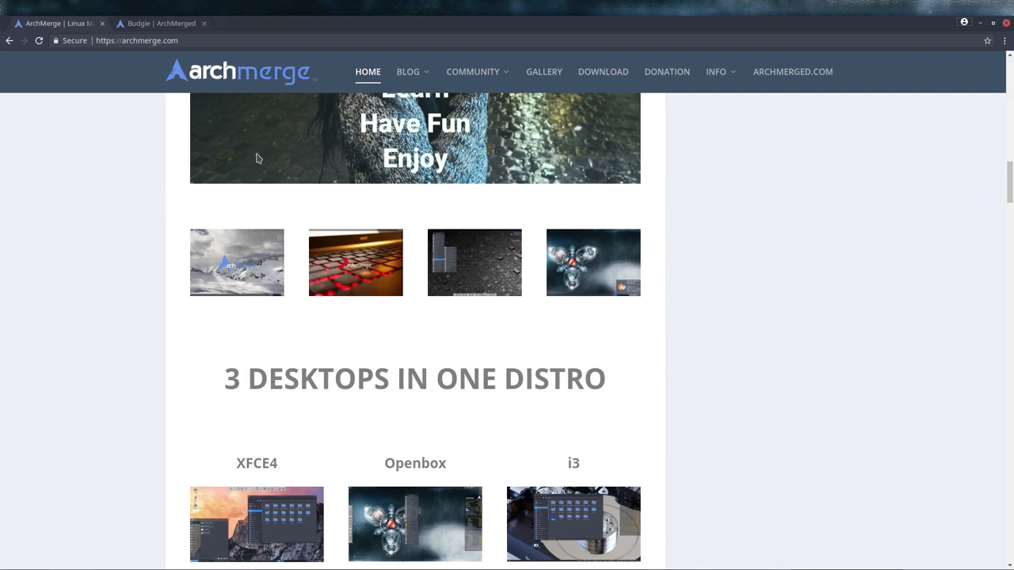
- View the ArchMergeD Gallery thumbnails of Openbox, Gnome, Cinnamon and i3 desktops
left_click(795, 71)
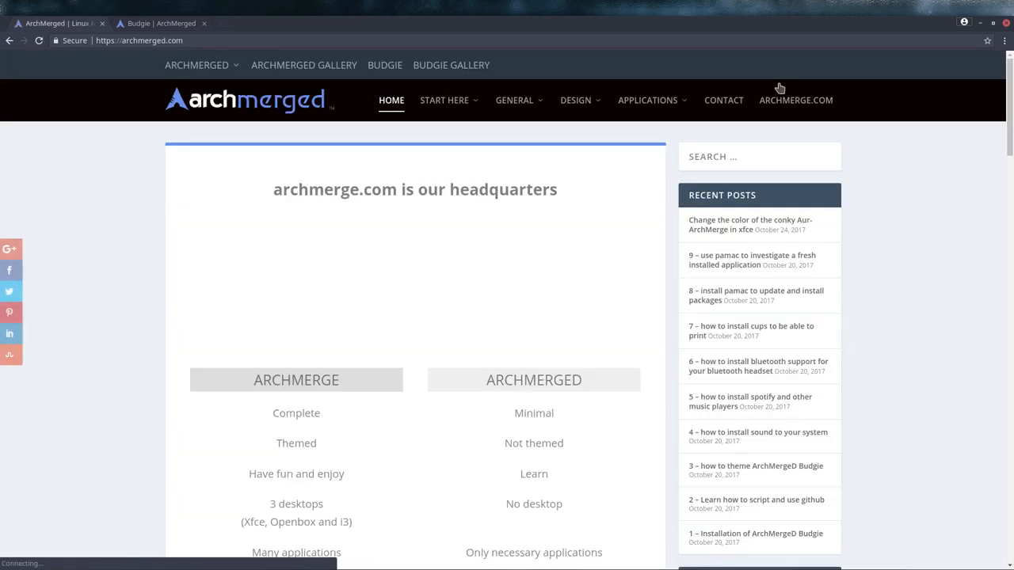
left_click(196, 65)
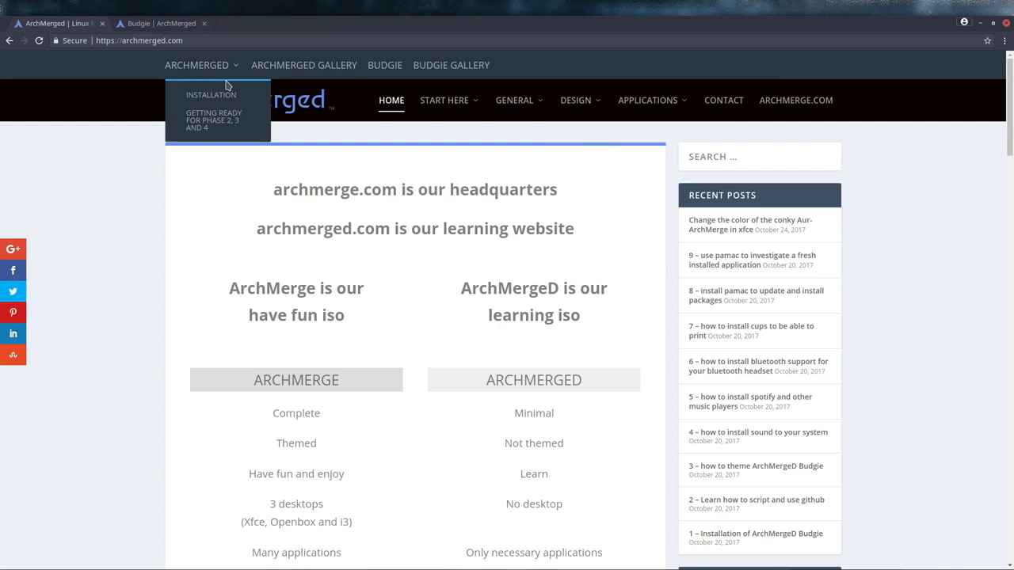
left_click(304, 65)
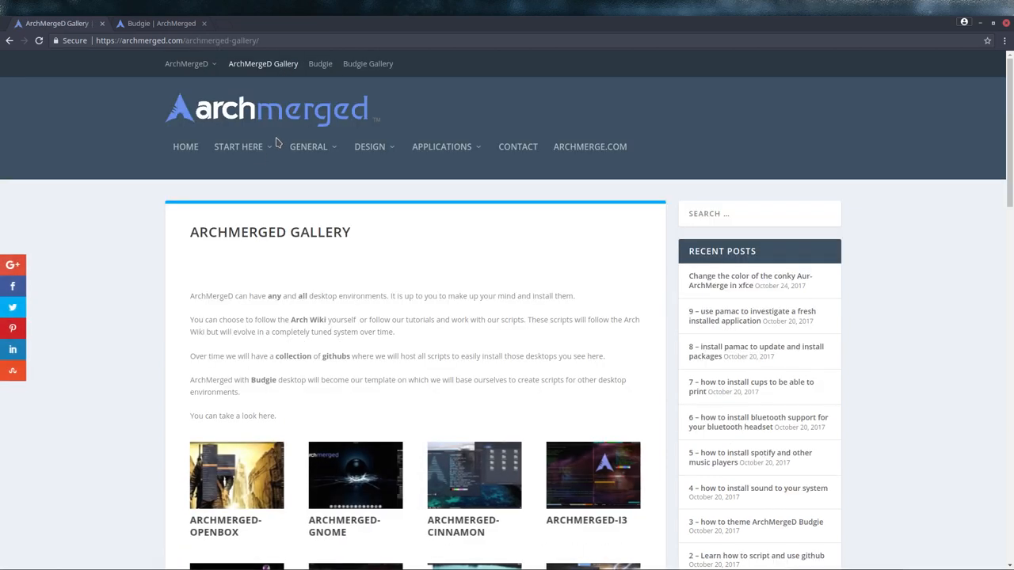
scroll("down", 3)
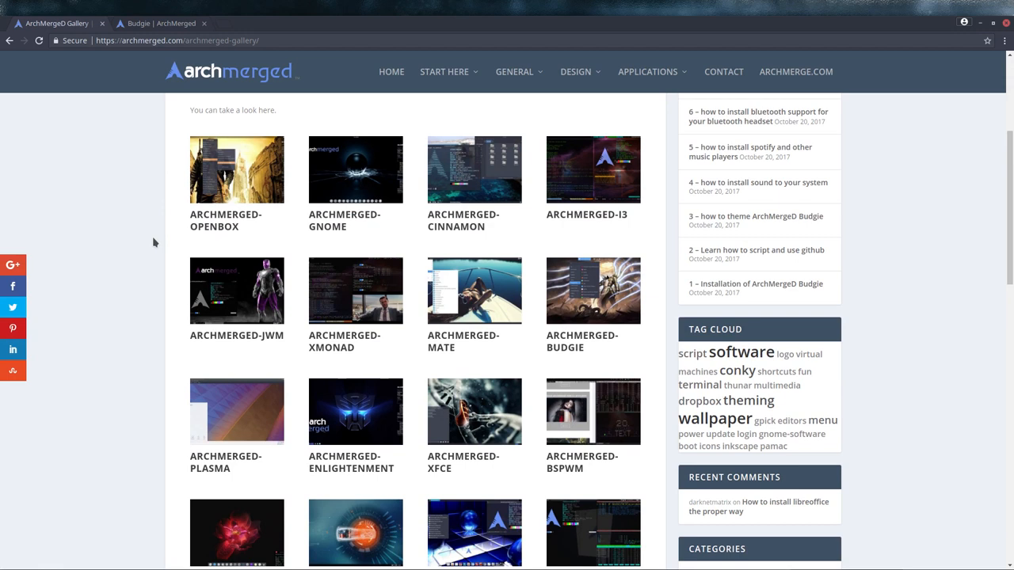
mouse_move(326, 225)
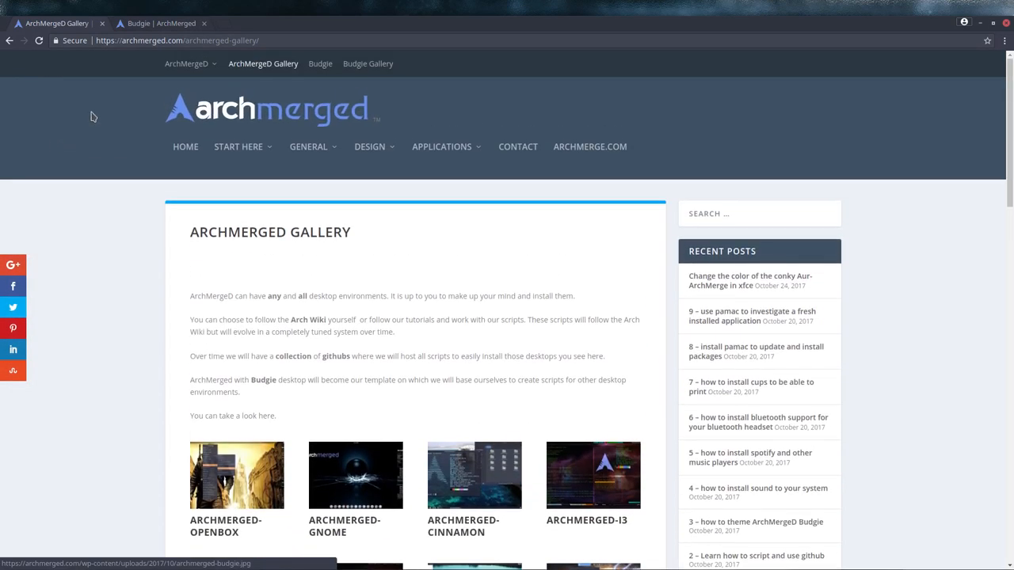
left_click(371, 146)
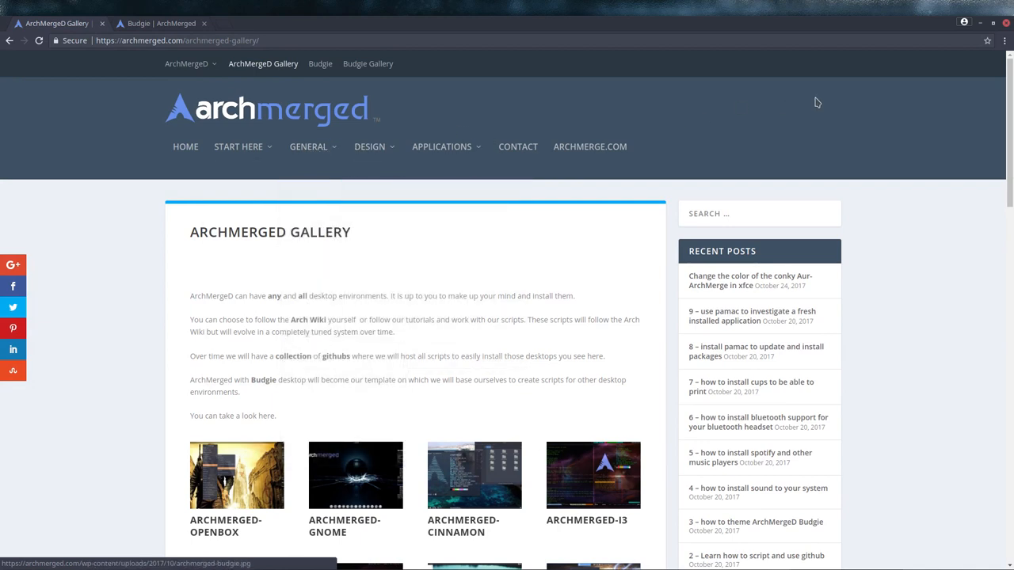
mouse_move(580, 148)
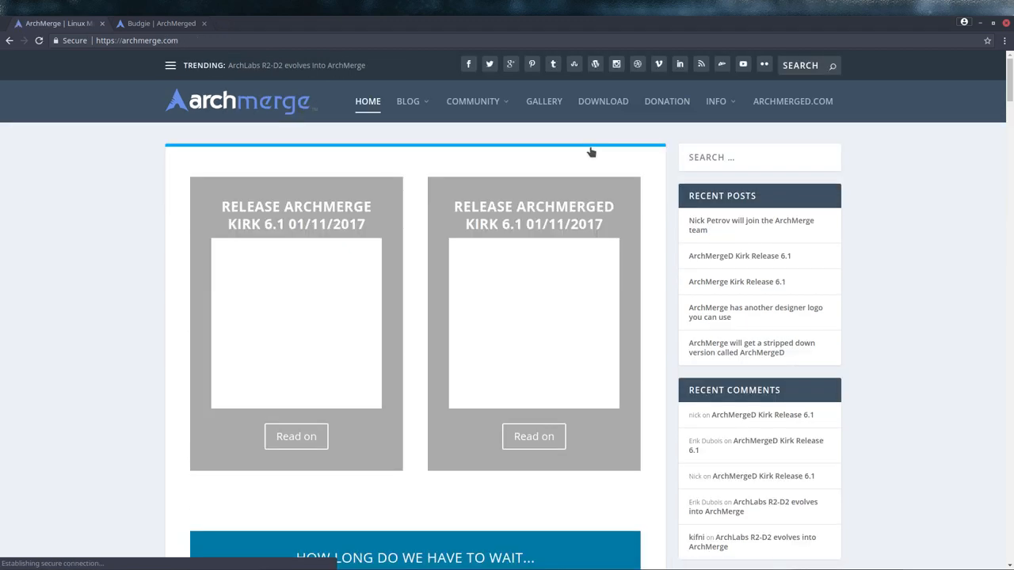
- Read down the ArchMerge homepage comparison table, selecting the 2GB ISO size text
scroll("down", 3)
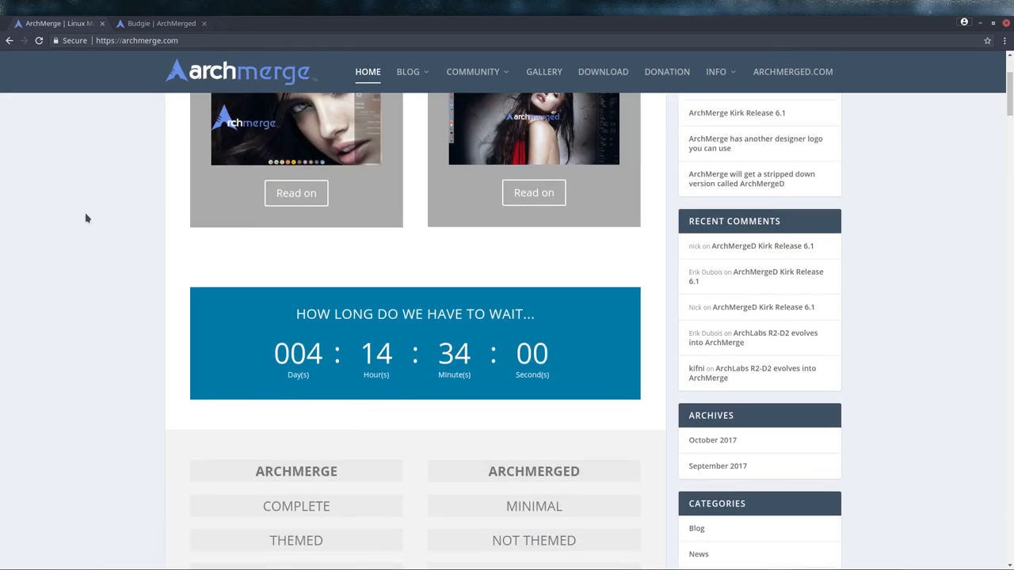
scroll("down", 3)
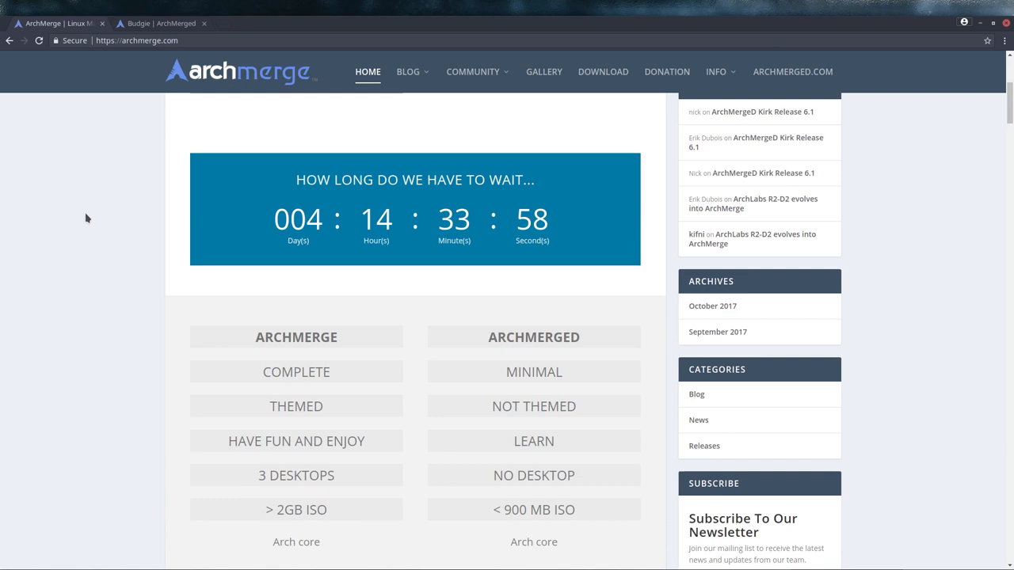
scroll("down", 3)
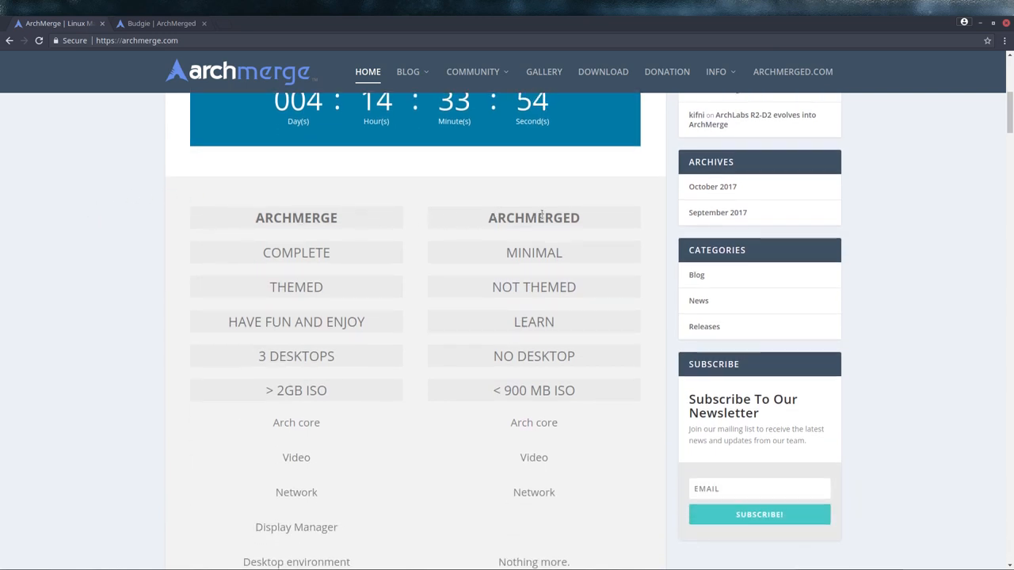
scroll("down", 3)
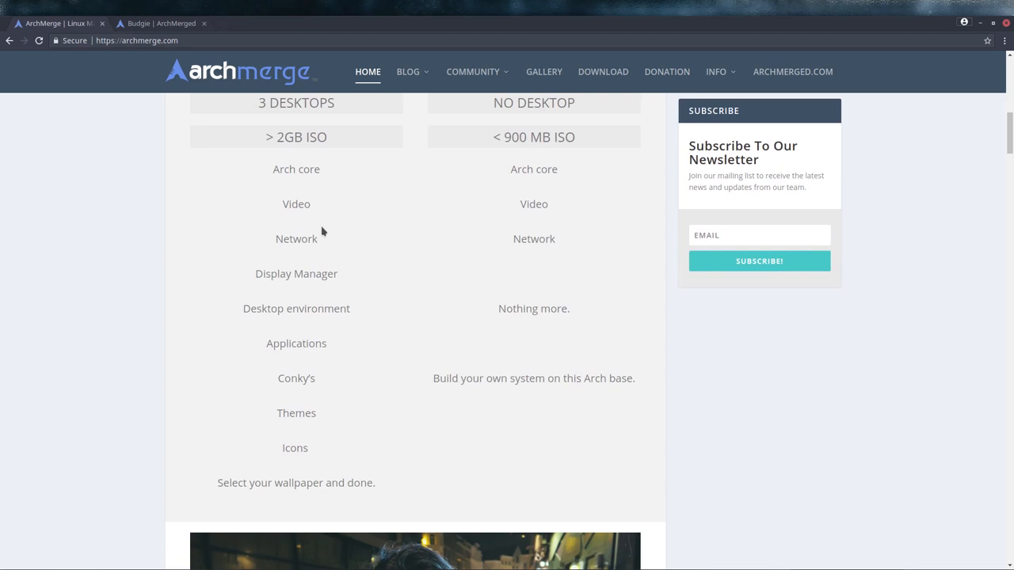
double_click(301, 136)
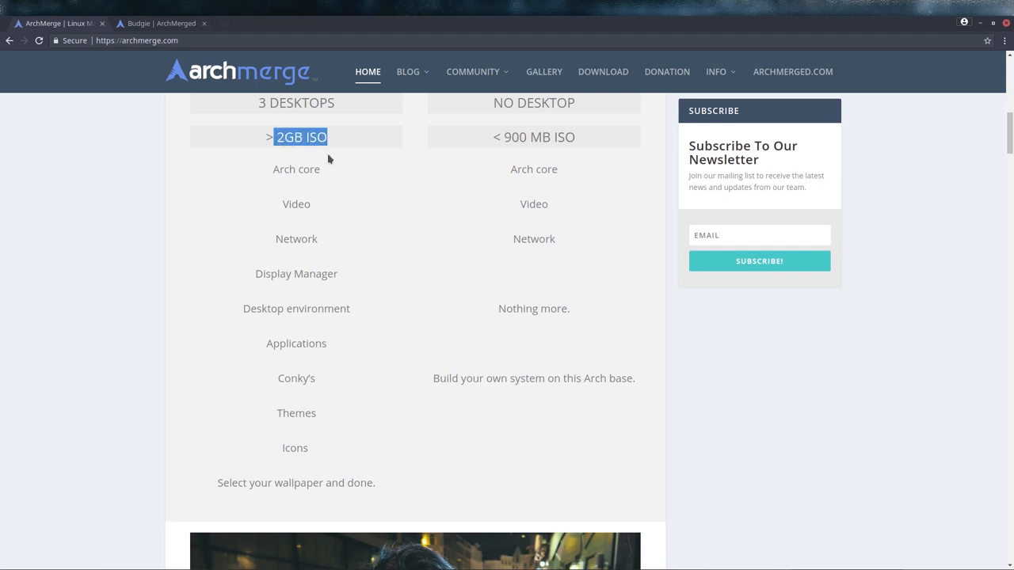
mouse_move(308, 268)
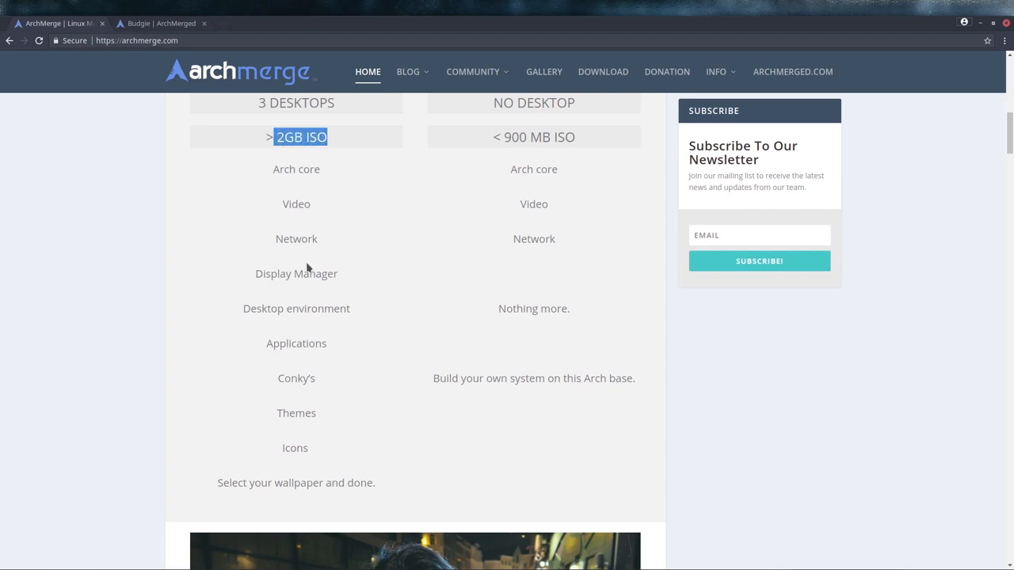
scroll("down", 3)
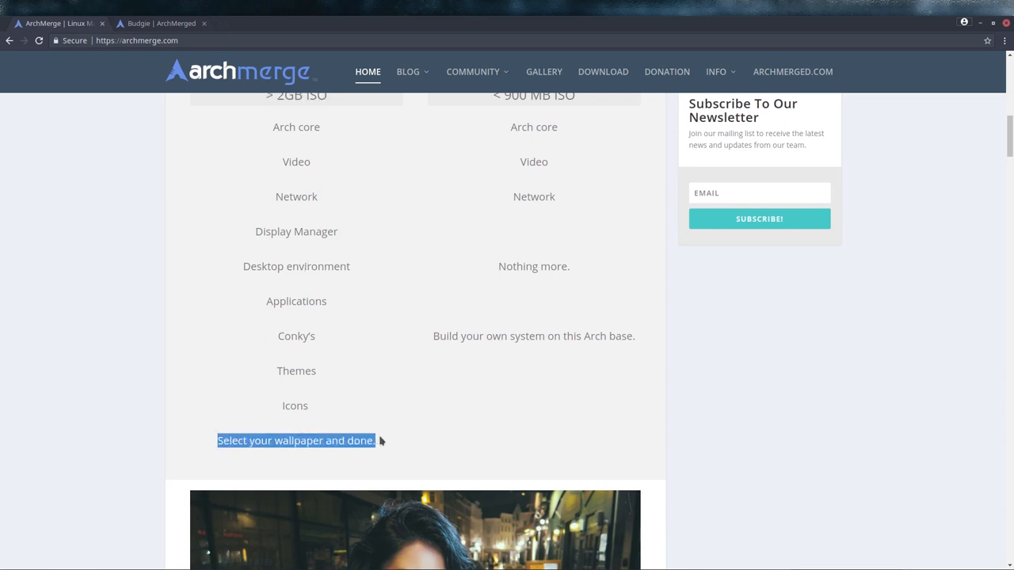
mouse_move(320, 348)
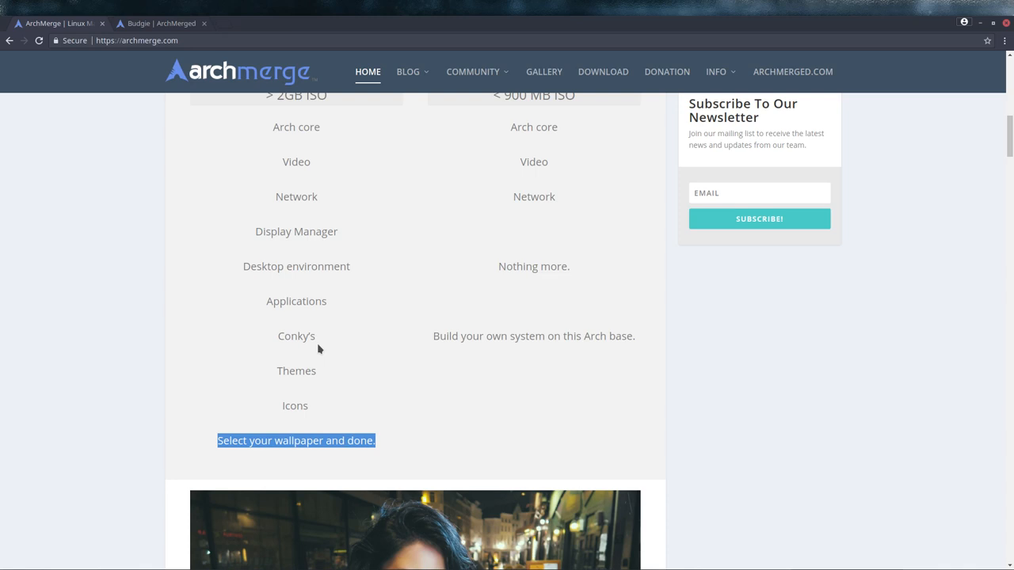
mouse_move(196, 296)
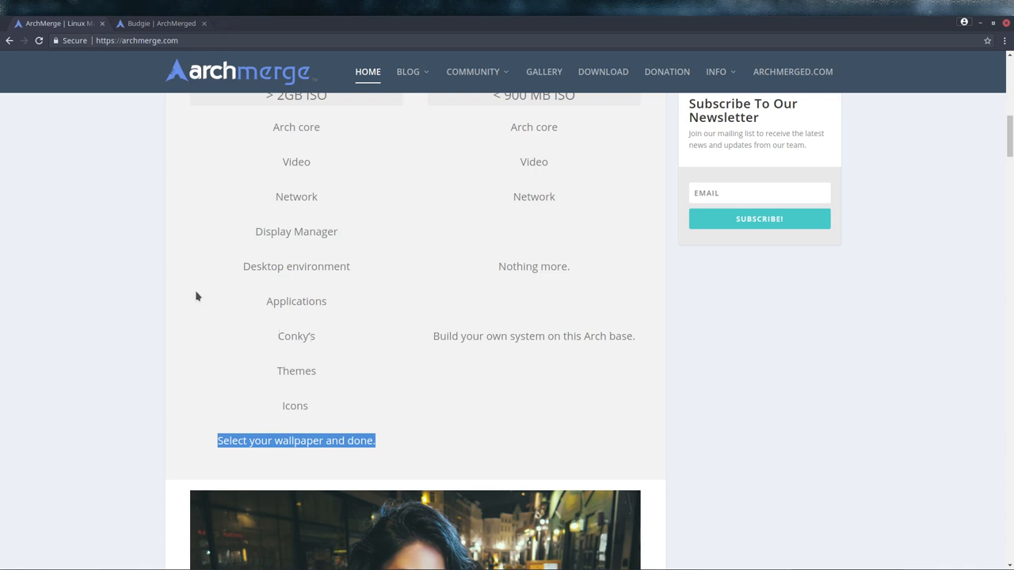
- Read through the homepage gallery and video sections, then close the browser
scroll("up", 3)
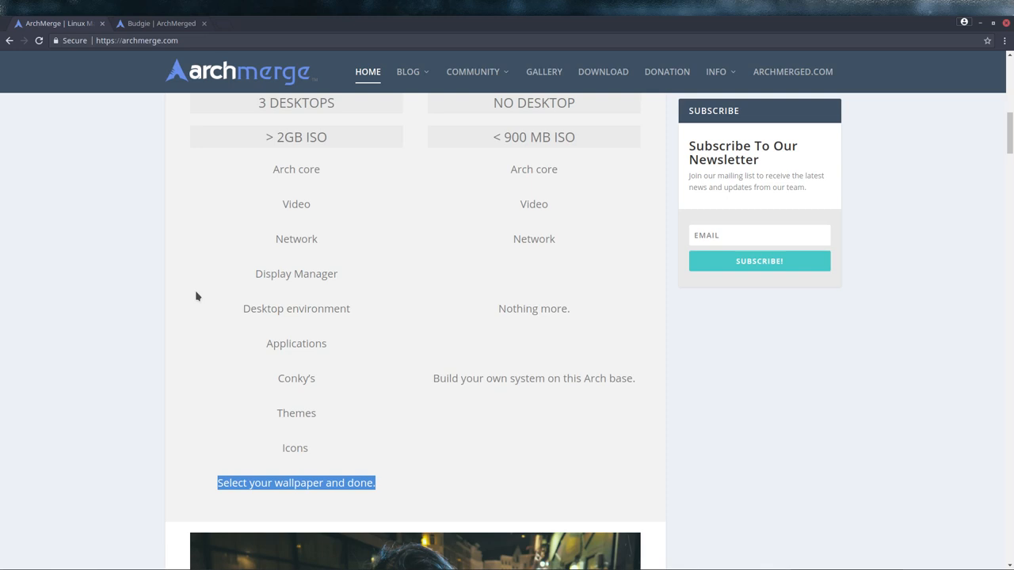
scroll("down", 3)
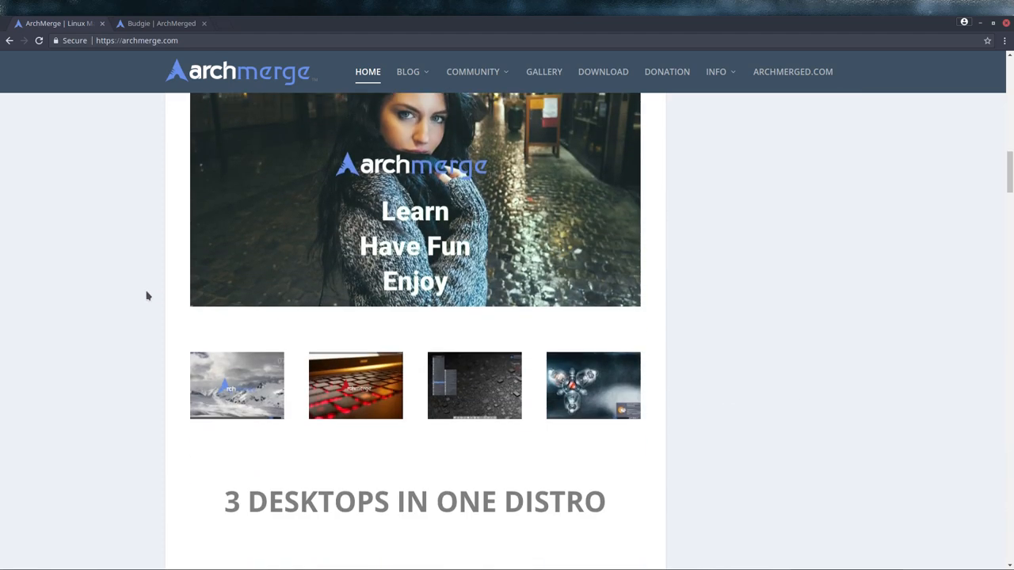
scroll("down", 3)
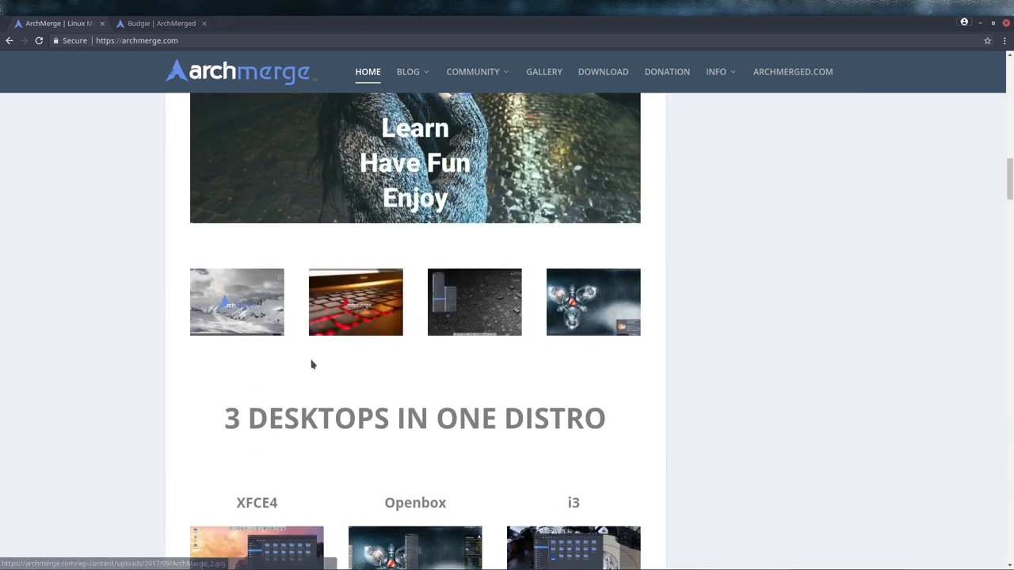
scroll("down", 3)
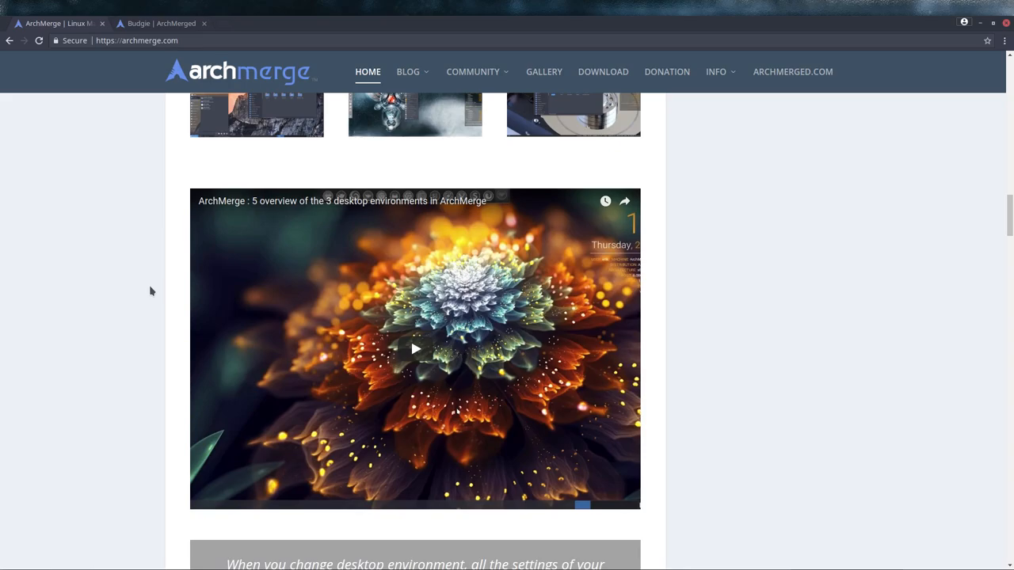
scroll("down", 3)
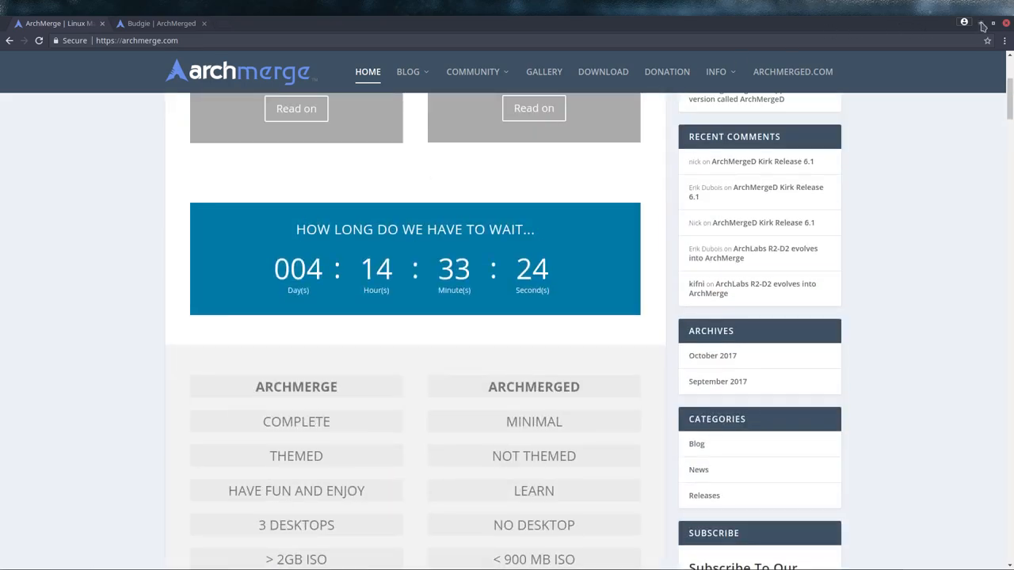
left_click(1004, 22)
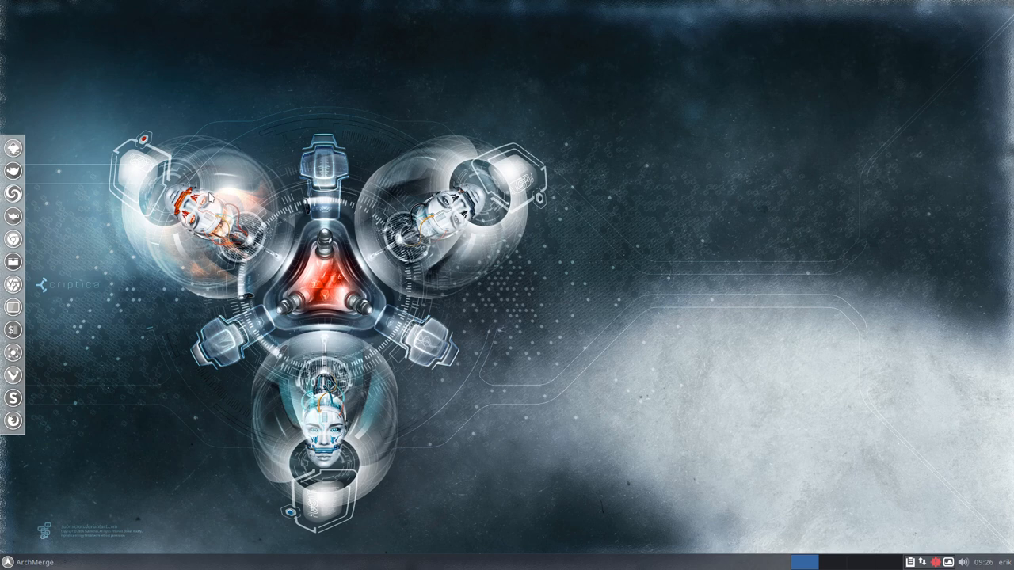
mouse_move(141, 165)
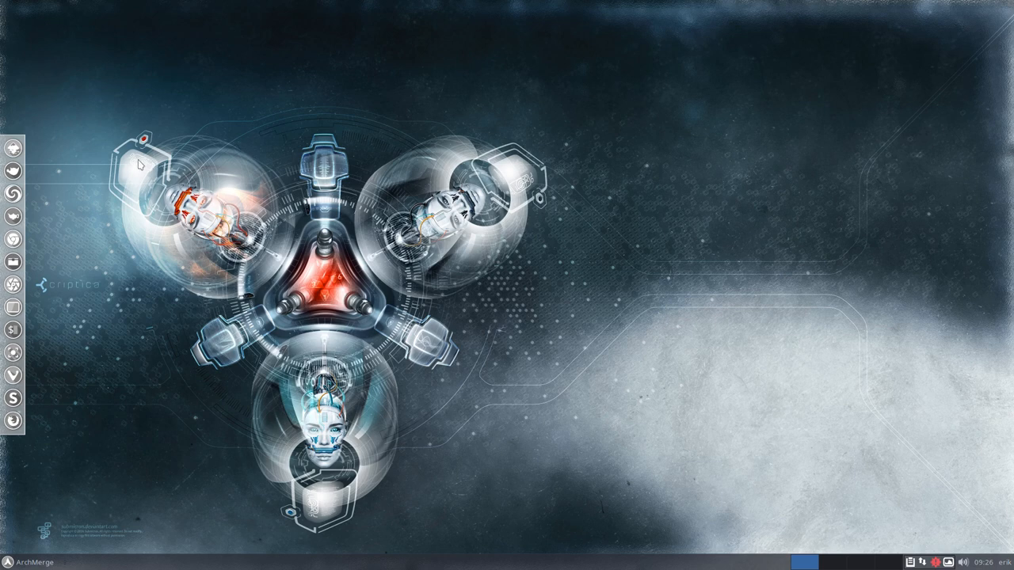
mouse_move(71, 545)
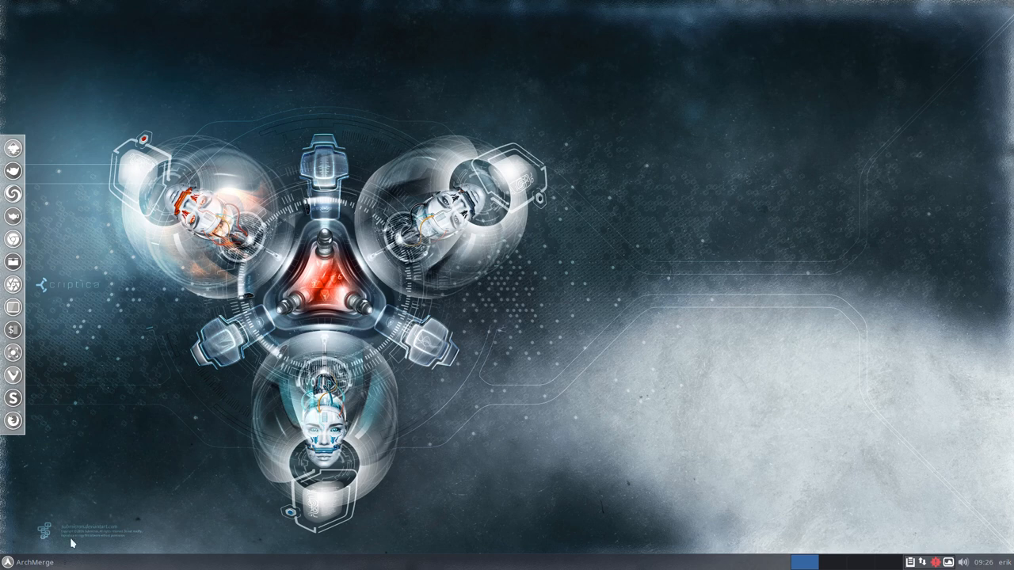
- Browse the Whisker menu's Accessories and Multimedia application categories
left_click(24, 561)
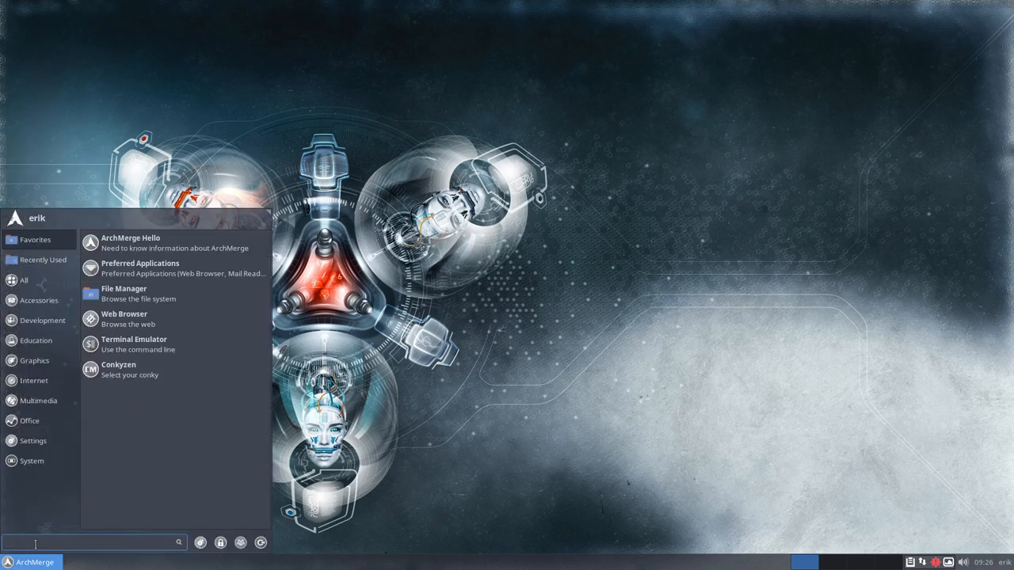
left_click(43, 259)
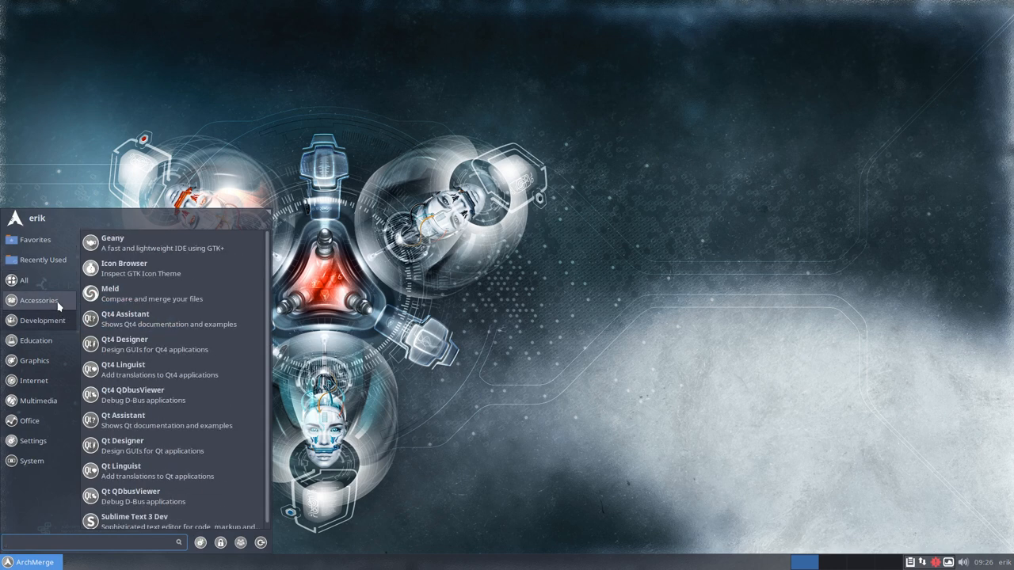
mouse_move(35, 340)
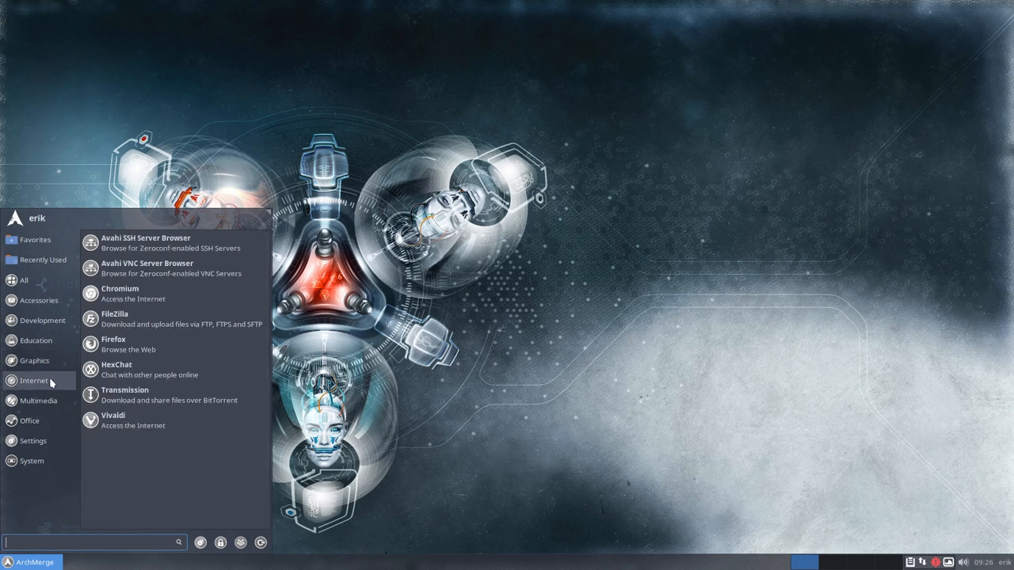
left_click(38, 401)
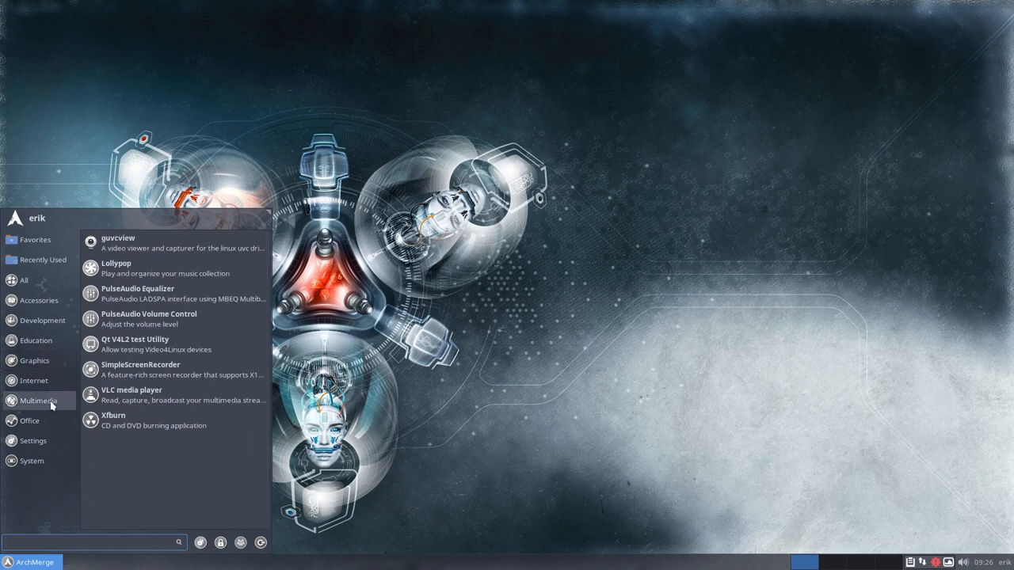
mouse_move(159, 244)
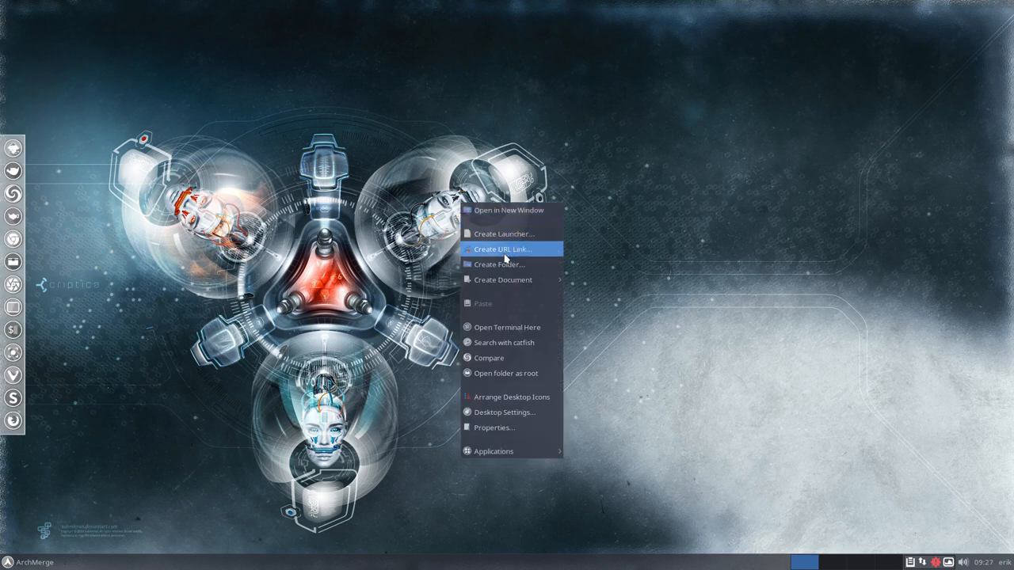
- Run 'sudo hardcode-fixer' in a Termite terminal opened on the Desktop folder
left_click(503, 327)
type("sudo")
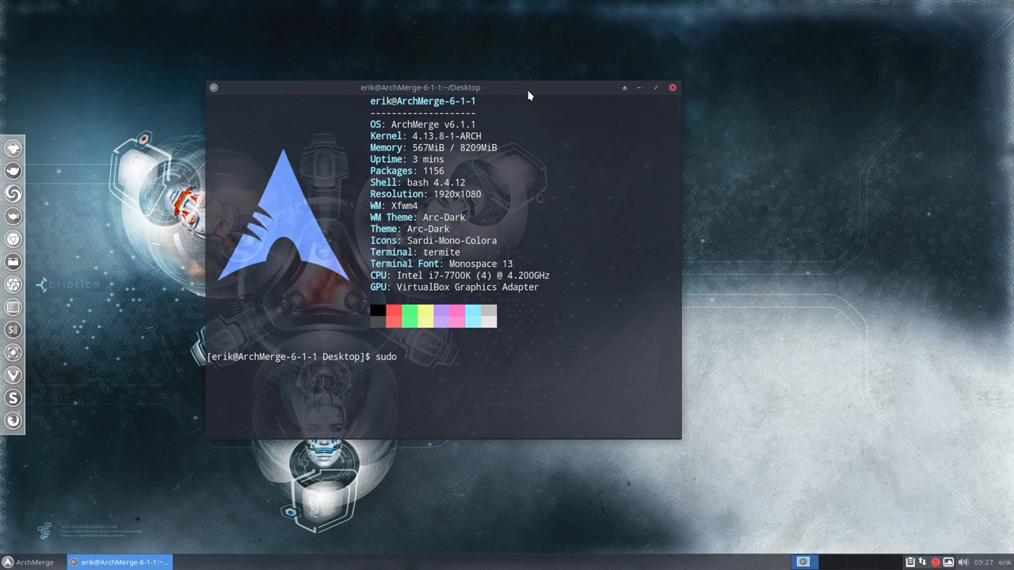
type("hardcode-fixer")
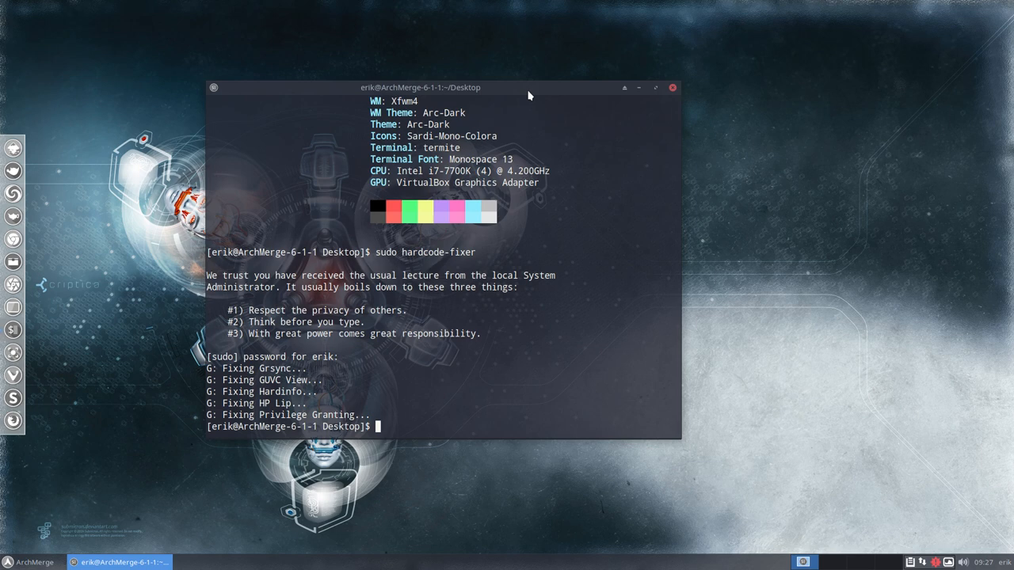
mouse_move(178, 396)
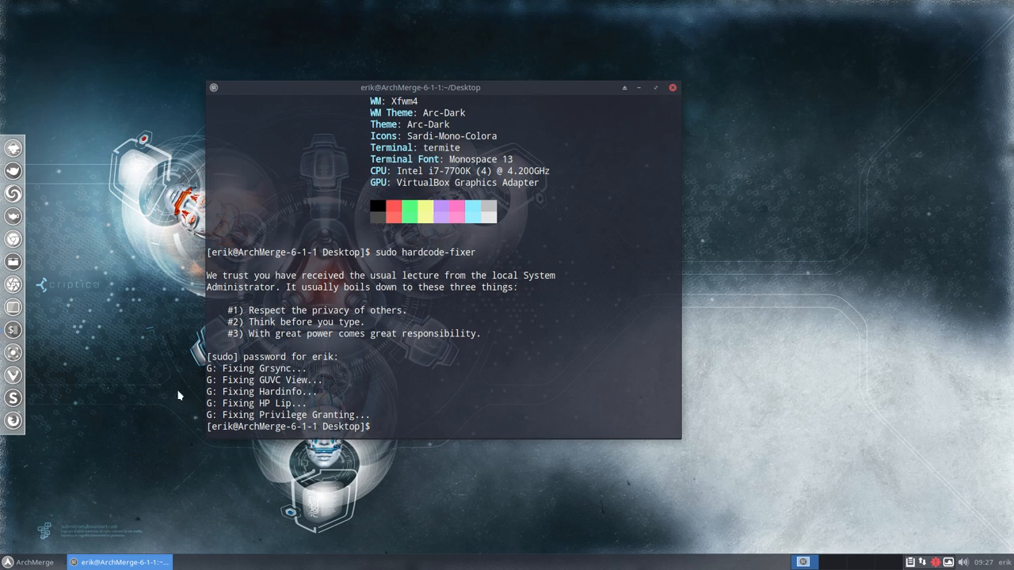
left_click(31, 561)
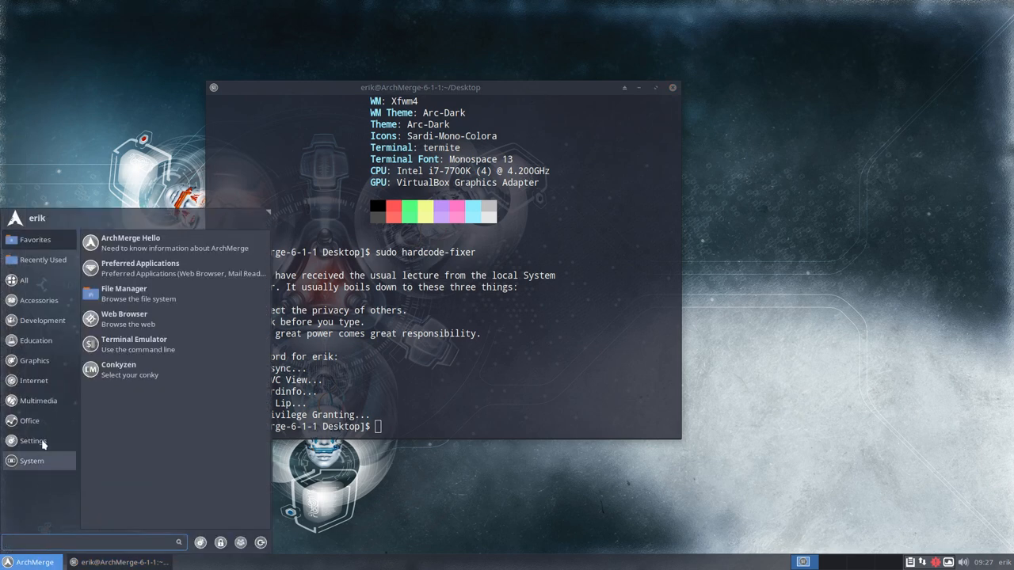
left_click(38, 399)
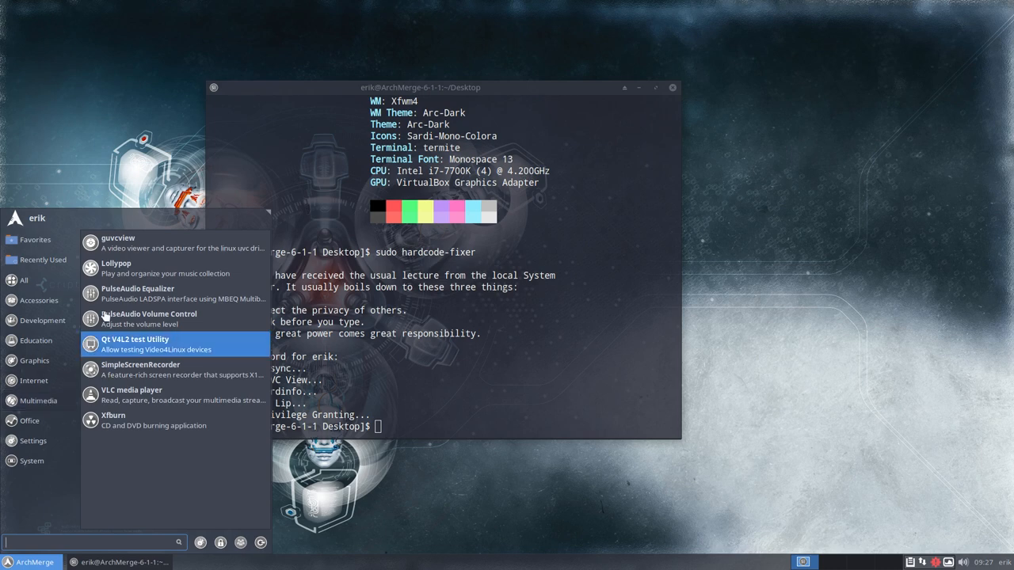
mouse_move(403, 326)
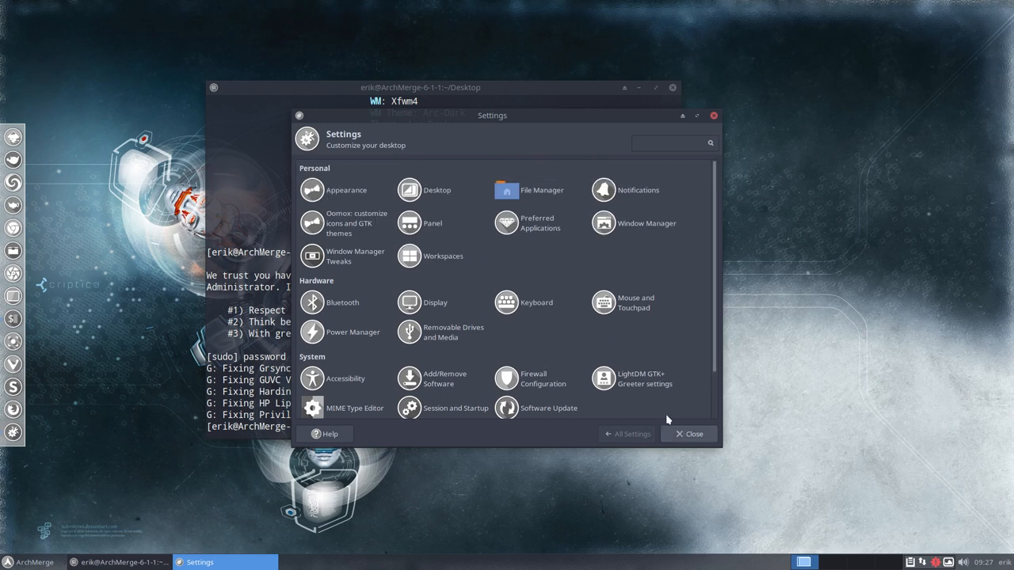
left_click(333, 190)
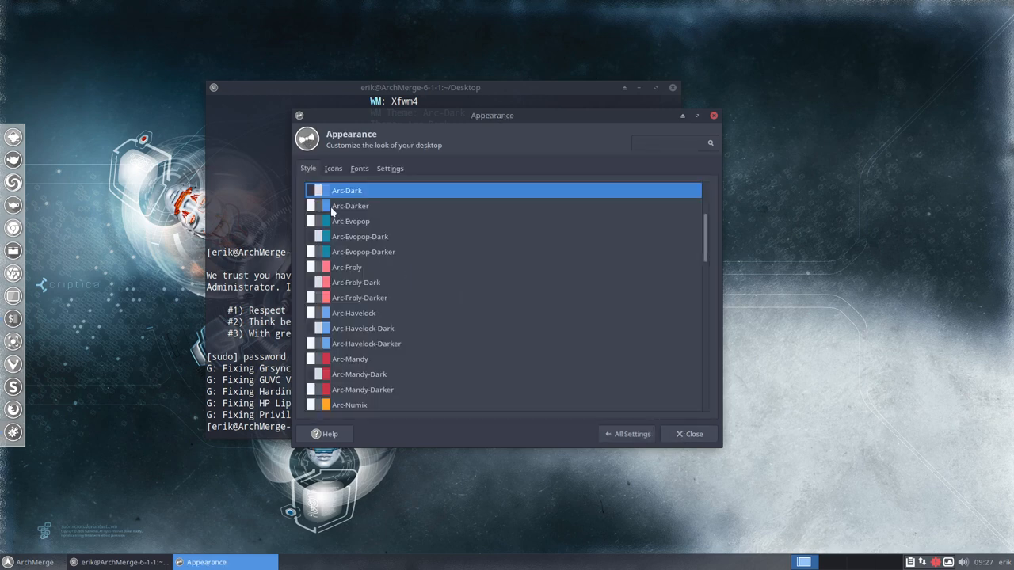
scroll("down", 3)
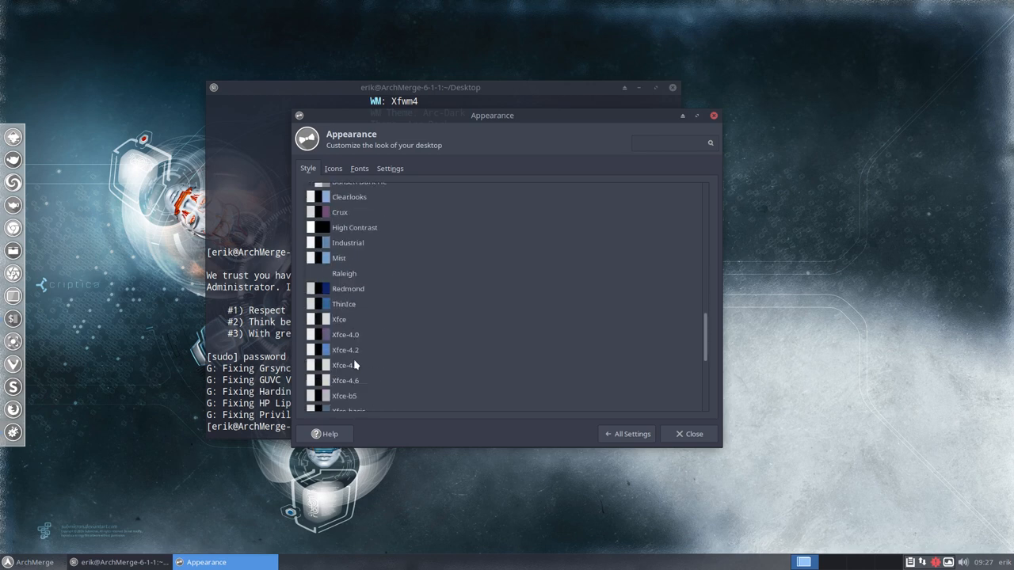
left_click(332, 168)
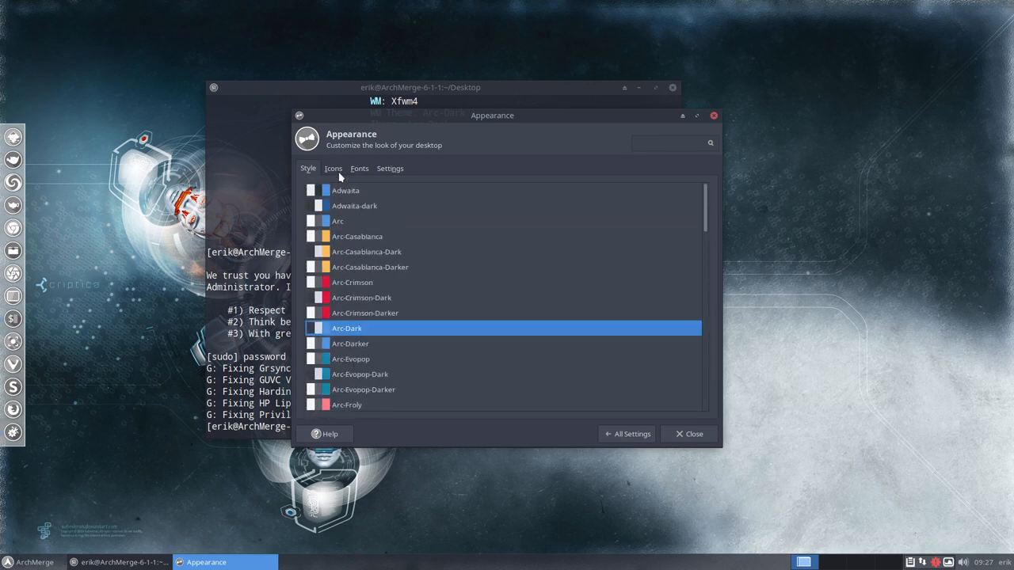
left_click(333, 168)
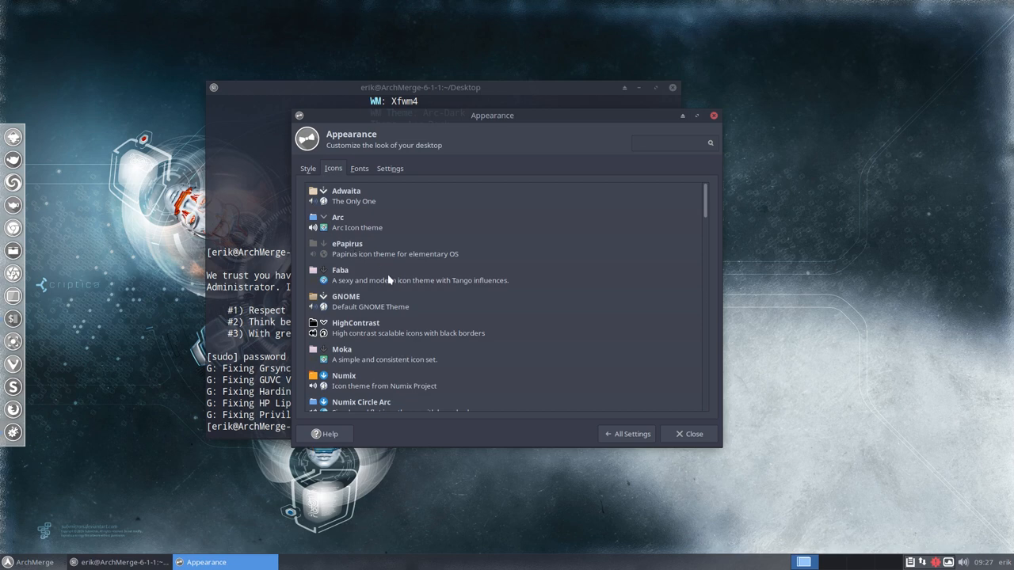
scroll("down", 3)
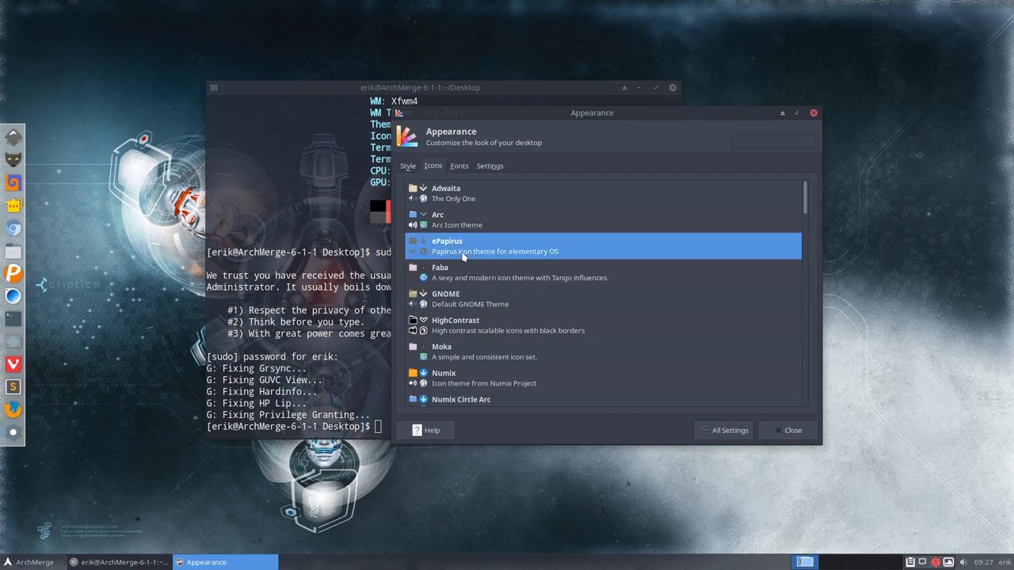
scroll("down", 3)
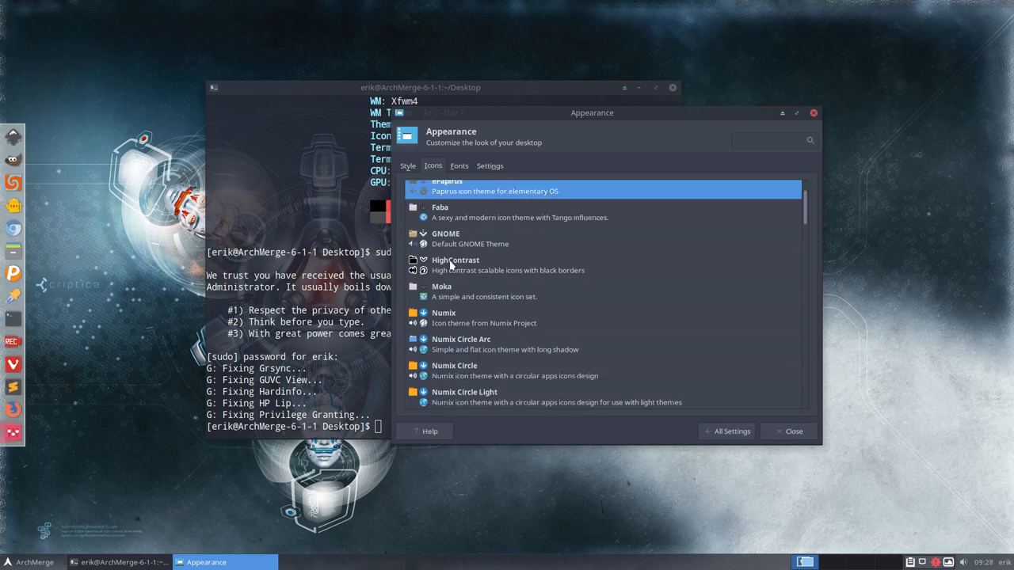
scroll("down", 3)
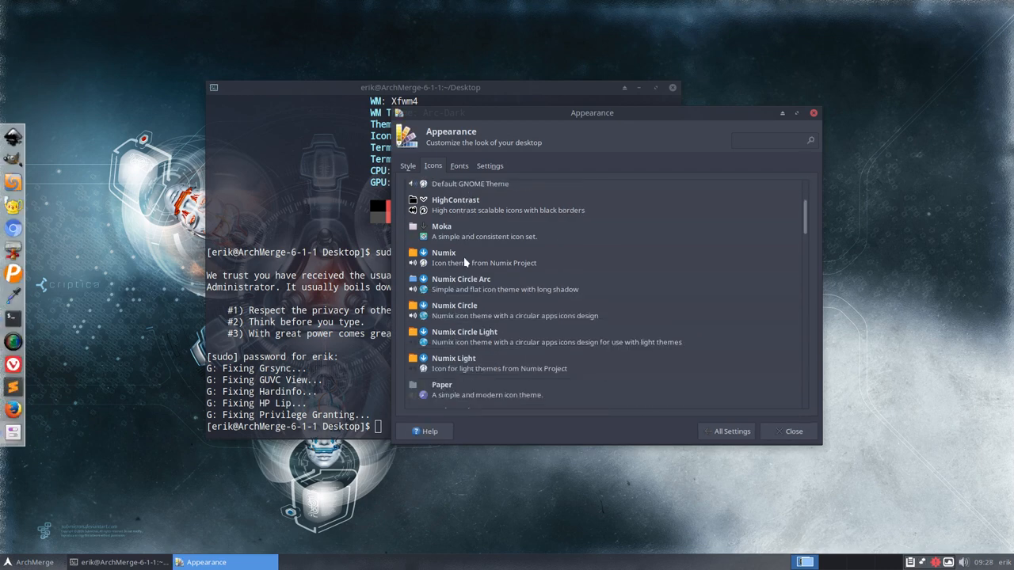
scroll("down", 3)
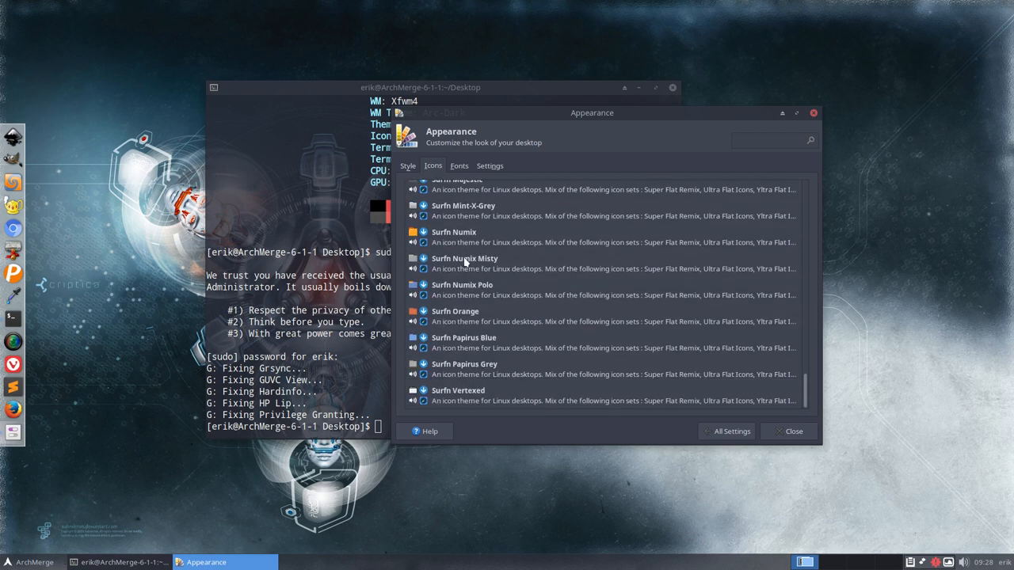
left_click(459, 166)
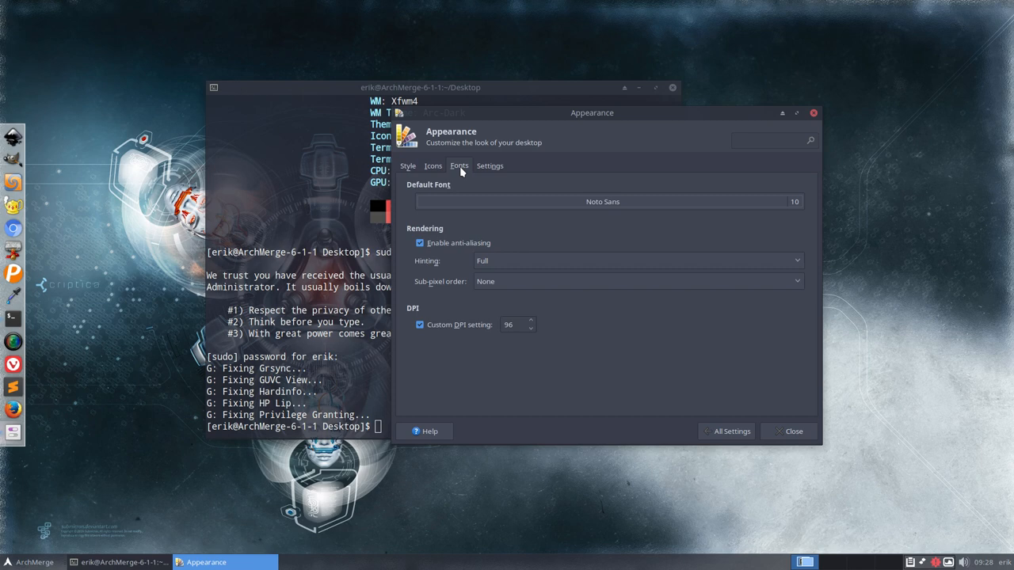
left_click(602, 201)
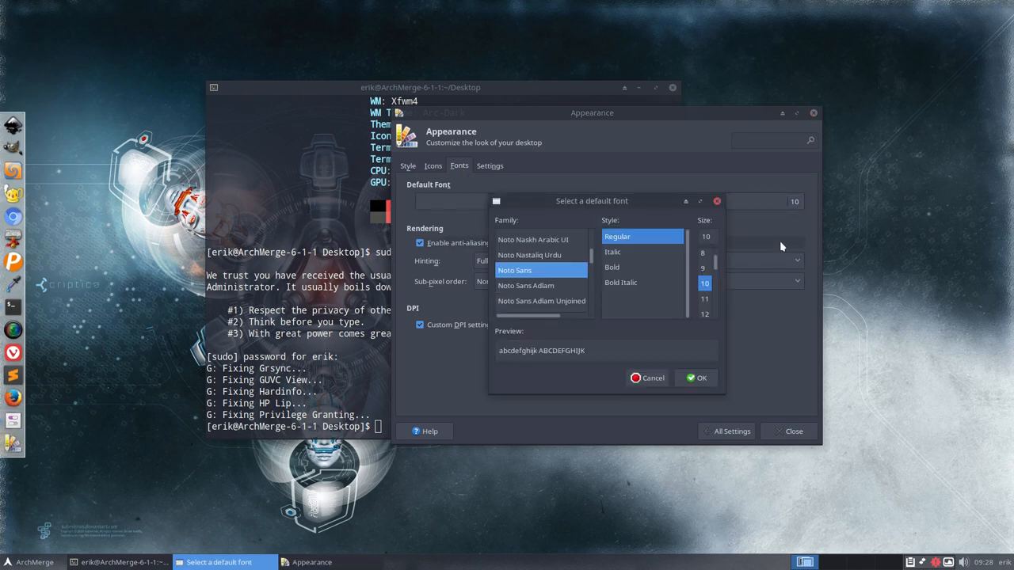
left_click(700, 376)
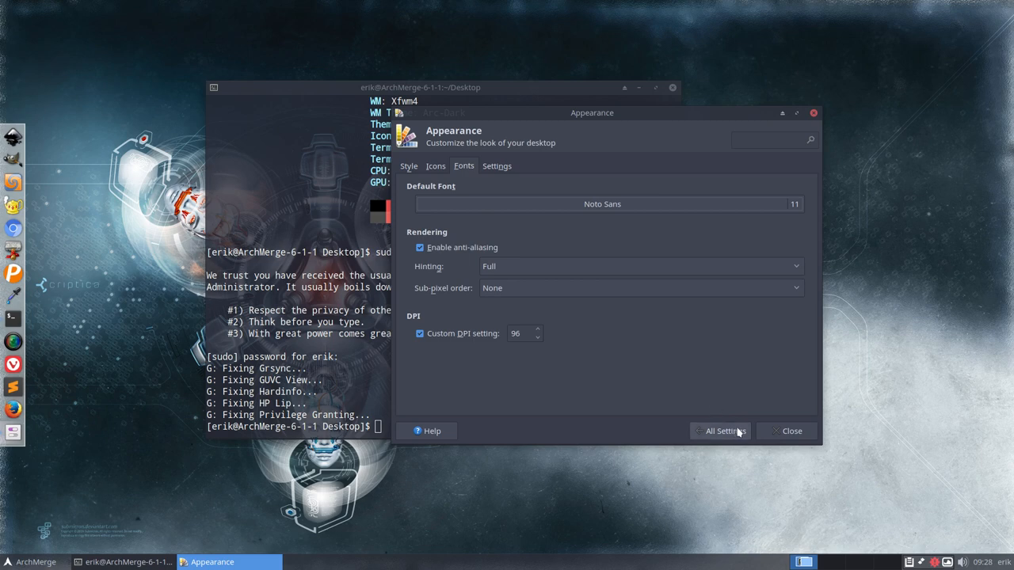
left_click(790, 431)
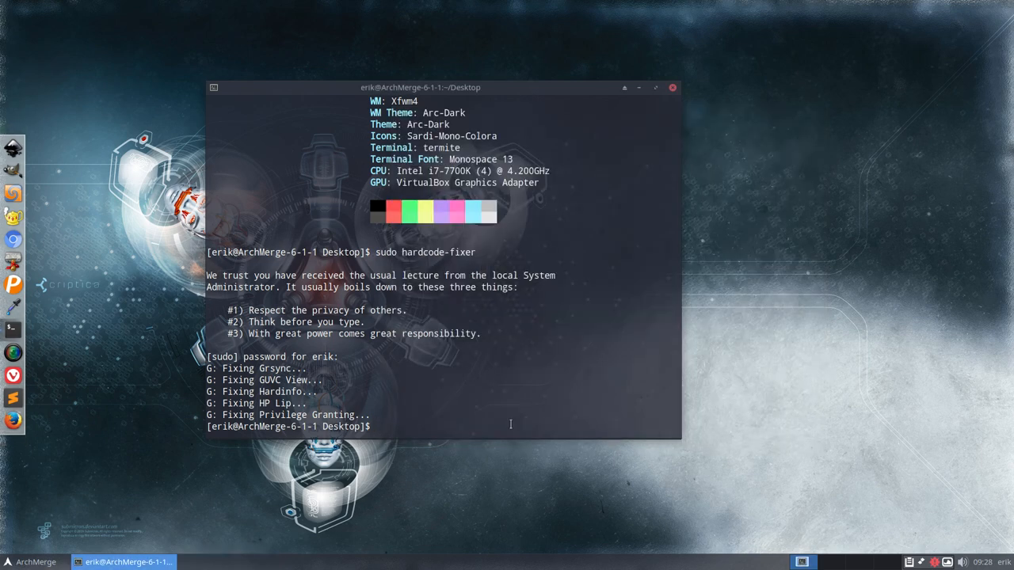
- Close the terminal and log out of the Xfce session from the Whisker menu
left_click(671, 88)
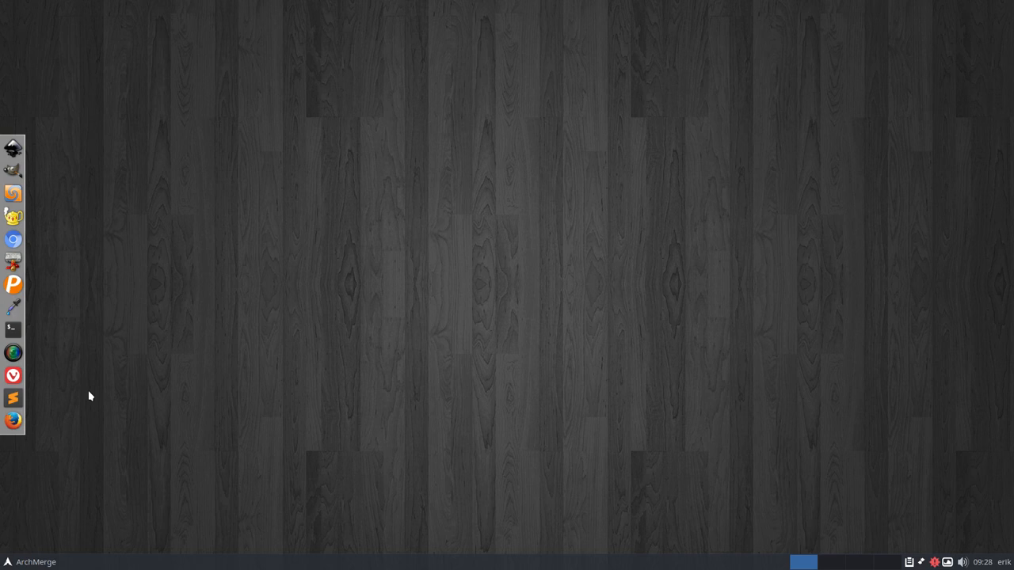
left_click(23, 561)
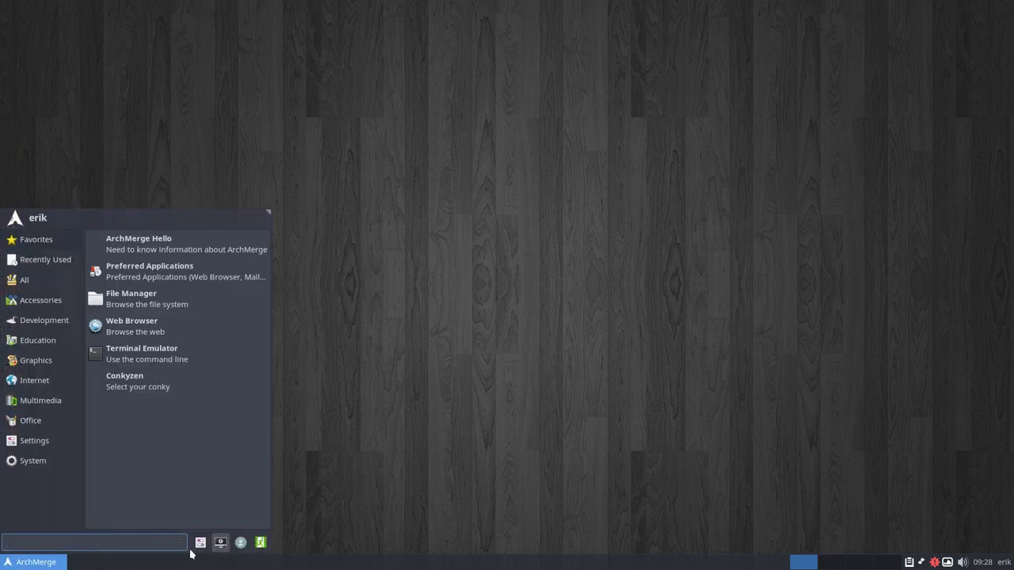
mouse_move(39, 243)
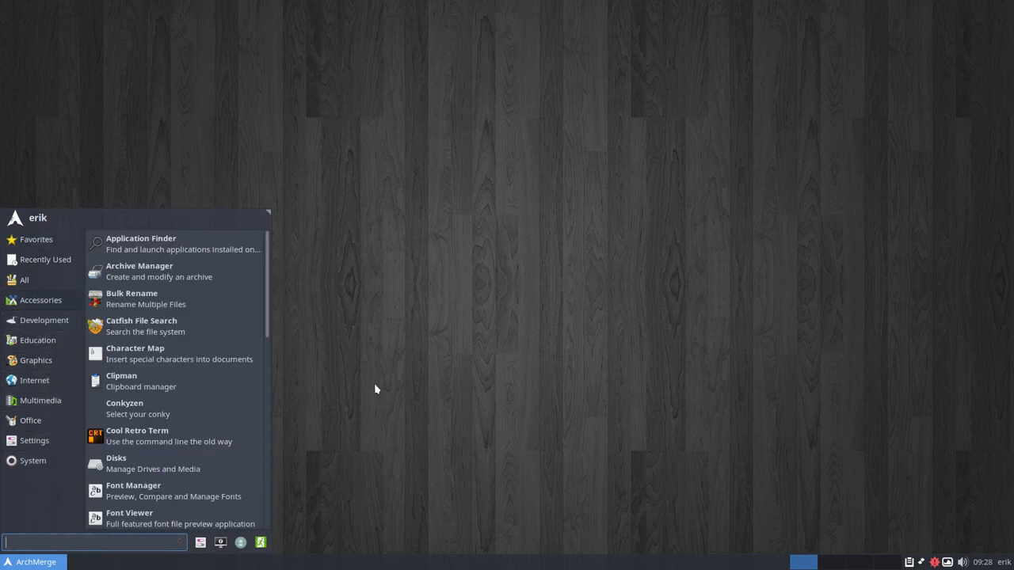
left_click(35, 240)
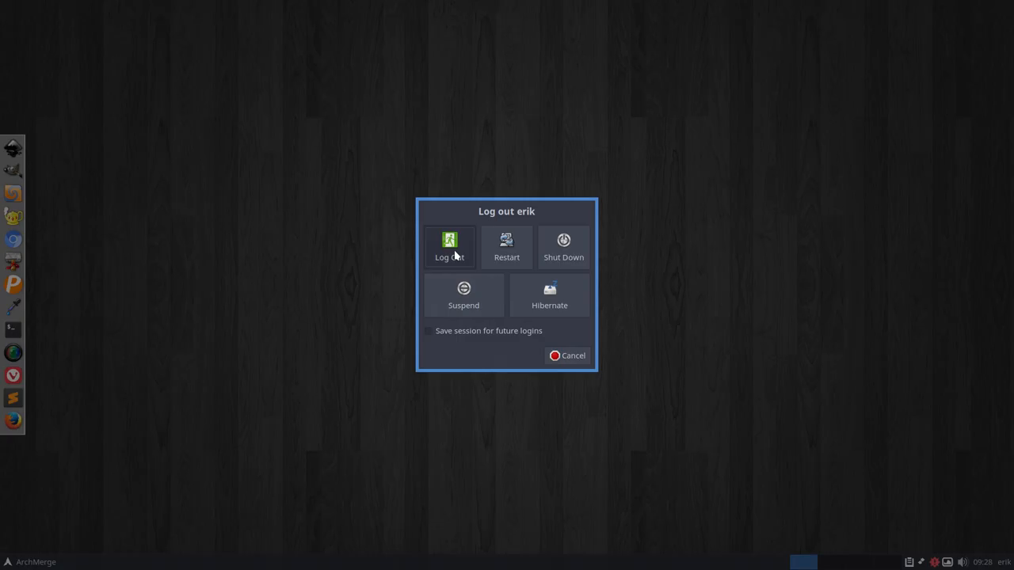
left_click(449, 246)
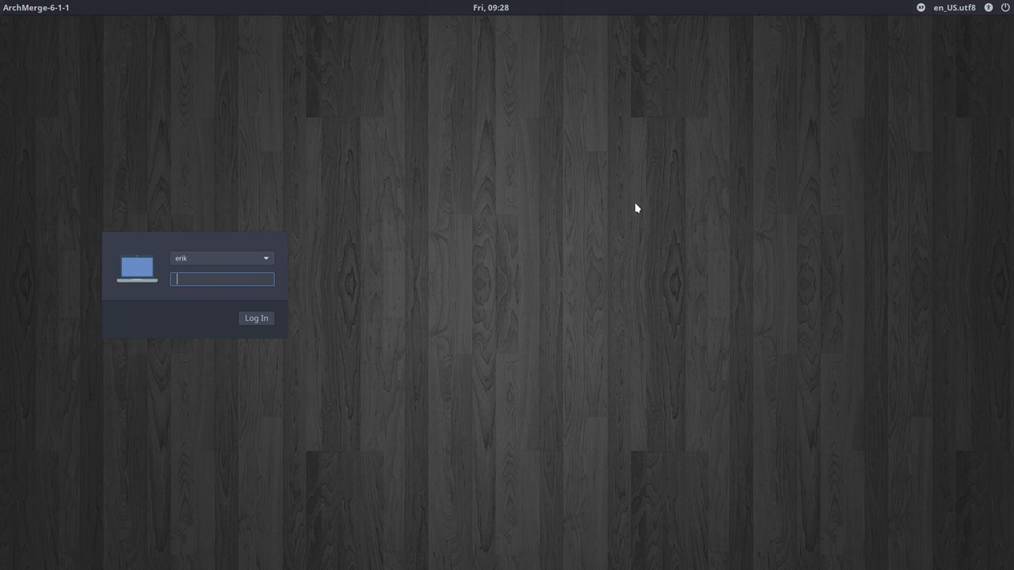
- Log in to an Openbox session from the LightDM session list
left_click(918, 6)
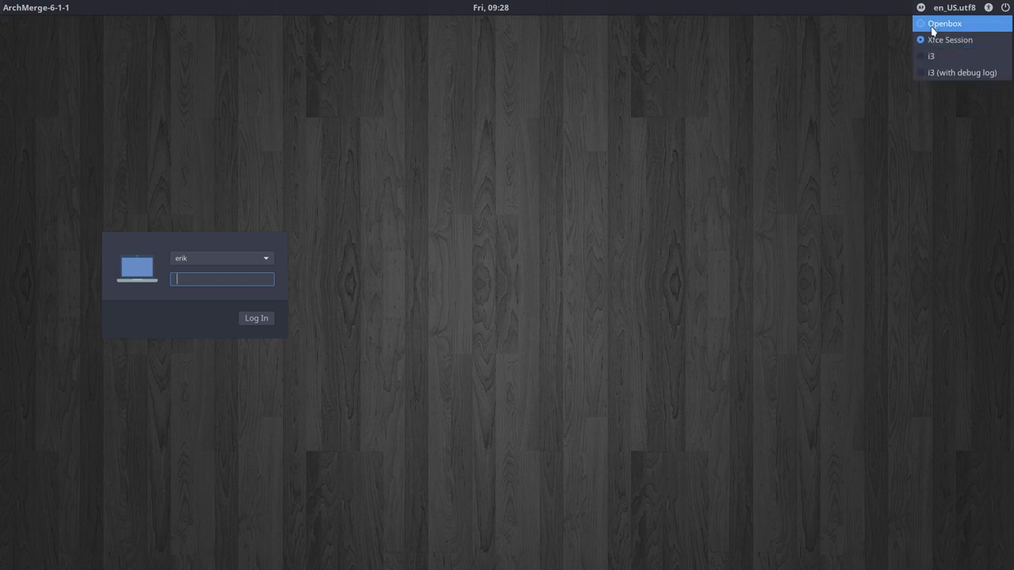
left_click(944, 23)
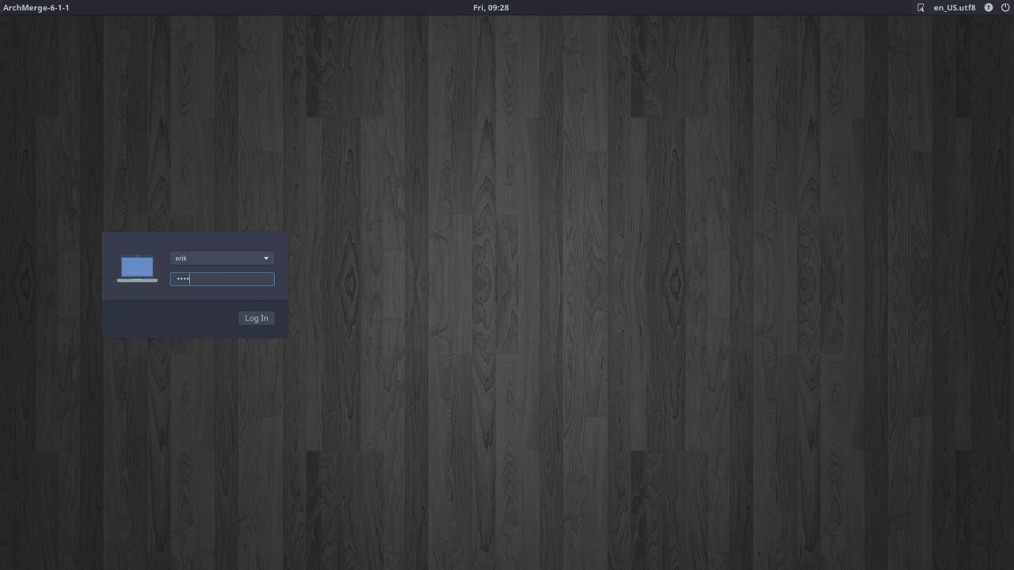
left_click(257, 317)
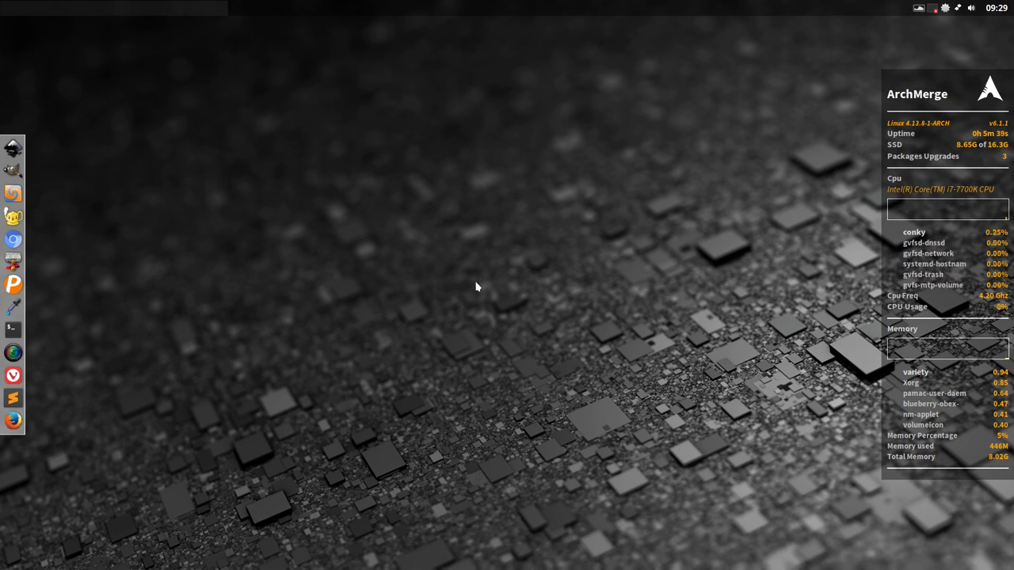
- Set a wooden floorboard wallpaper through Nitrogen from the Openbox desktop menu
right_click(477, 288)
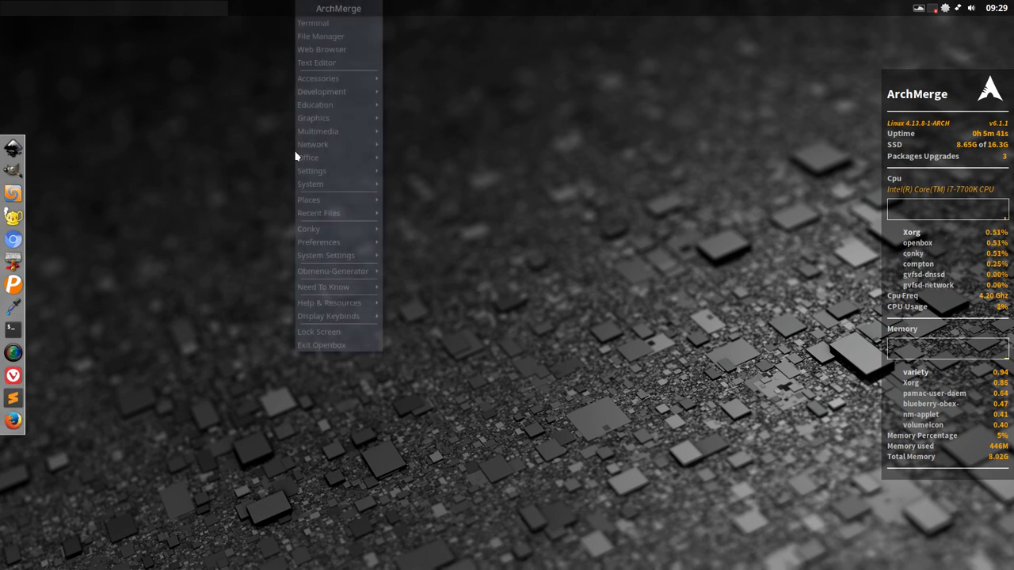
mouse_move(333, 228)
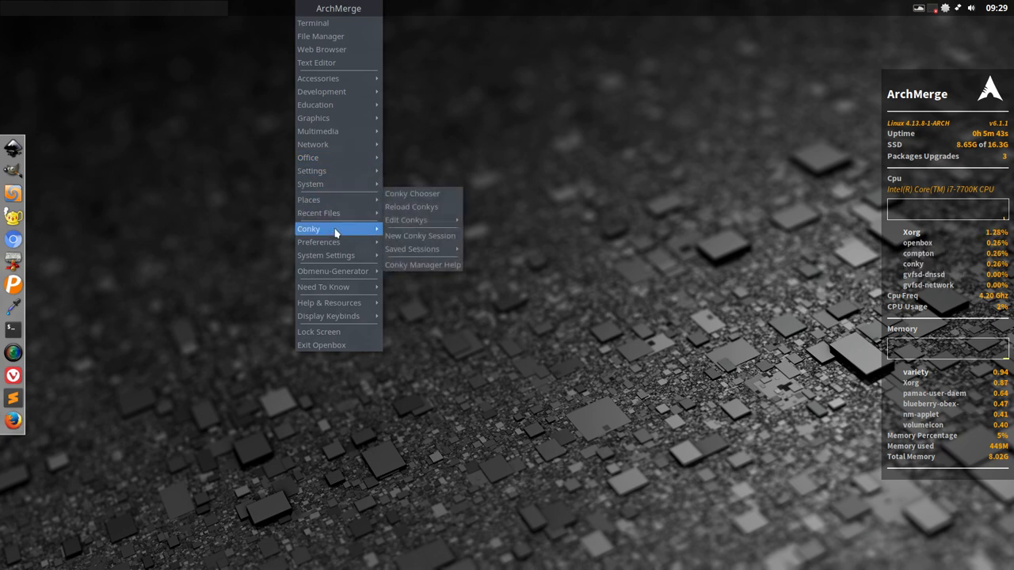
mouse_move(722, 408)
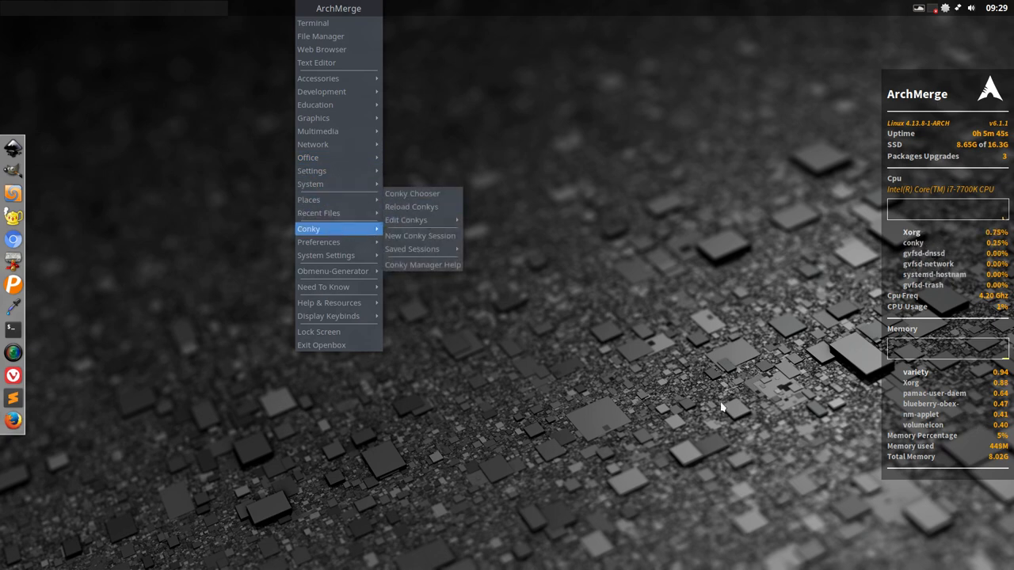
mouse_move(333, 270)
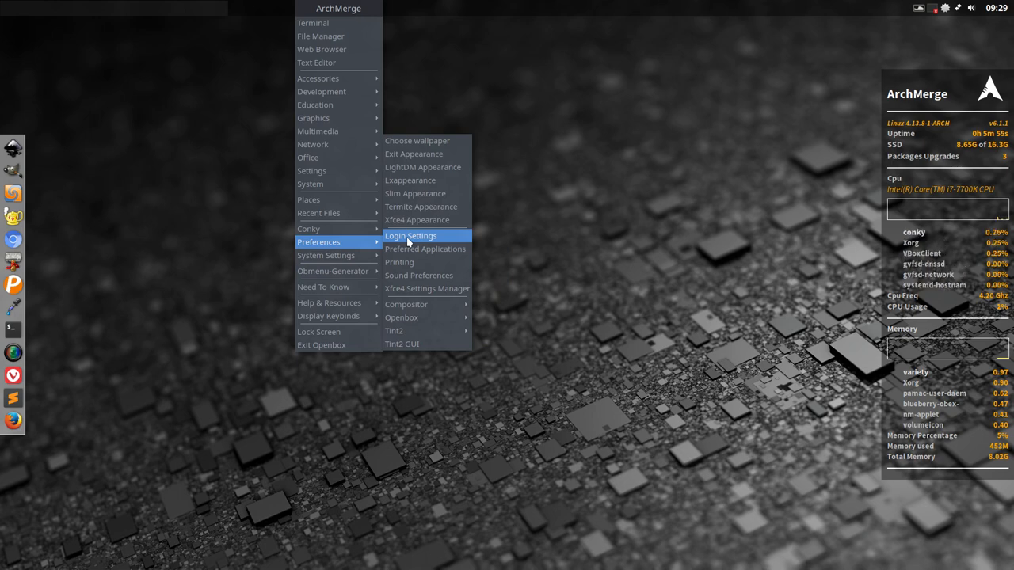
left_click(417, 140)
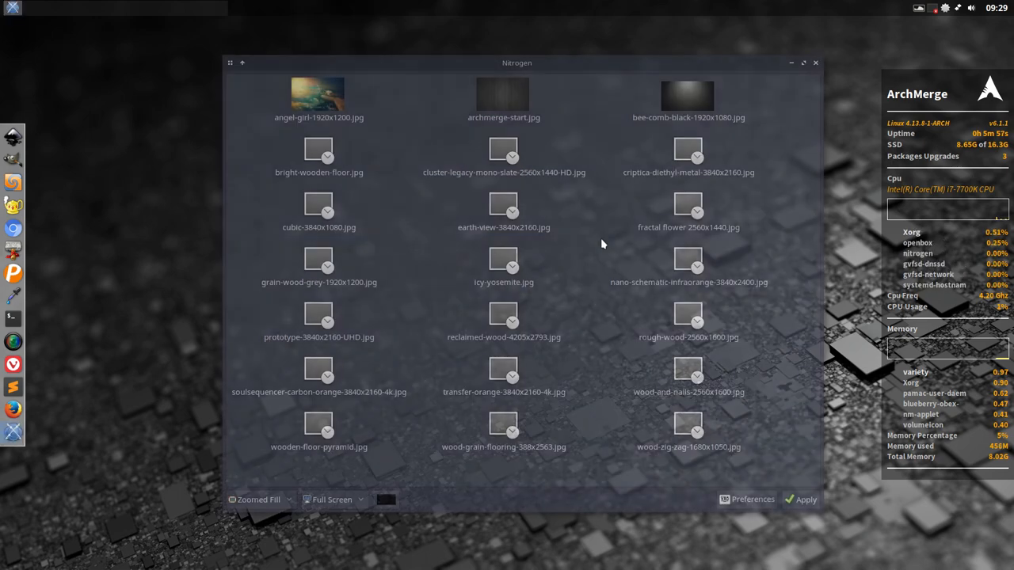
left_click(502, 261)
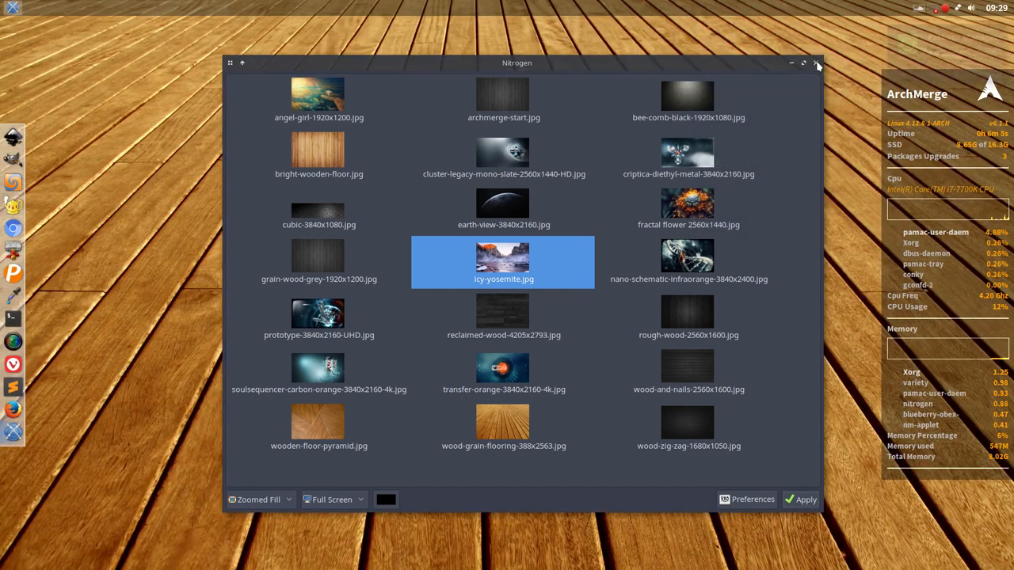
left_click(818, 62)
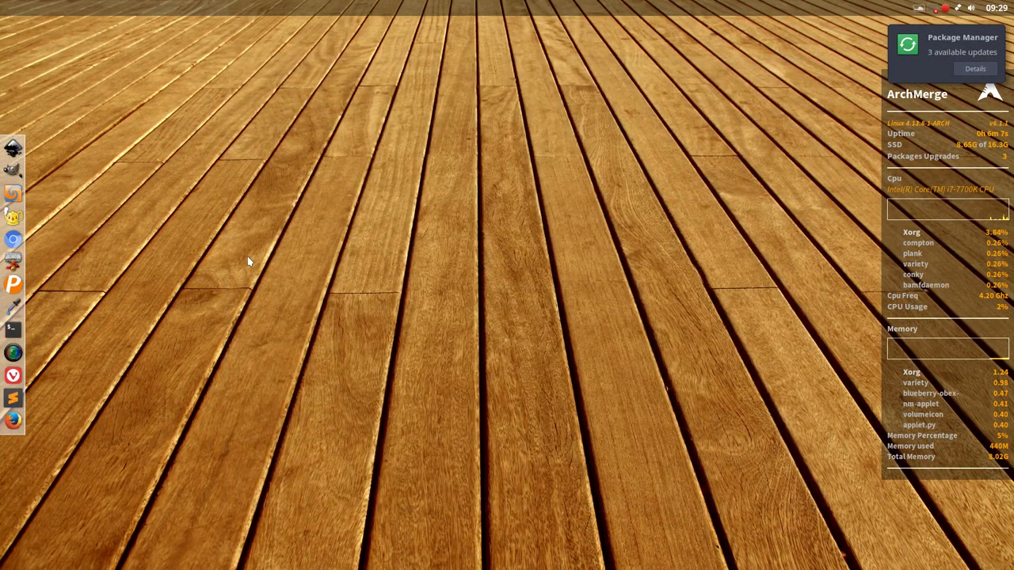
- Pick a new icon theme in Xfce Appearance opened from the desktop menu
right_click(249, 262)
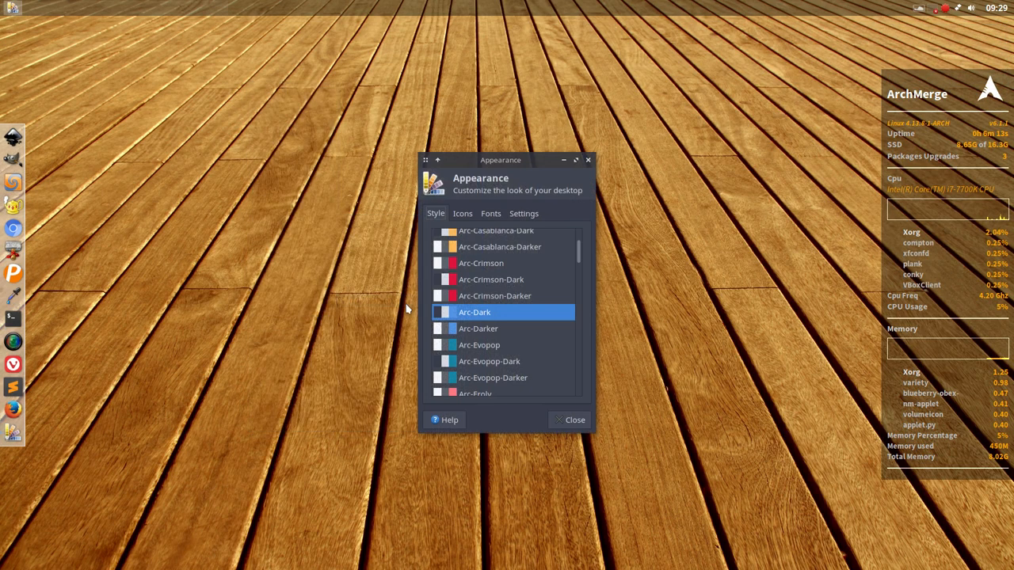
left_click(462, 212)
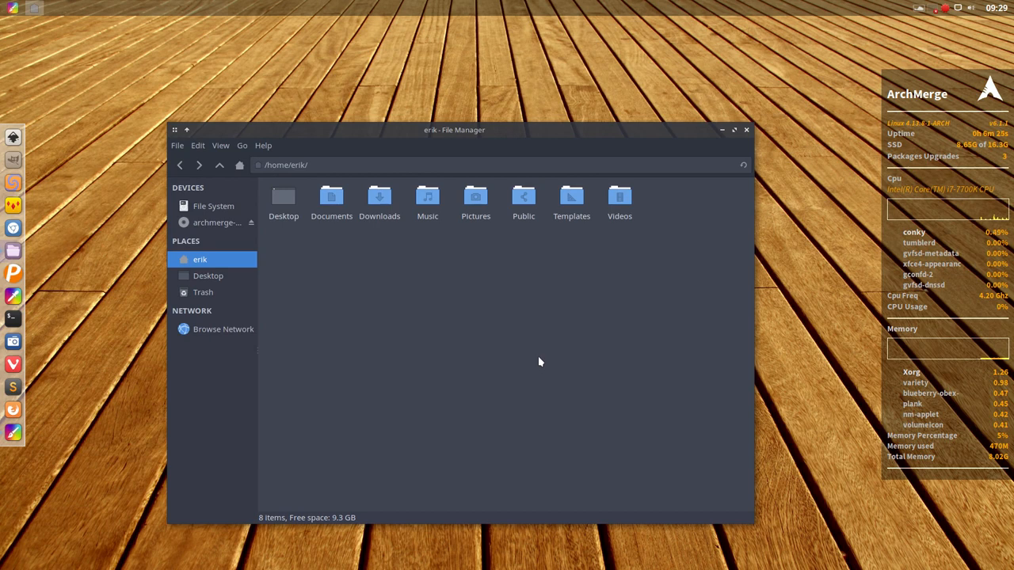
mouse_move(748, 136)
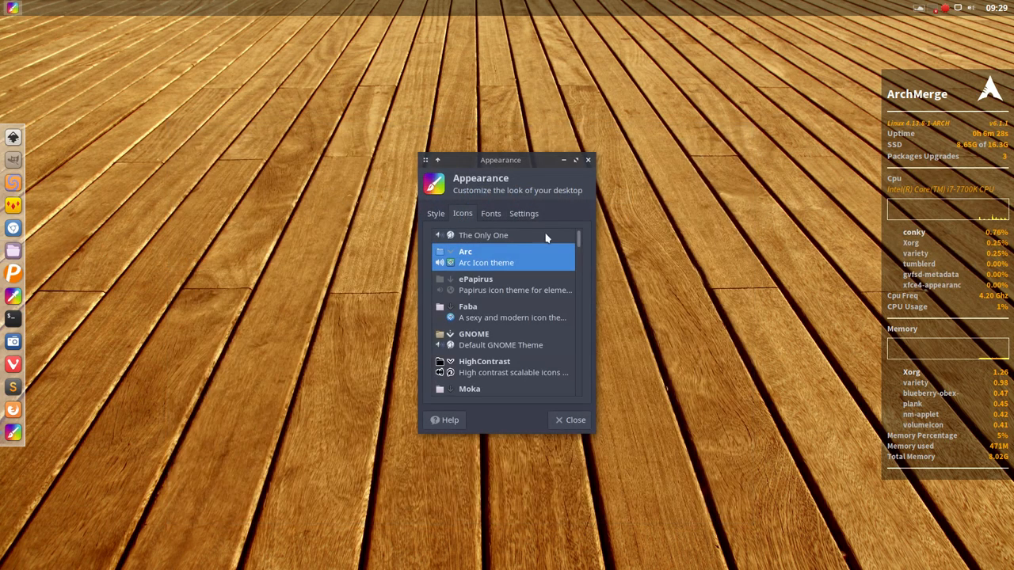
scroll("down", 3)
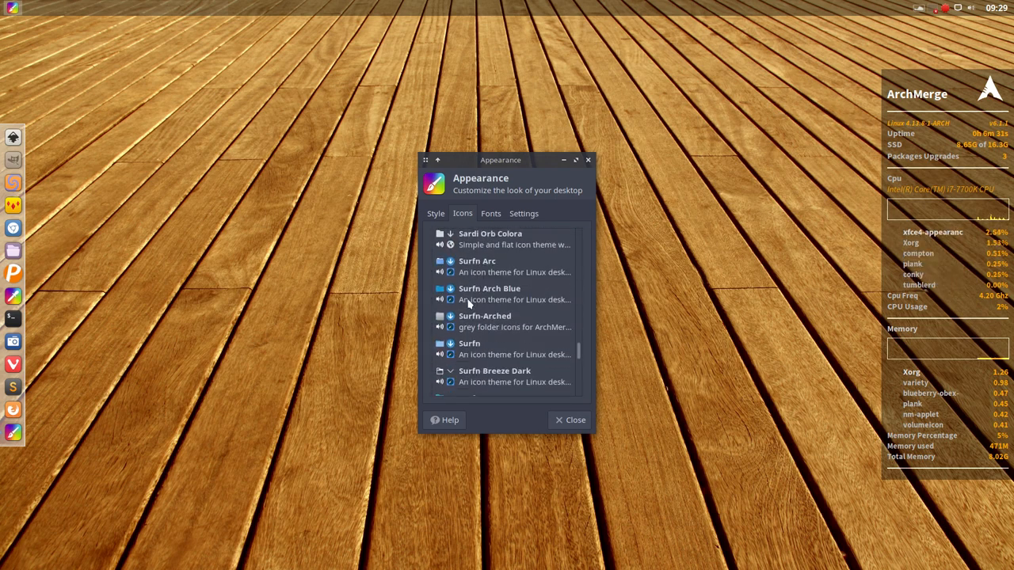
scroll("down", 3)
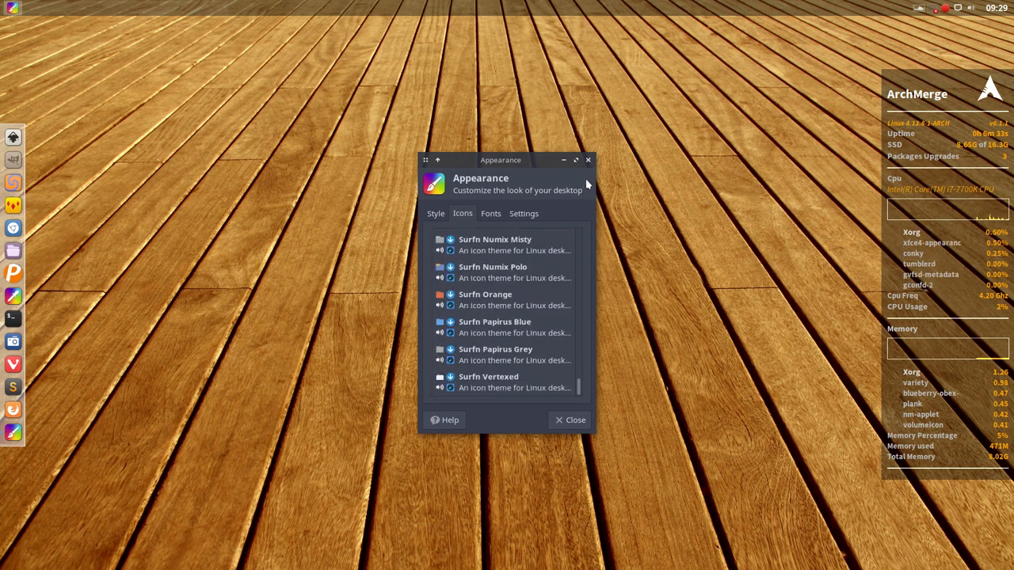
- Confirm Noto Sans as the default font in the Fonts settings
left_click(491, 212)
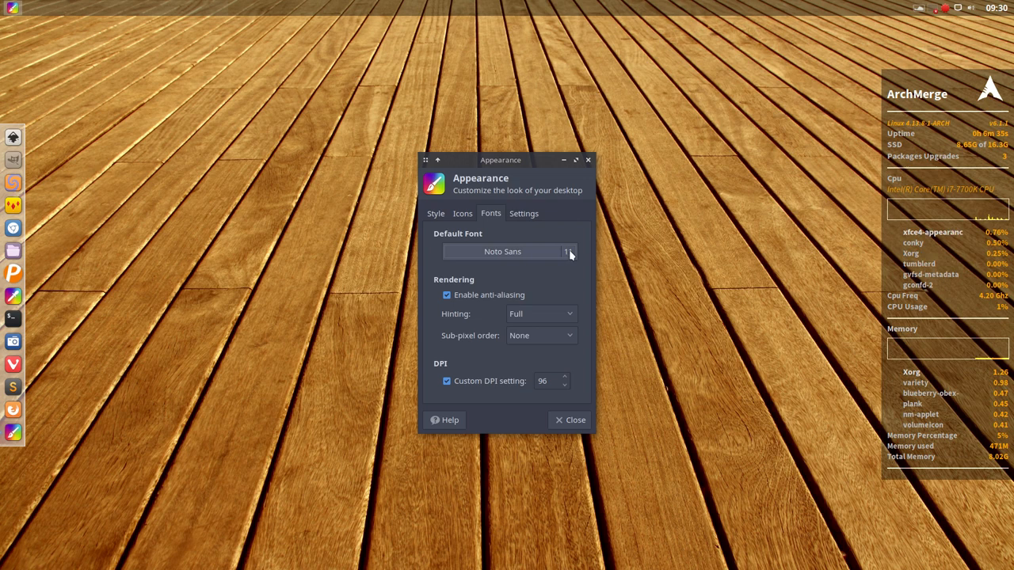
left_click(502, 250)
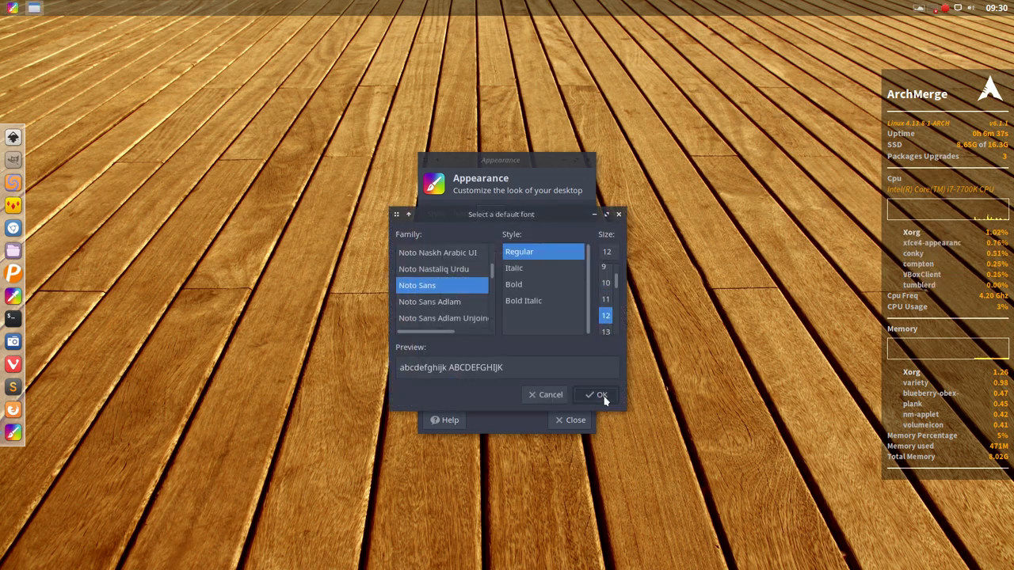
left_click(595, 394)
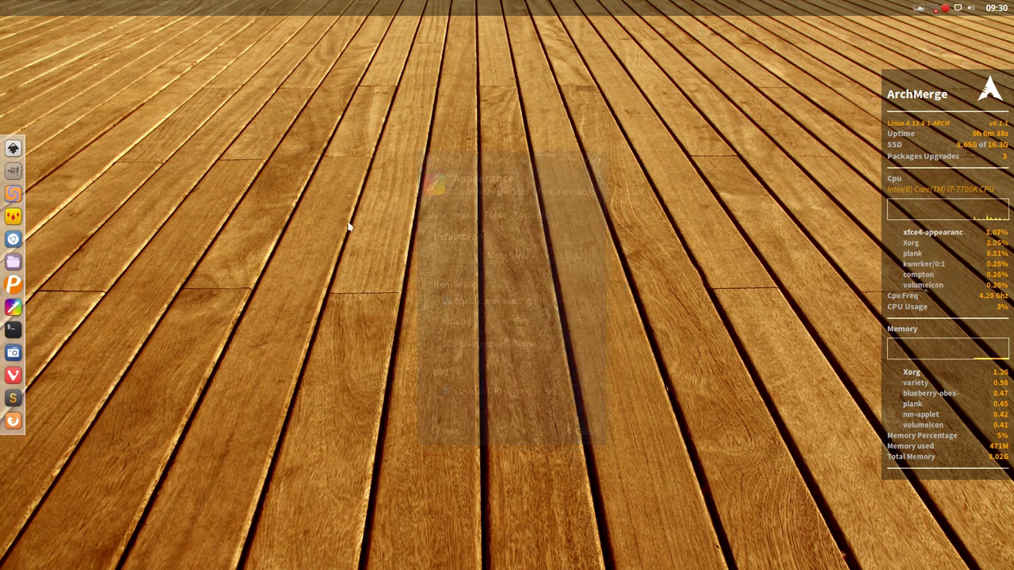
- Apply the three pending Pamac updates and authenticate with the password to start syncing
right_click(358, 228)
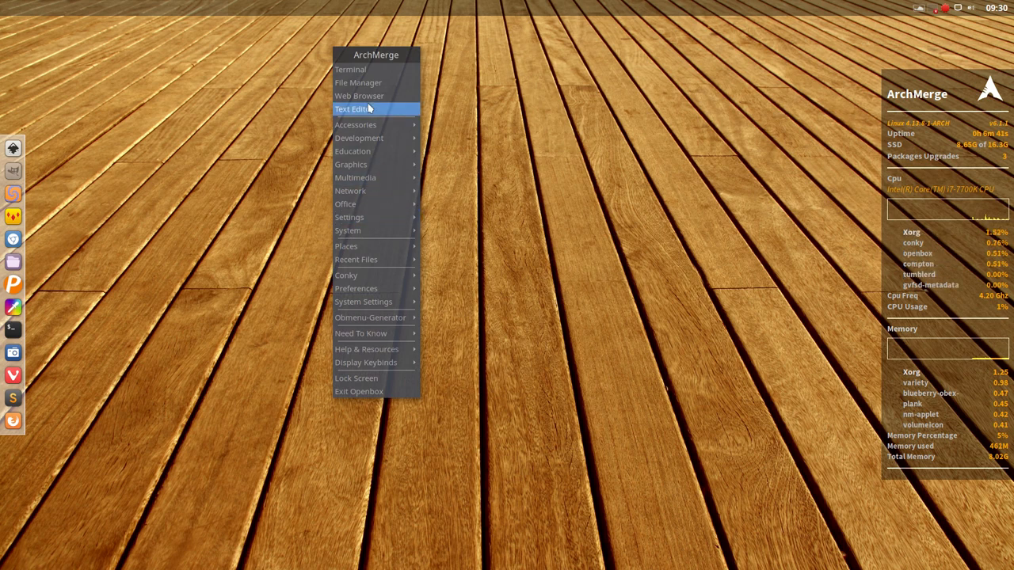
mouse_move(374, 333)
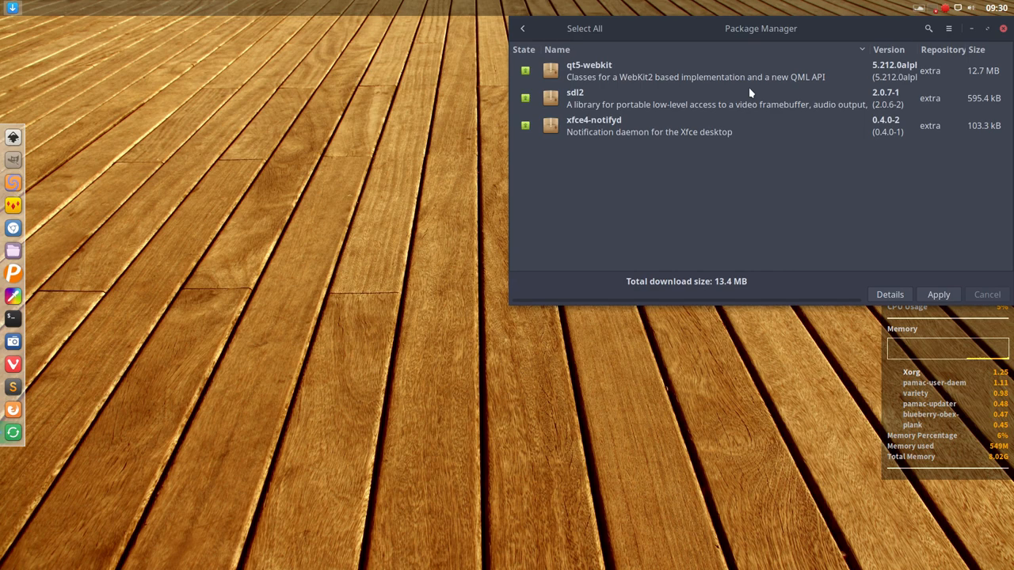
mouse_move(708, 132)
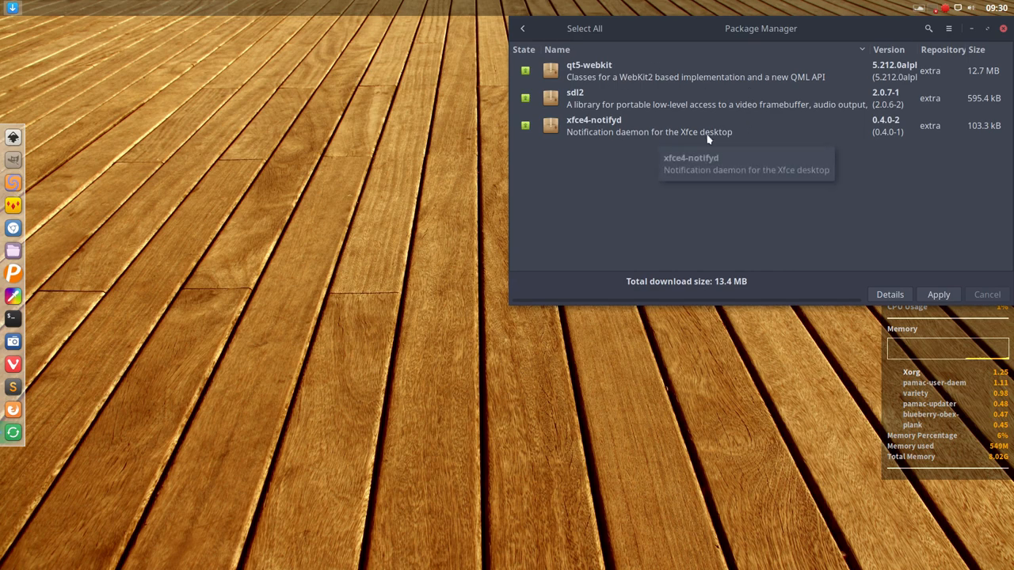
left_click(937, 294)
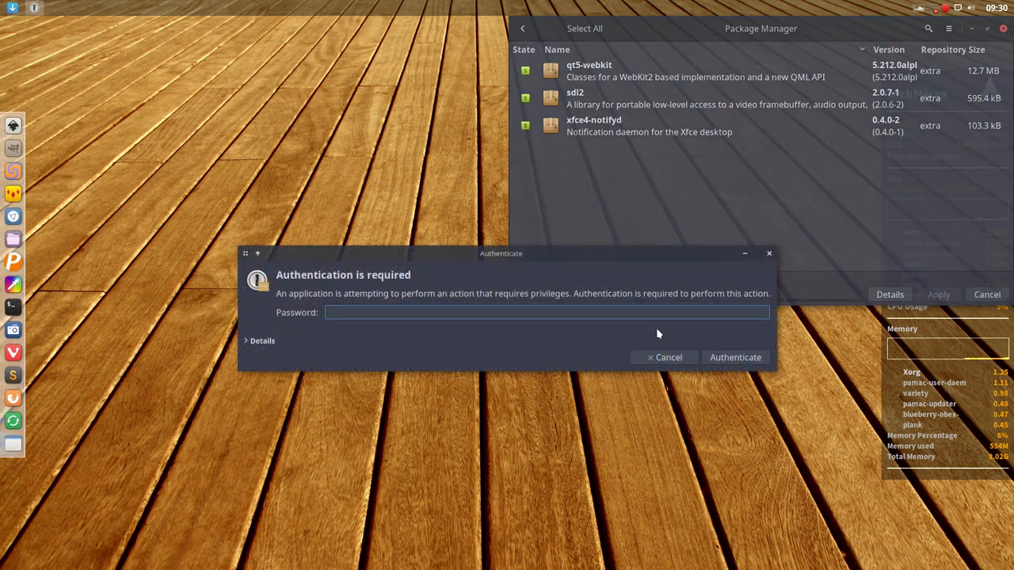
left_click(735, 358)
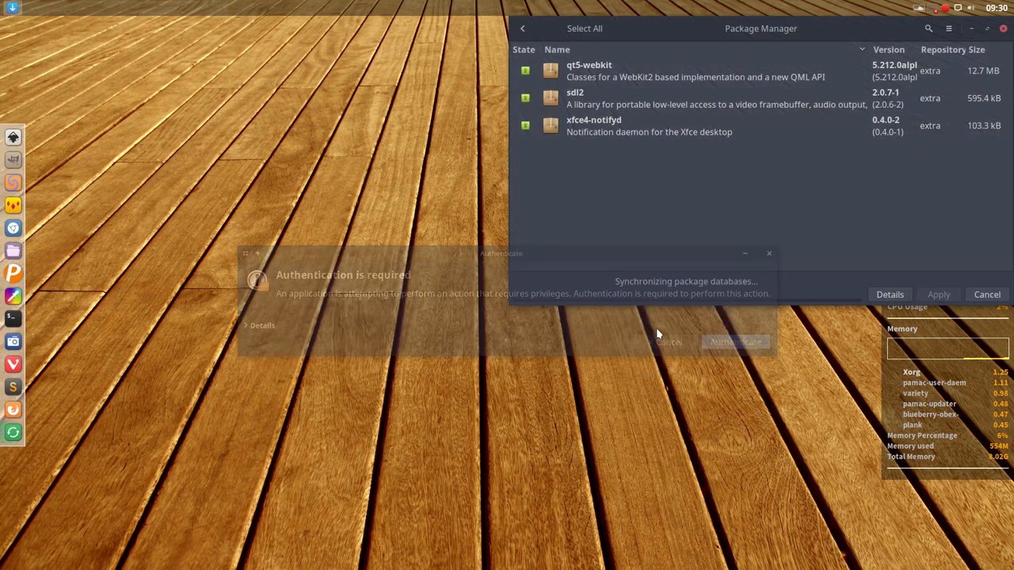
left_click(735, 342)
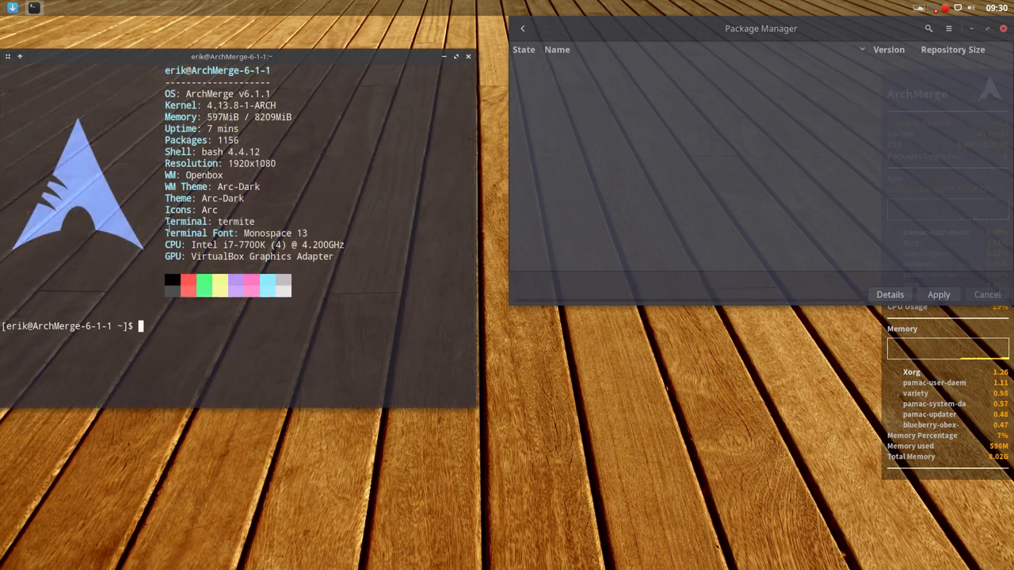
- List the shell aliases with 'alias' in Termite, then close the terminal and Pamac windows
type("alias")
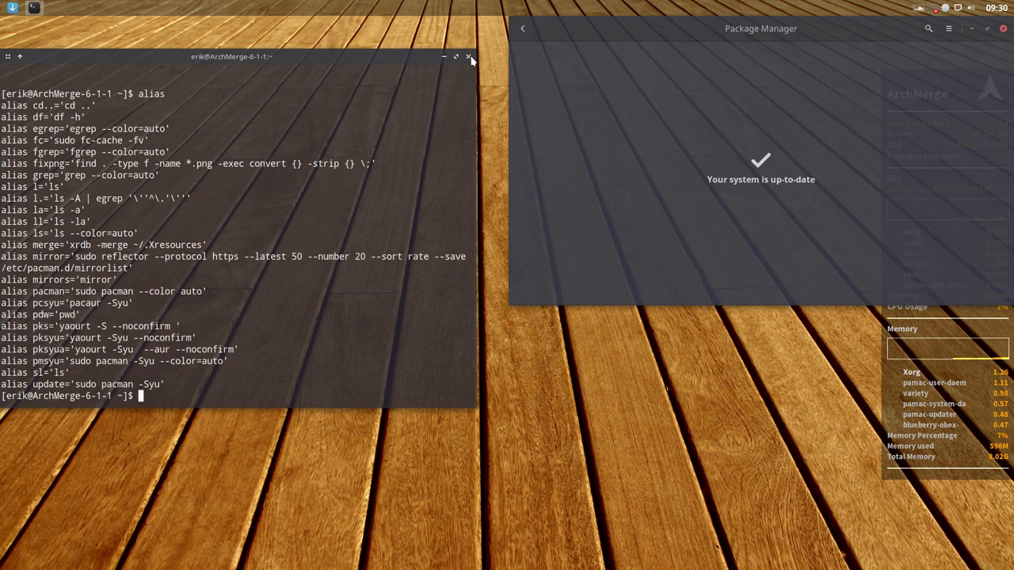
left_click(465, 57)
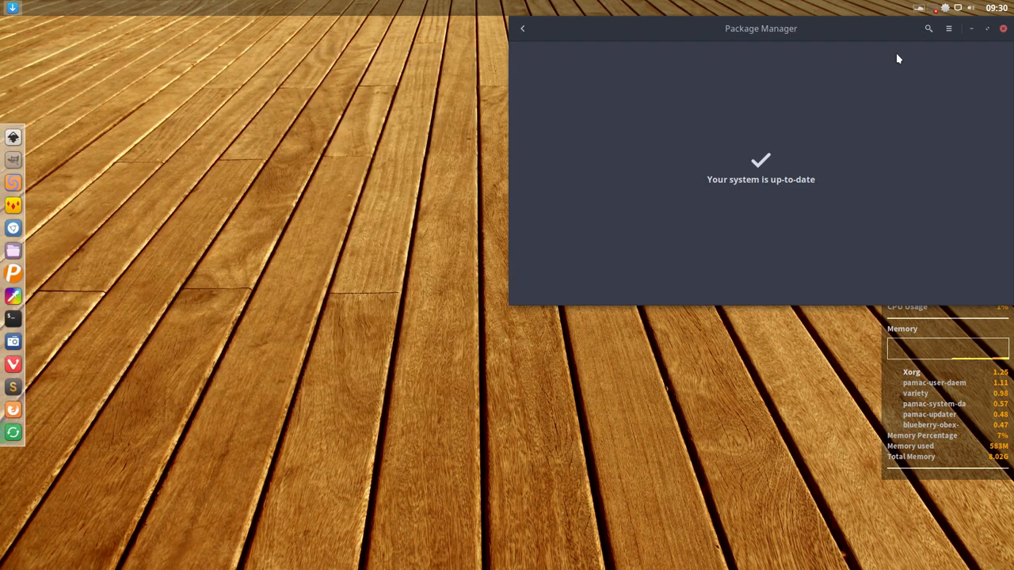
left_click(1002, 28)
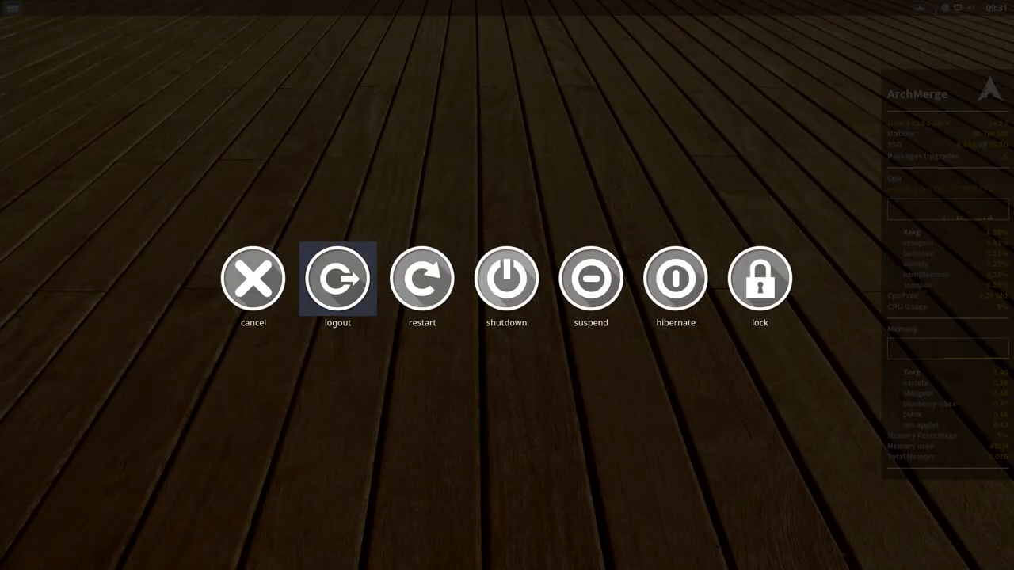
- Log out of Openbox and log back in to an i3 session from LightDM
left_click(336, 279)
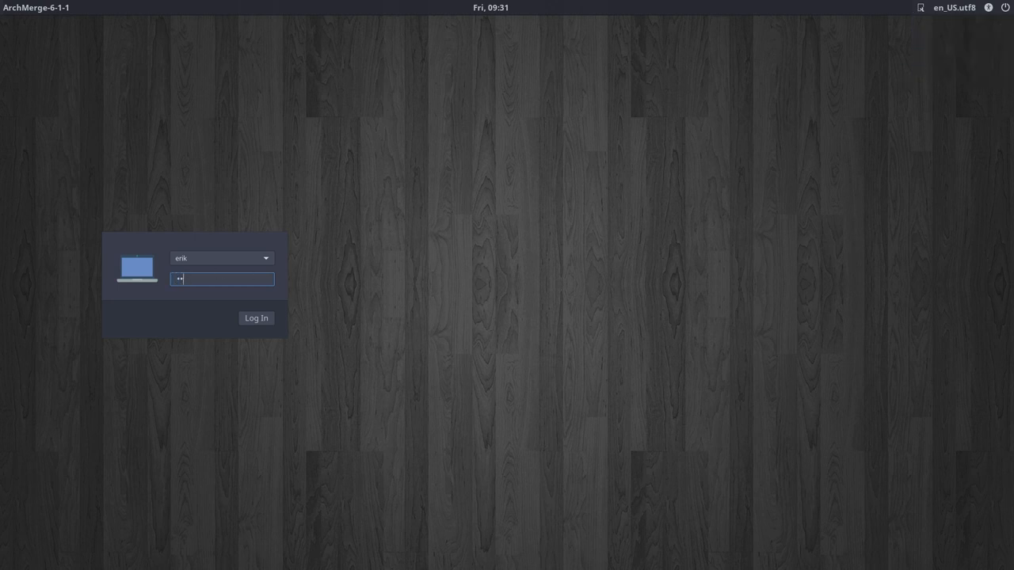
left_click(256, 316)
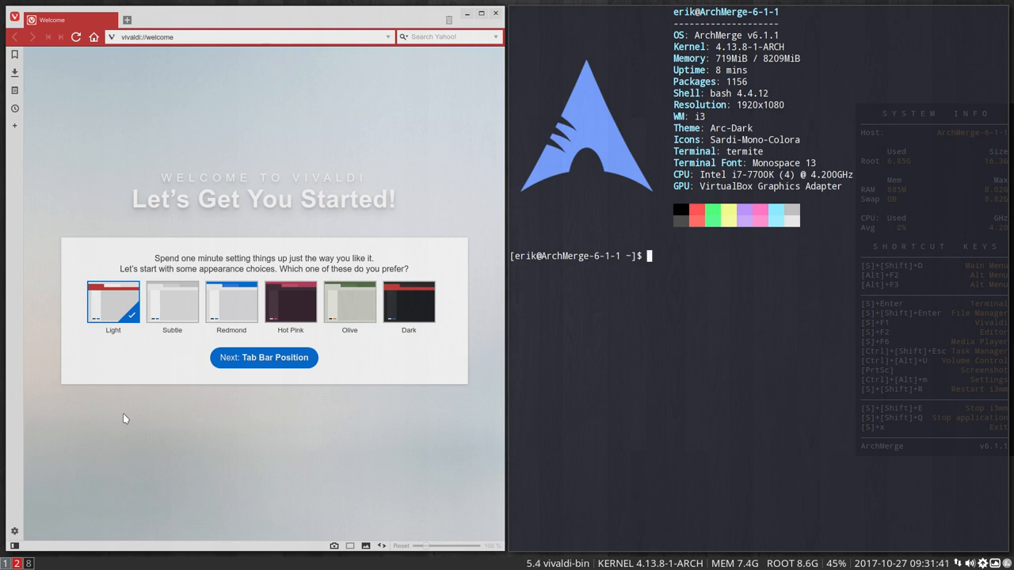
- Launch Geany and GIMP, switch GIMP to Single-Window Mode, and launch the file manager
key("Super+Return")
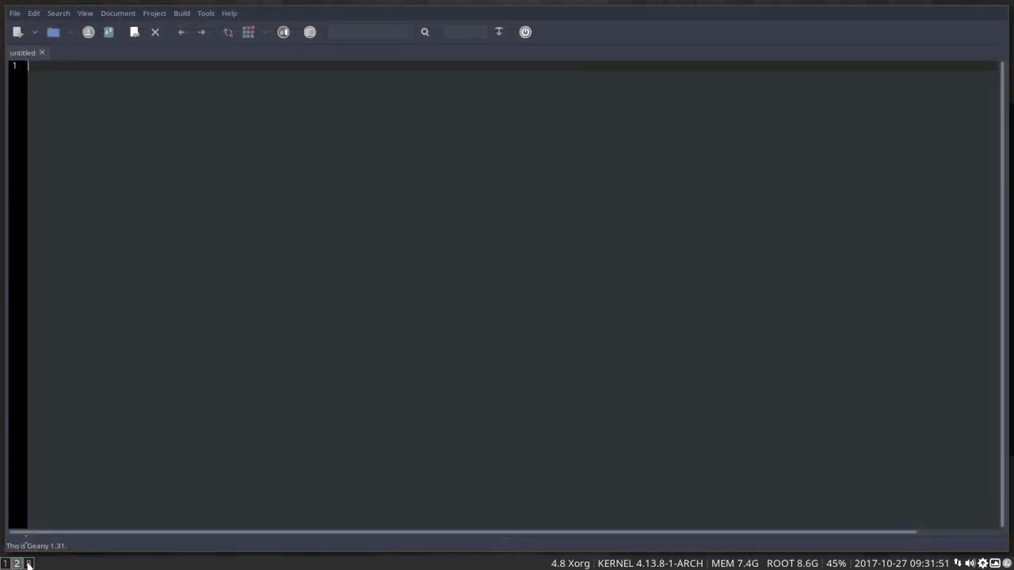
key("Super+F4")
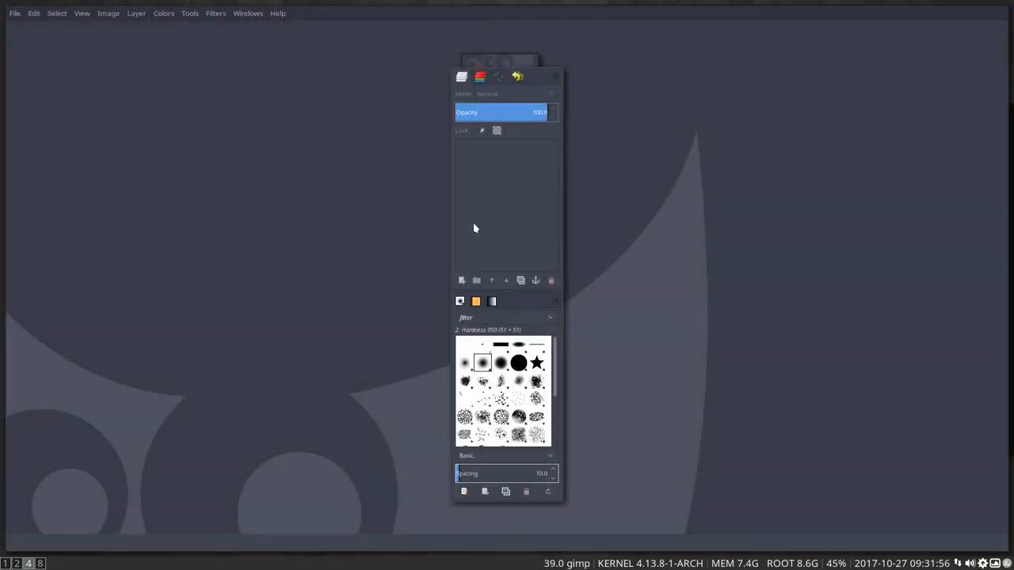
left_click(247, 12)
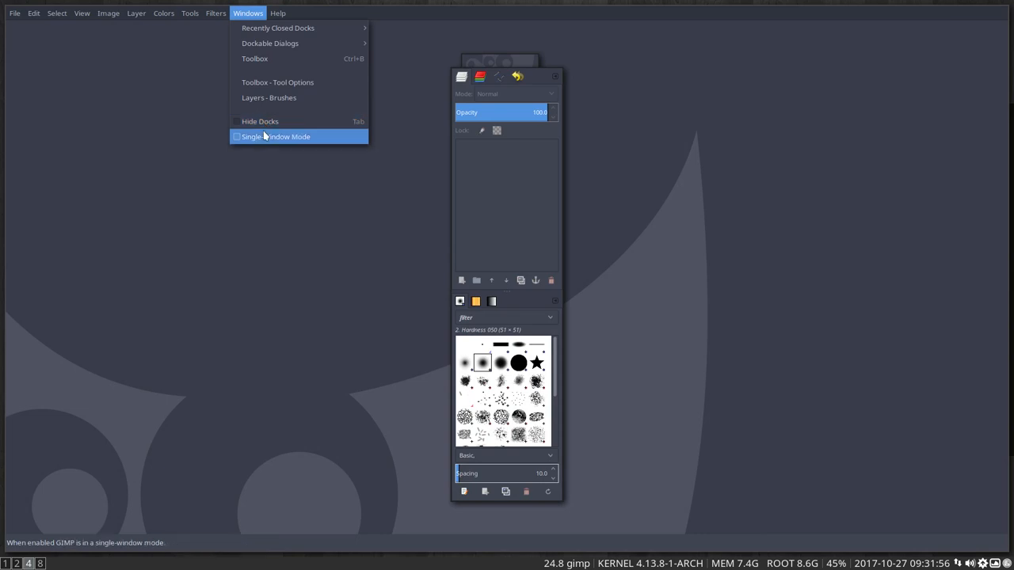
left_click(276, 136)
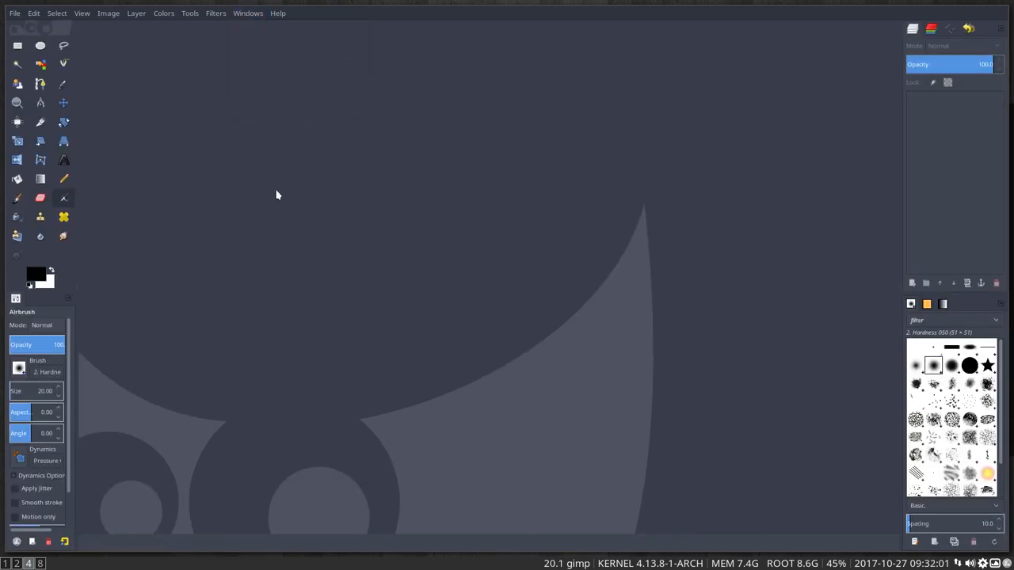
key("Super+Shift+q")
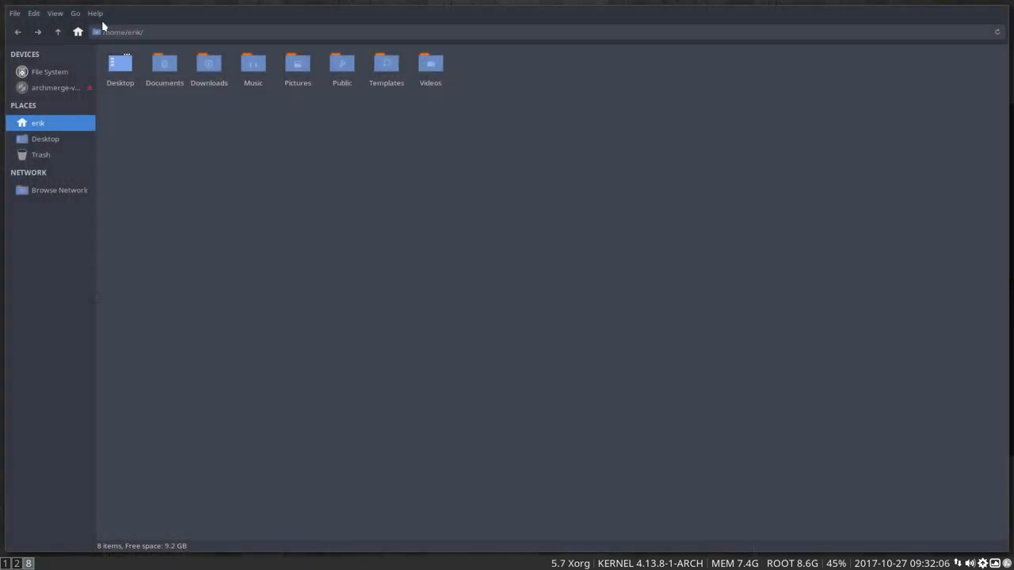
- View Thunar's About dialog (version 1.6.12) and dismiss it
left_click(95, 13)
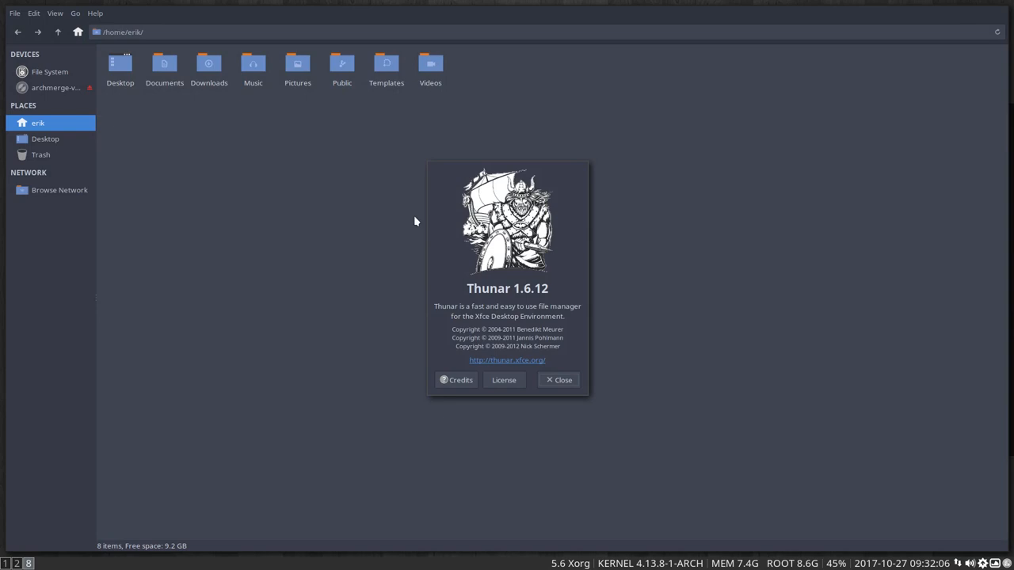
left_click(557, 380)
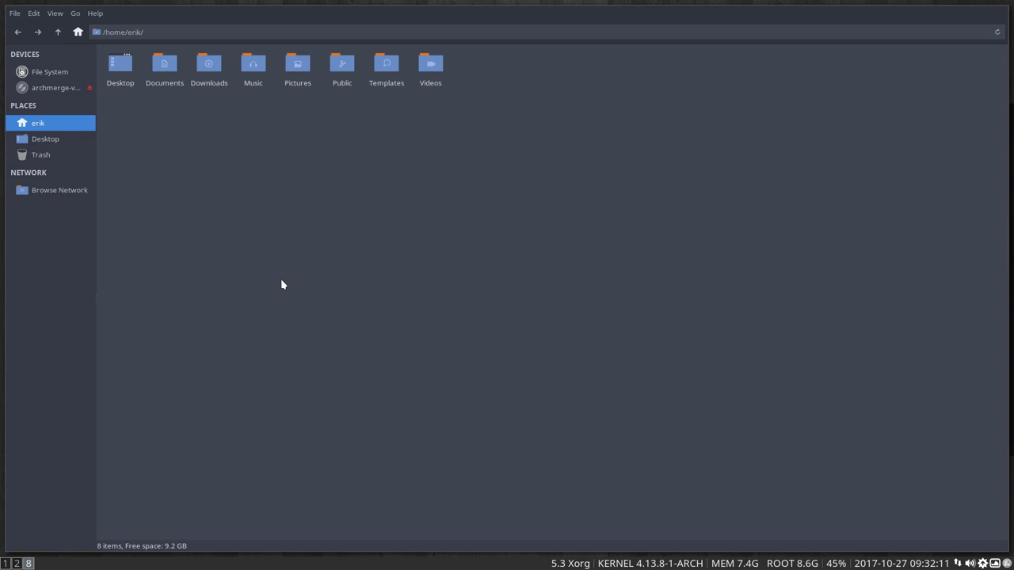
mouse_move(215, 253)
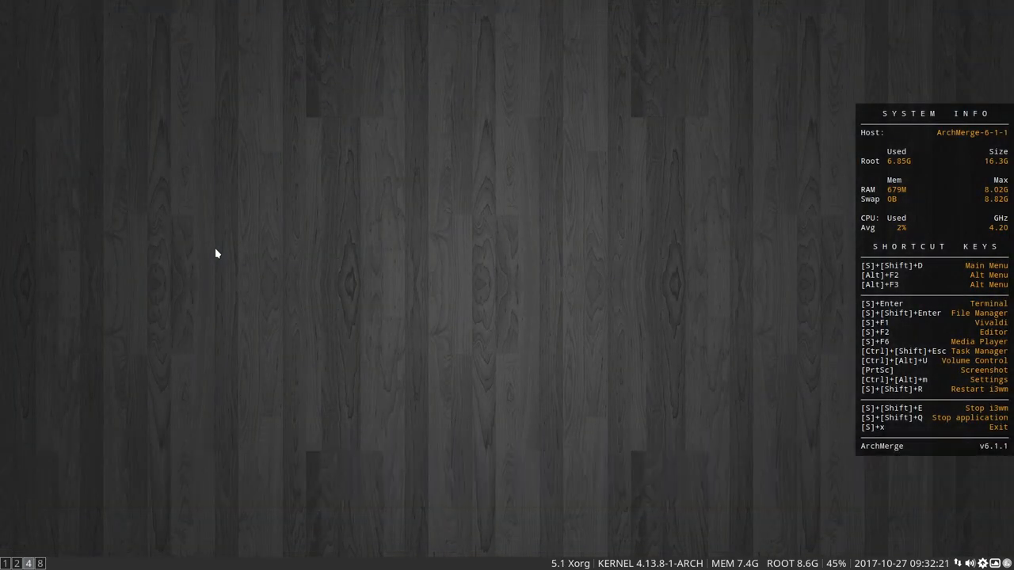
mouse_move(137, 426)
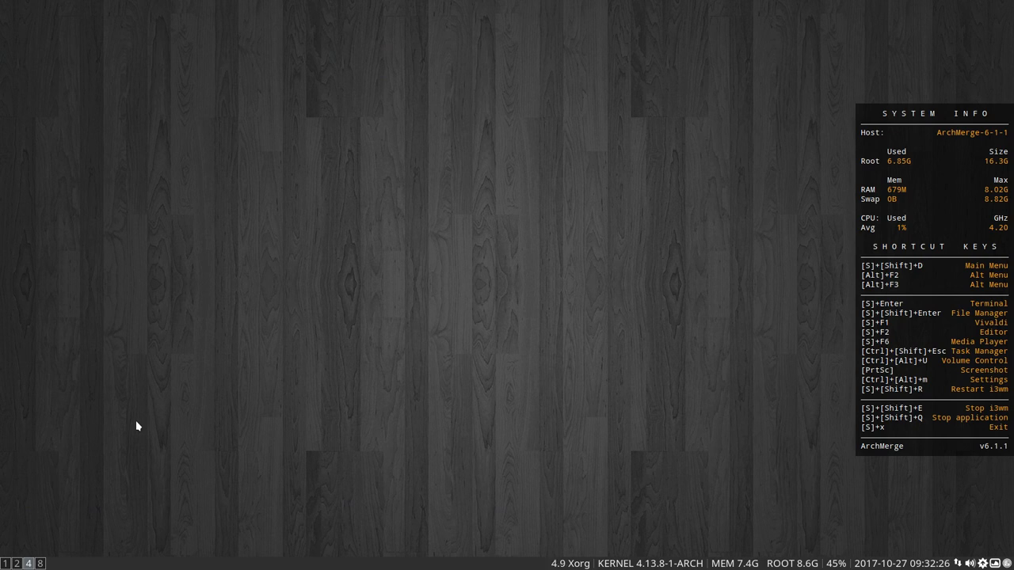
- Launch Nitrogen via dmenu with 'nit' and set wooden-floor-pyramid.jpg as the wallpaper
key("Super+Shift+D")
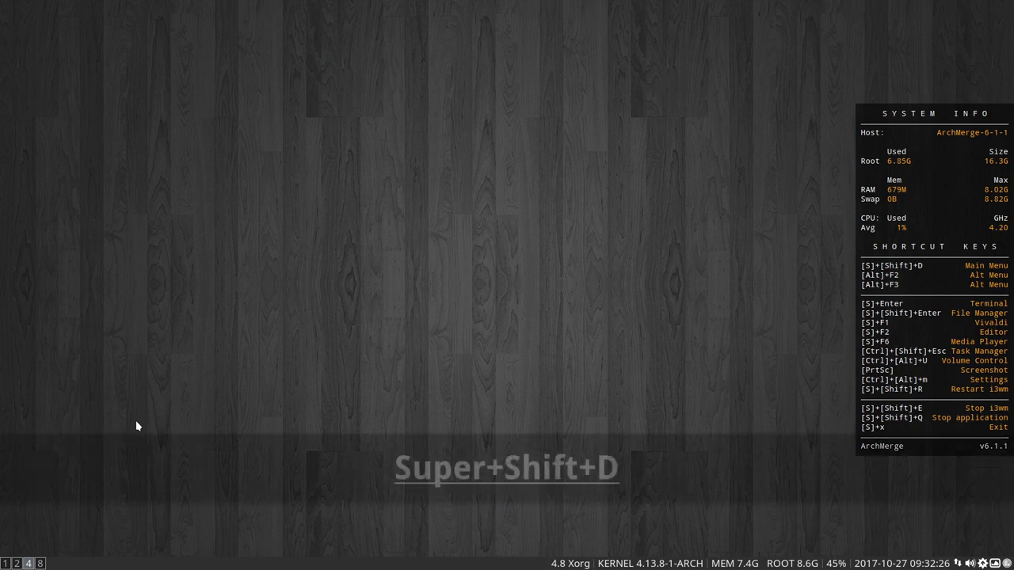
type("nit")
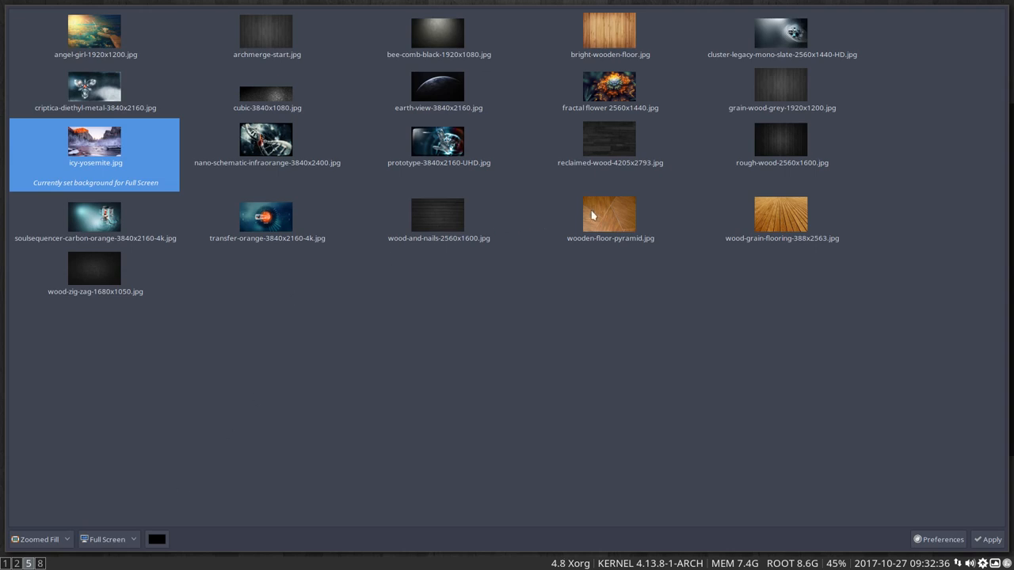
left_click(608, 214)
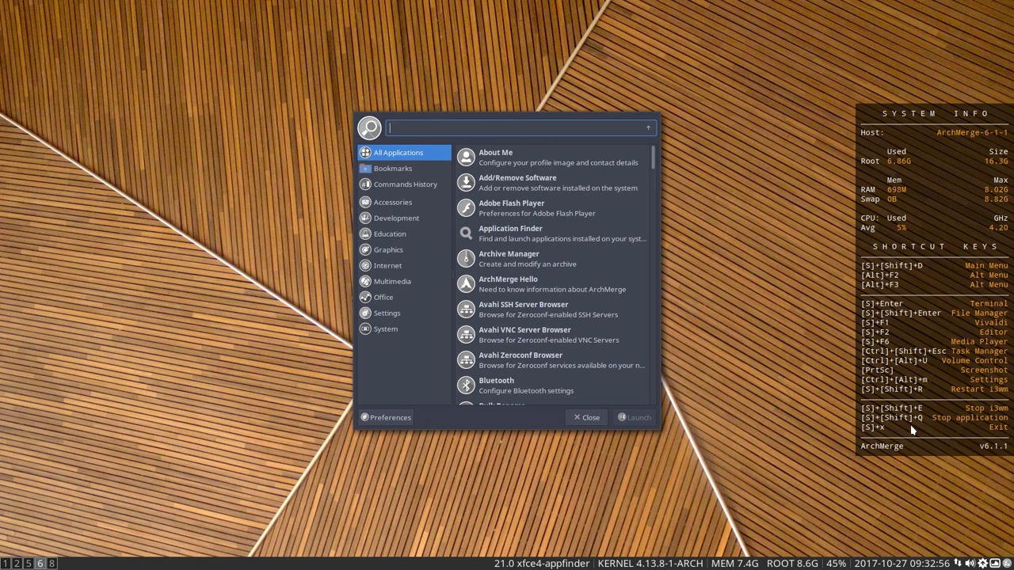
- Close the application finder, search 'fir' in dmenu and dismiss it without launching anything
left_click(584, 418)
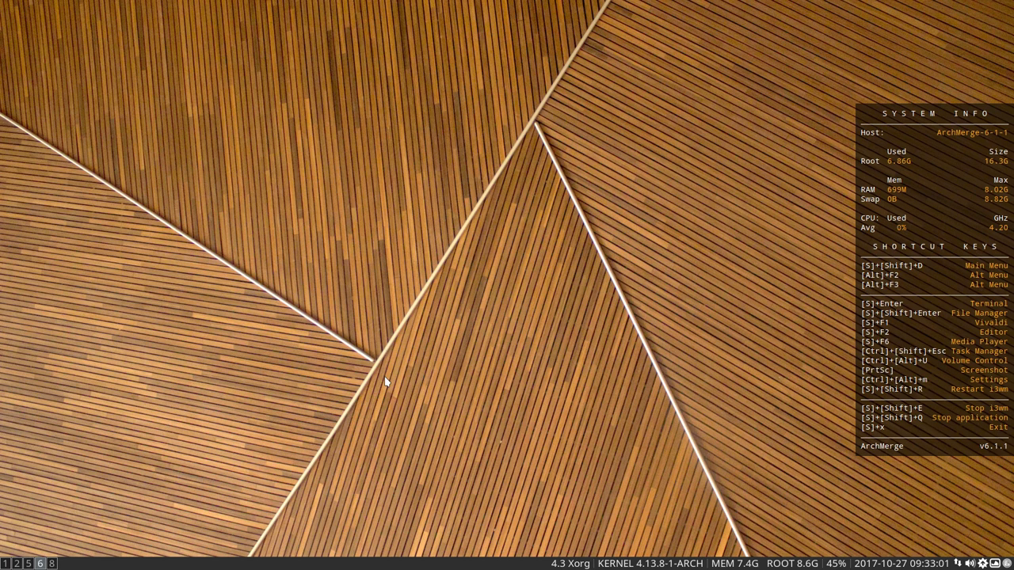
key("Super+Shift+d")
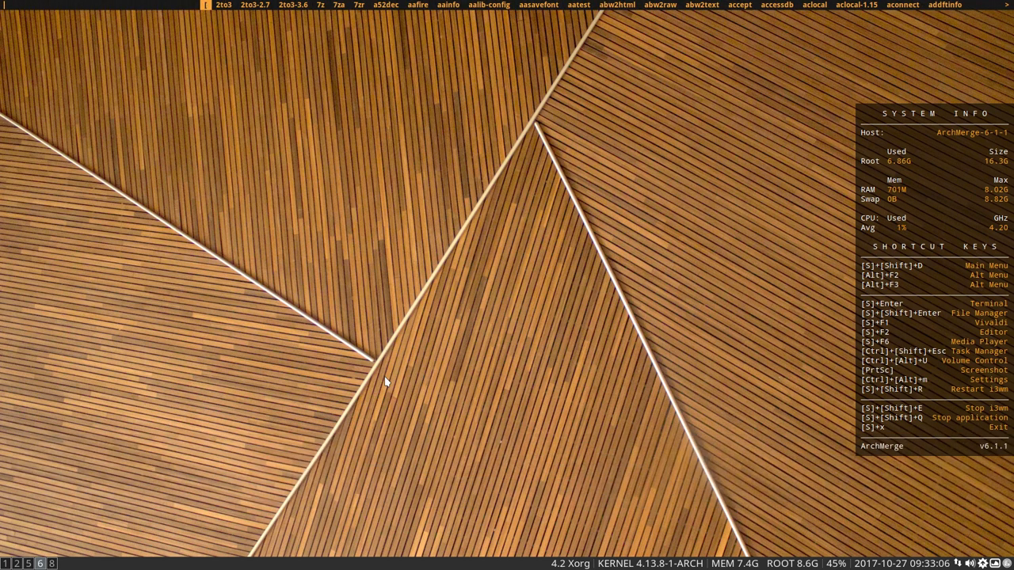
type("fir")
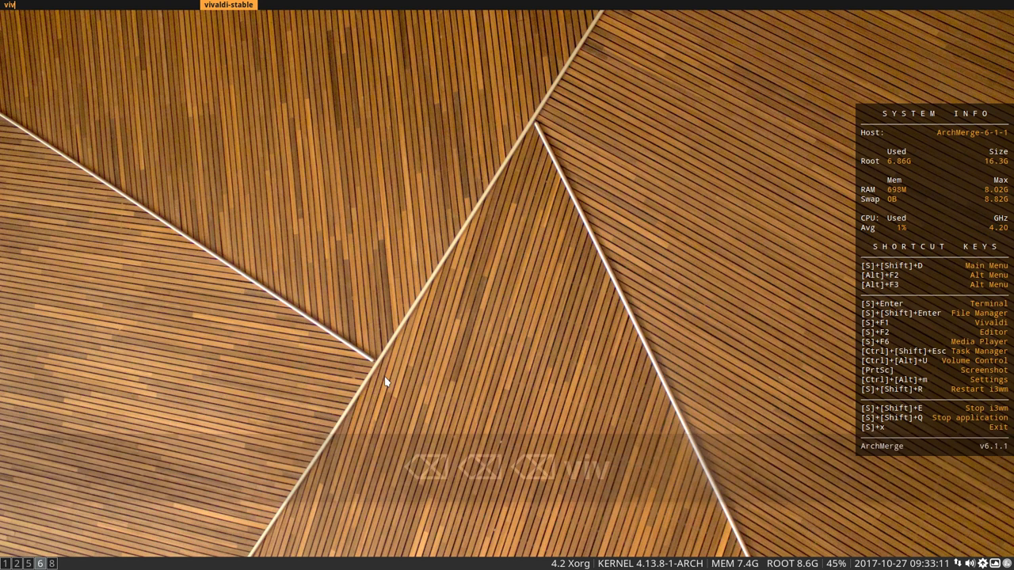
key("Escape")
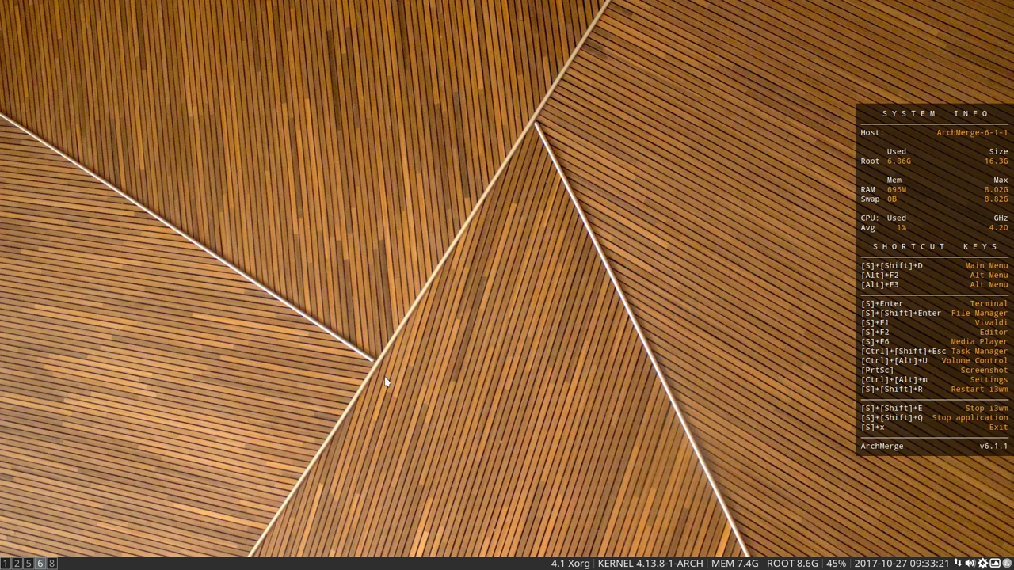
mouse_move(289, 287)
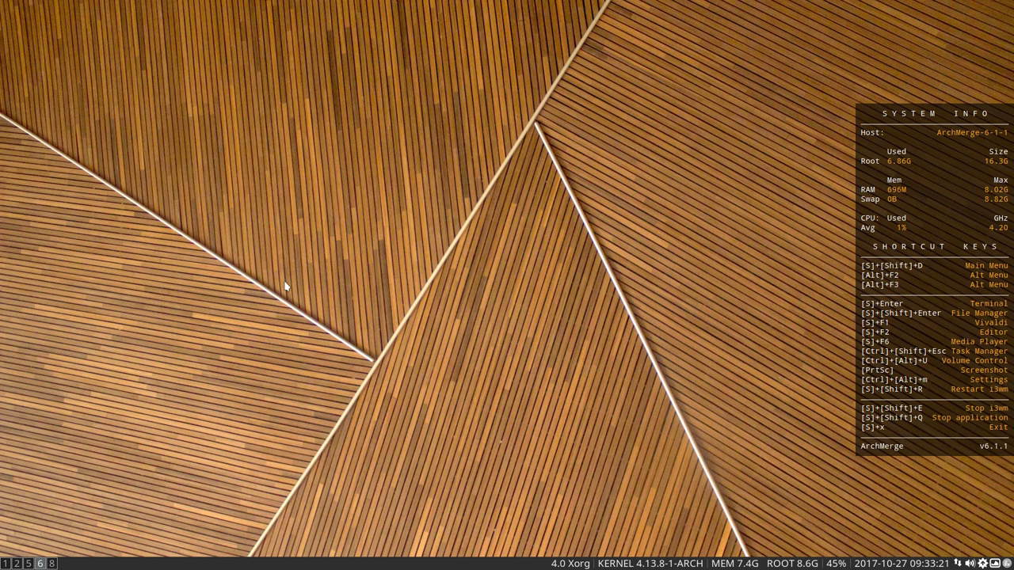
mouse_move(187, 368)
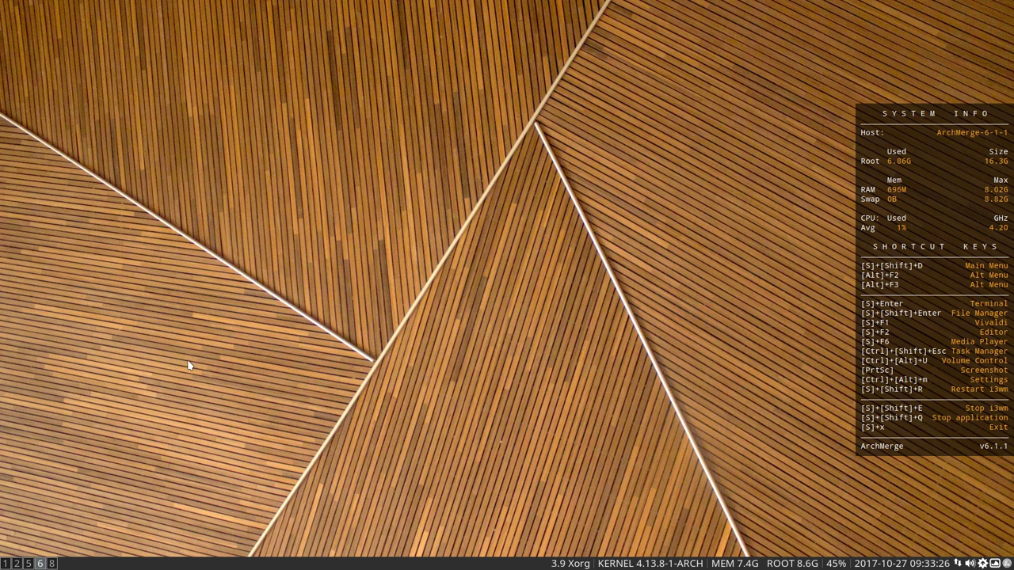
- Exit i3 and choose Xfce Session on the LightDM login screen, ready for the password
key("Super+x")
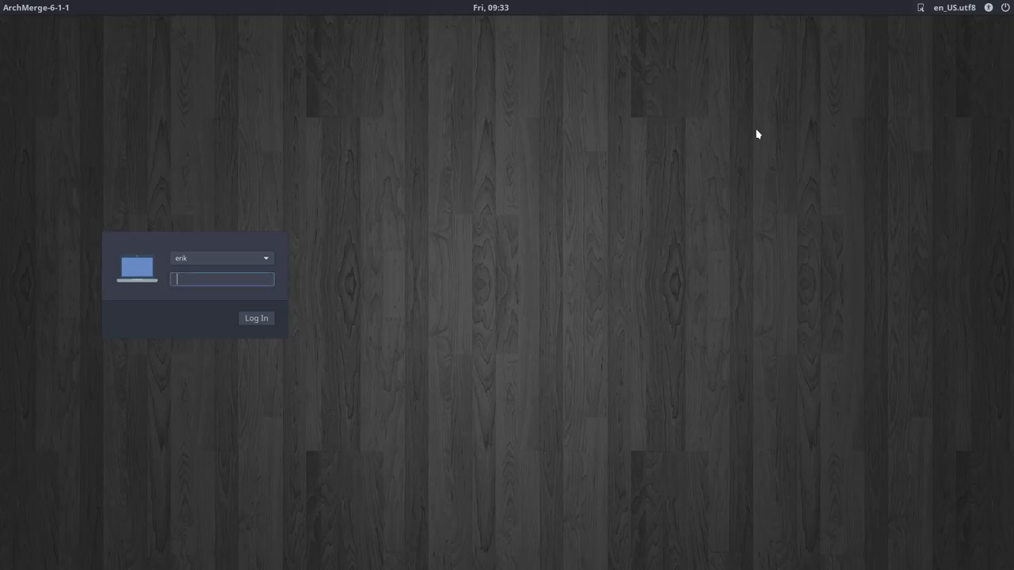
left_click(915, 7)
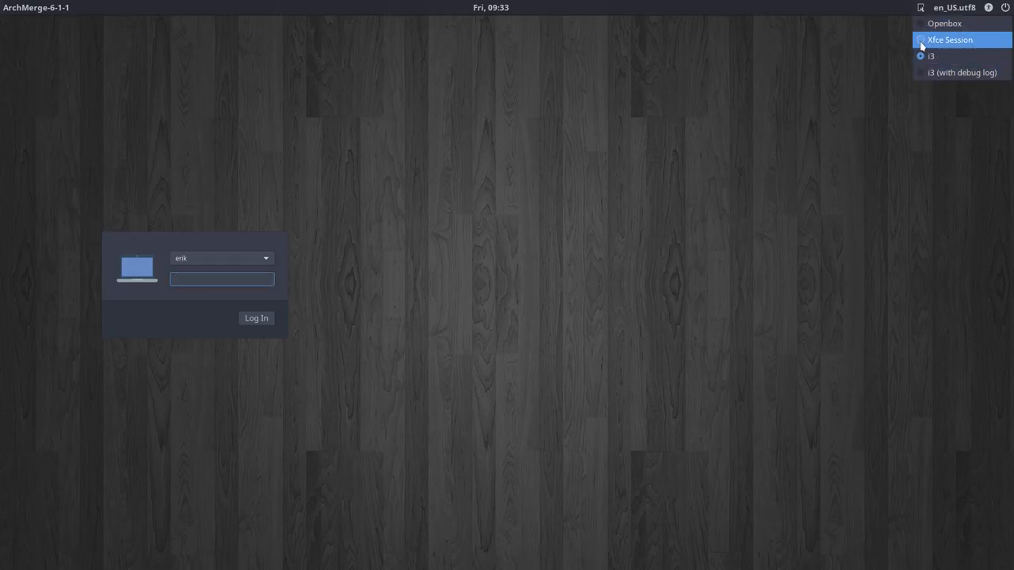
left_click(221, 278)
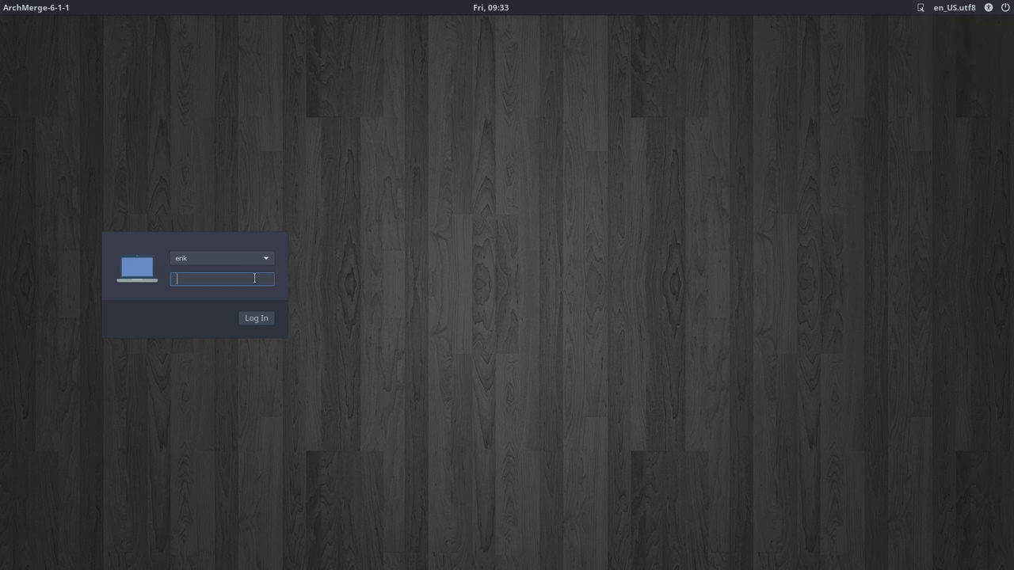
left_click(257, 317)
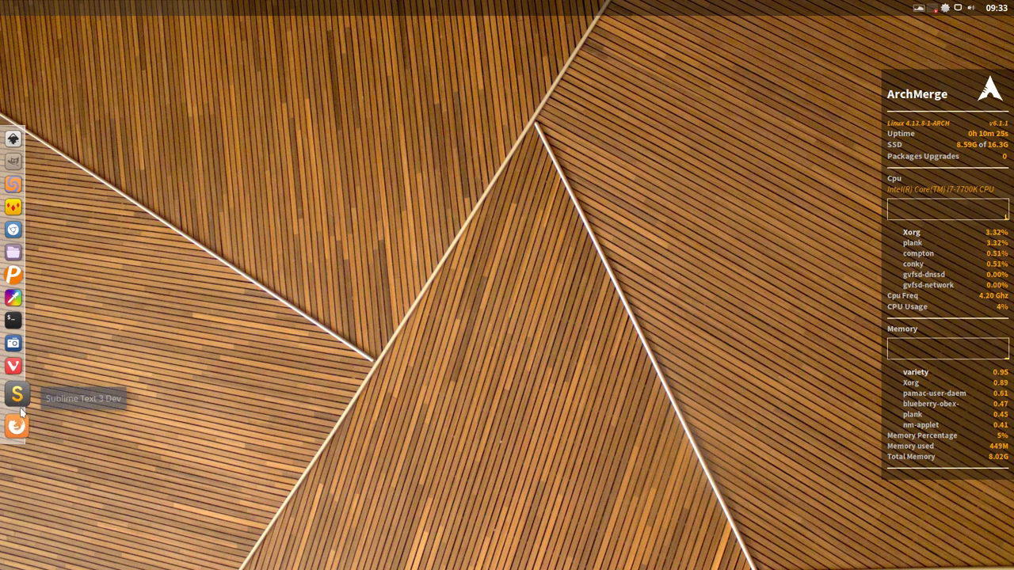
mouse_move(133, 293)
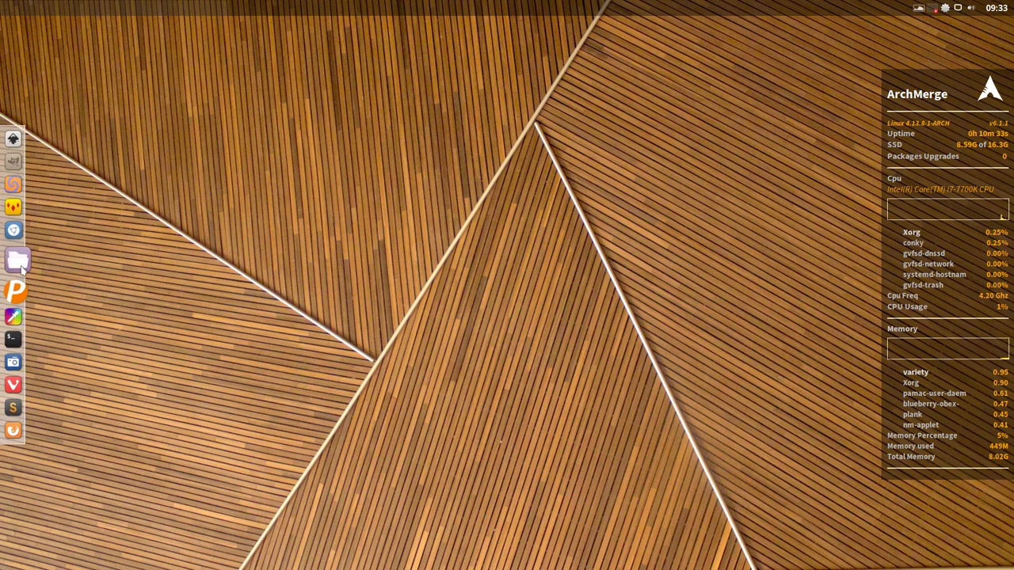
- Launch Thunar on the home folder from the Plank dock
left_click(12, 260)
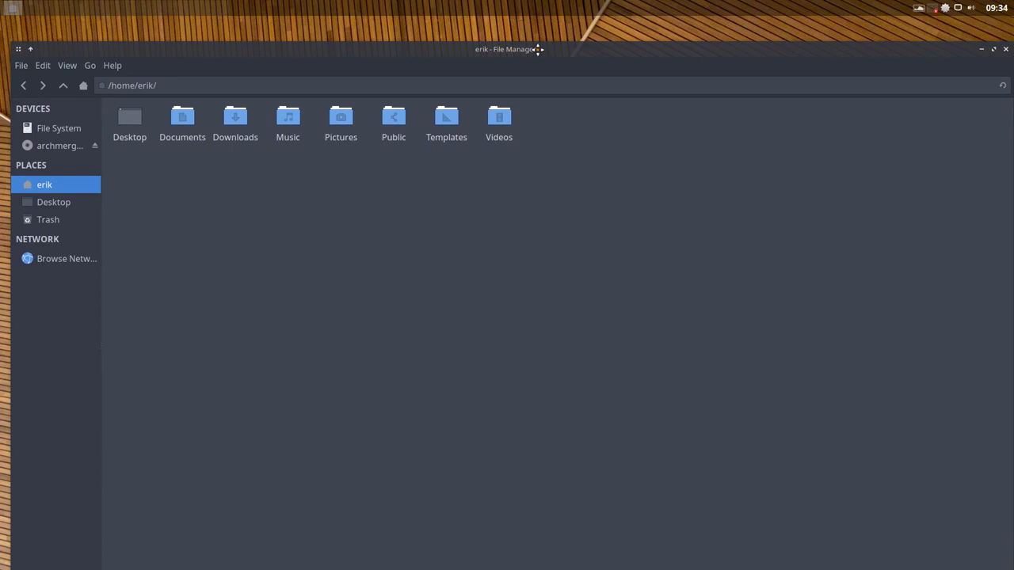